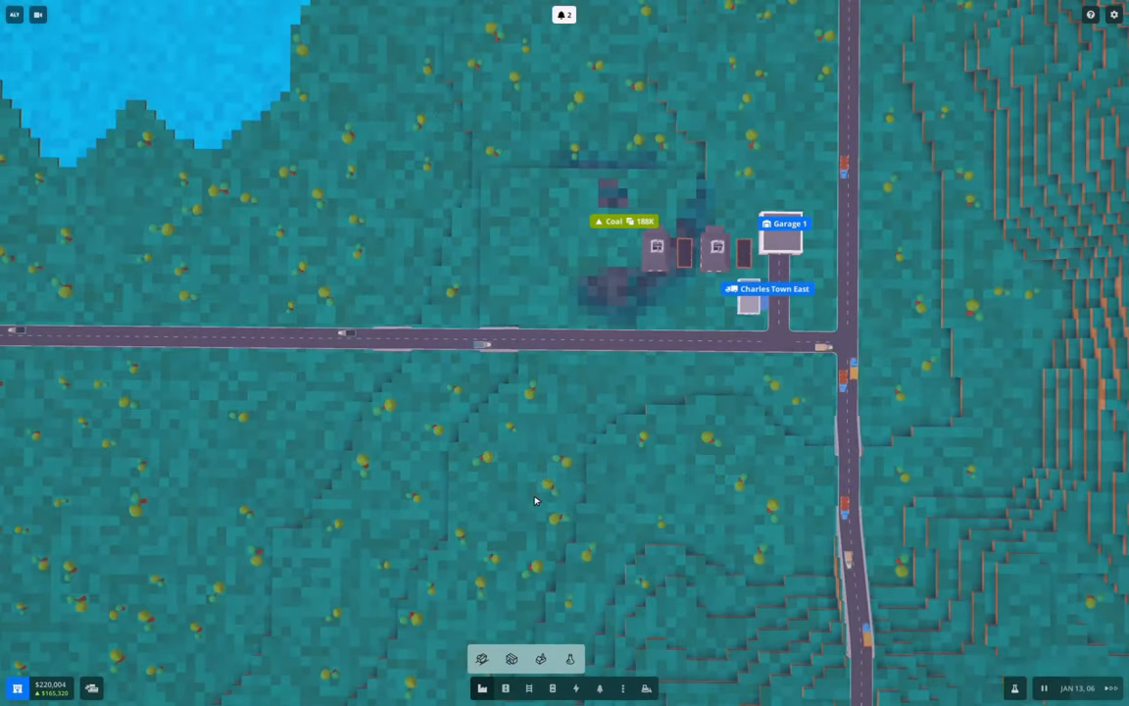
mouse_move(435, 316)
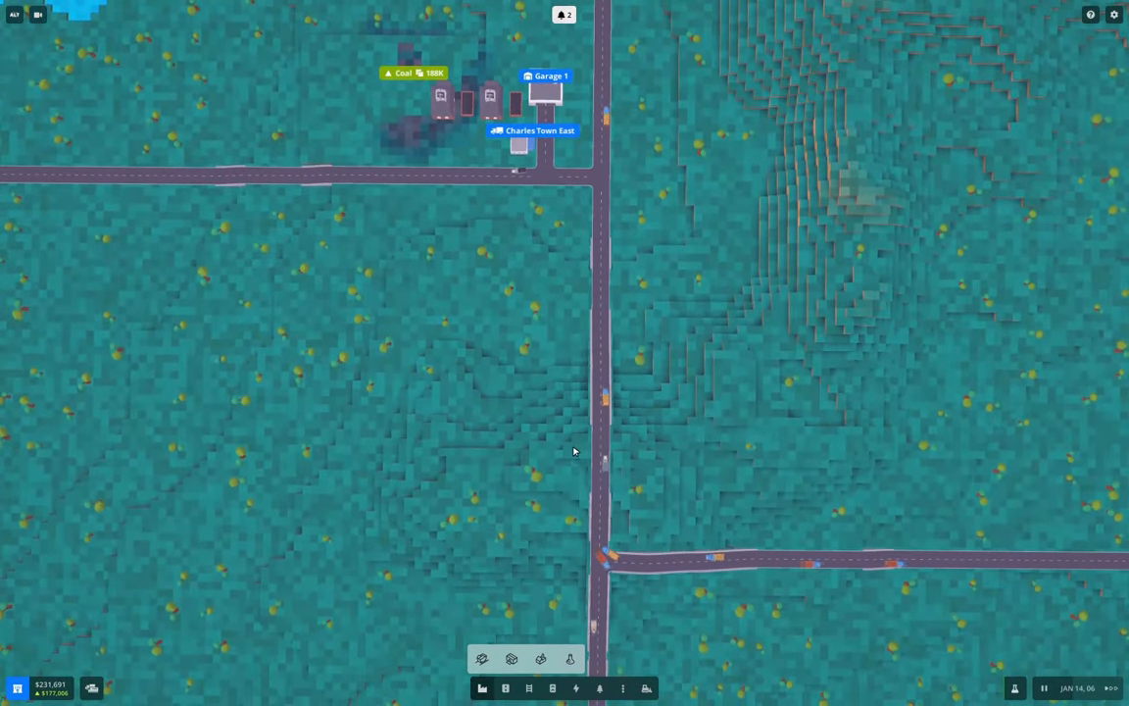
mouse_move(451, 369)
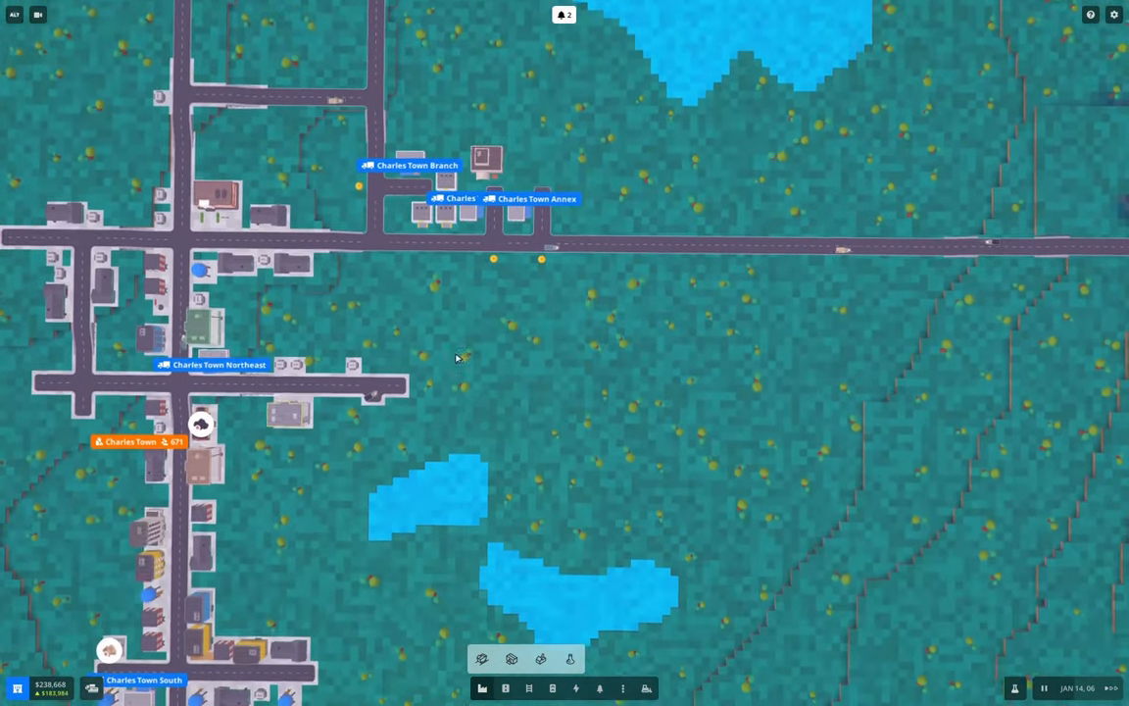
Pan across Charles Town and the coal mine over to the lakeside town's wooded plot
left_click_drag(455, 357, 273, 376)
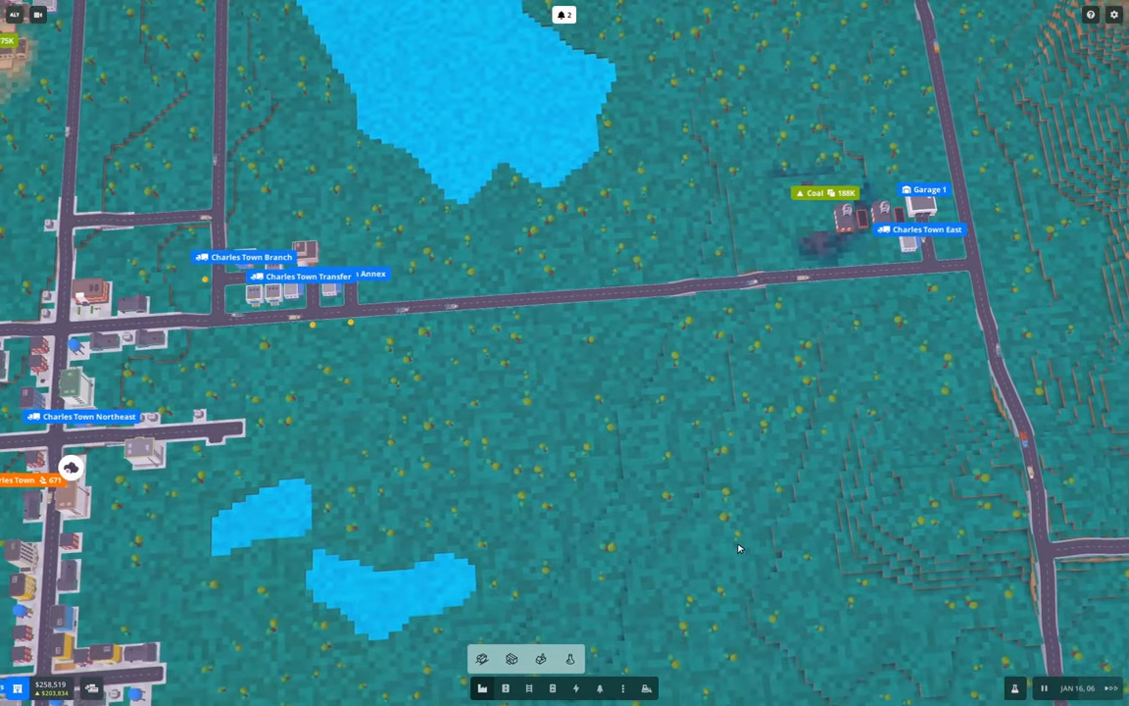
left_click_drag(739, 549, 671, 455)
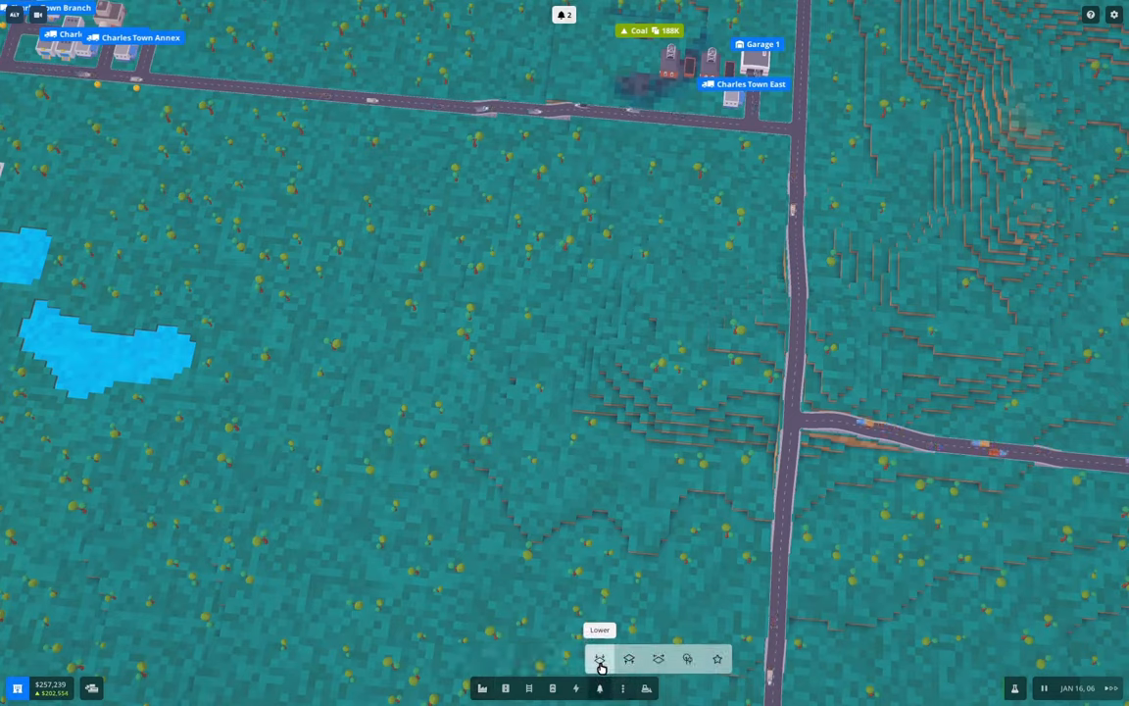
mouse_move(659, 659)
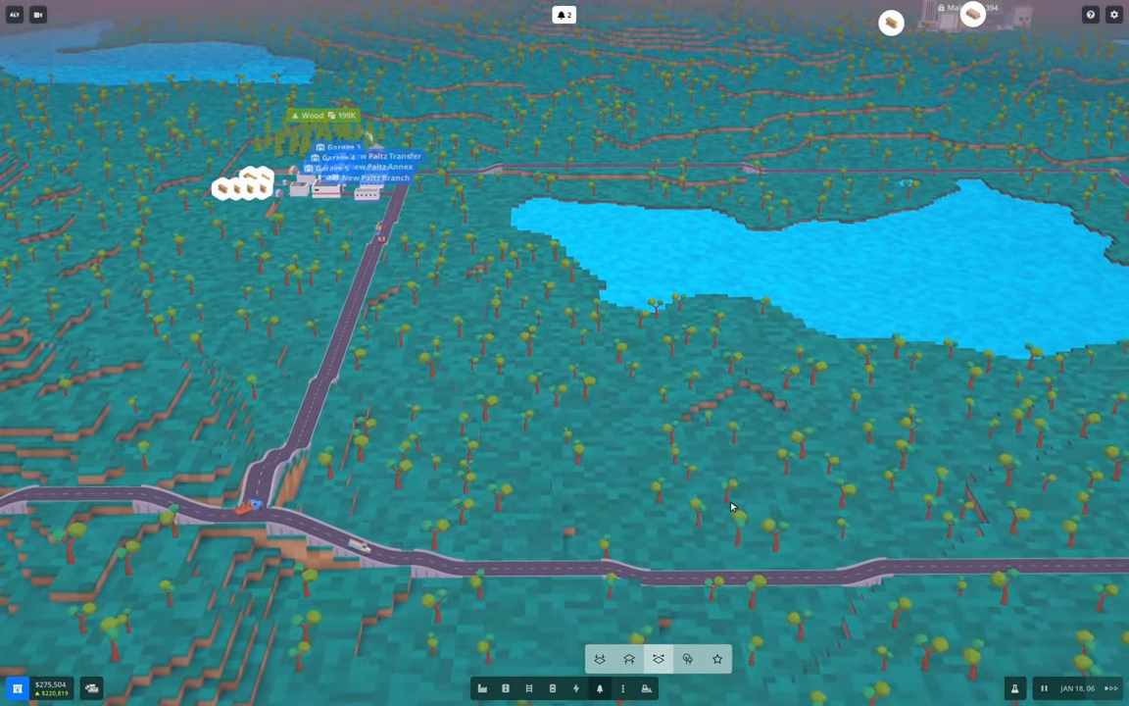
scroll("down", 3)
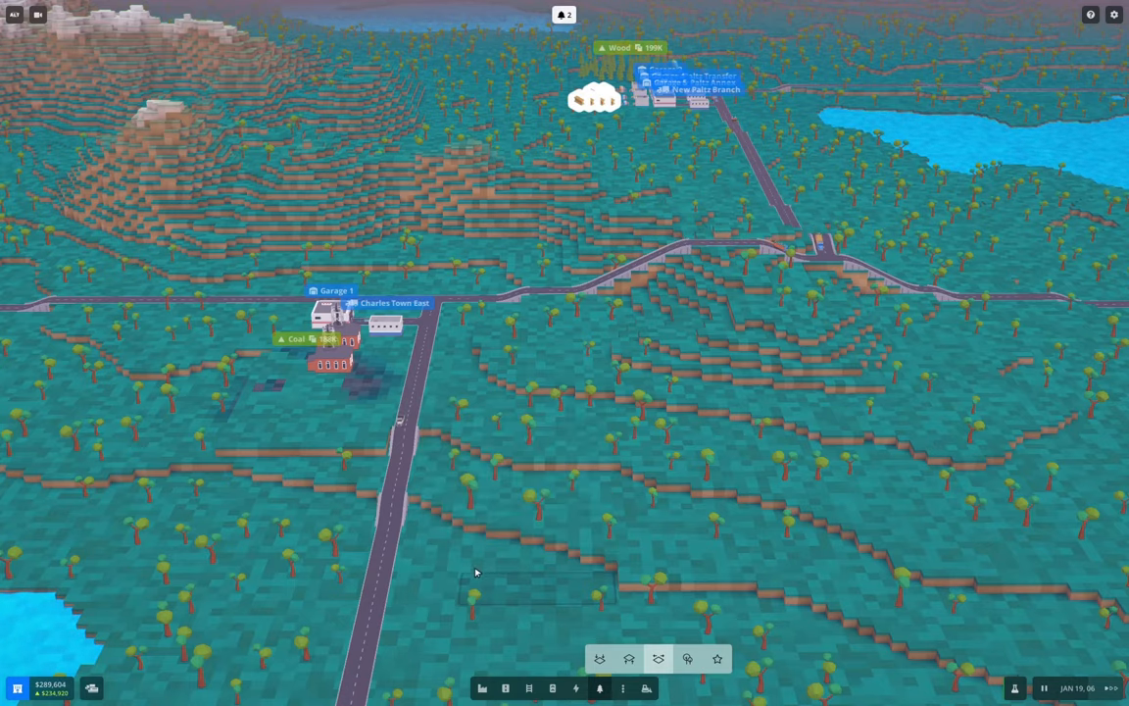
left_click_drag(474, 573, 506, 577)
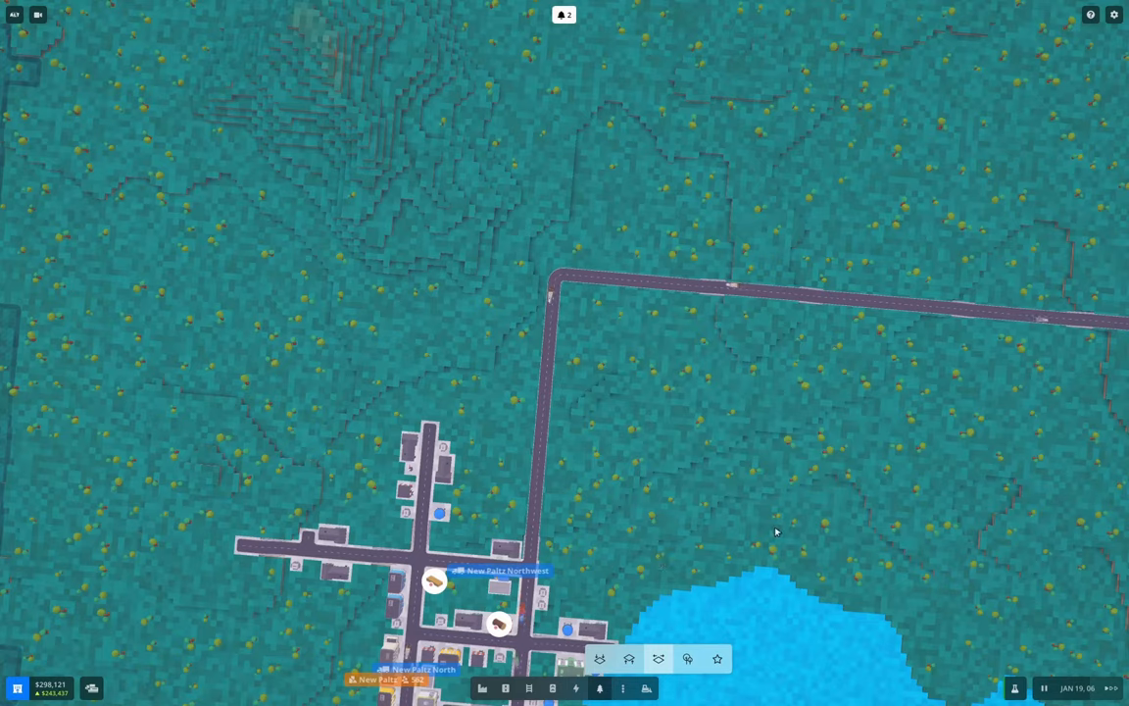
mouse_move(831, 479)
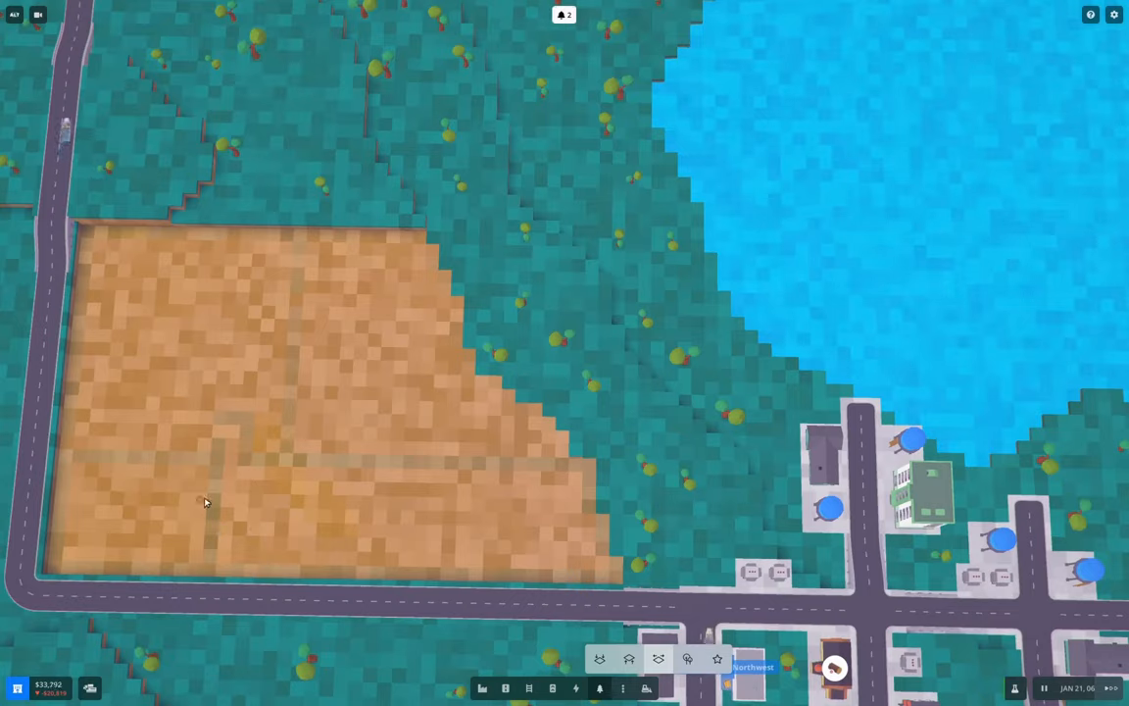
mouse_move(223, 486)
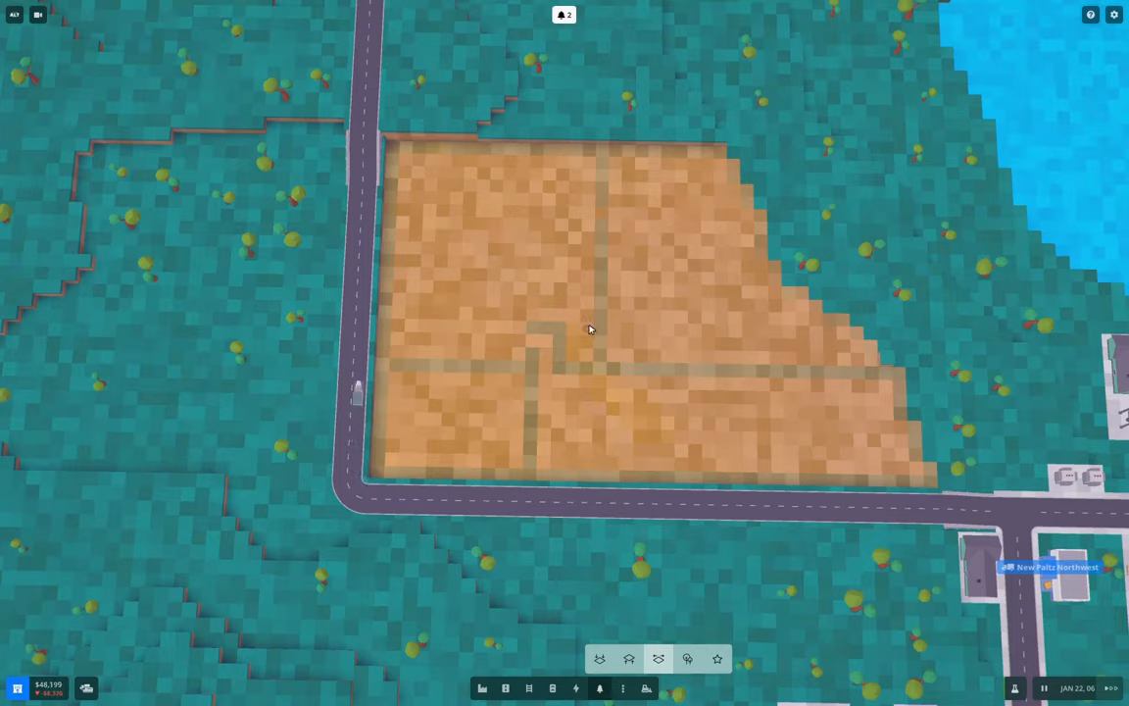
mouse_move(404, 149)
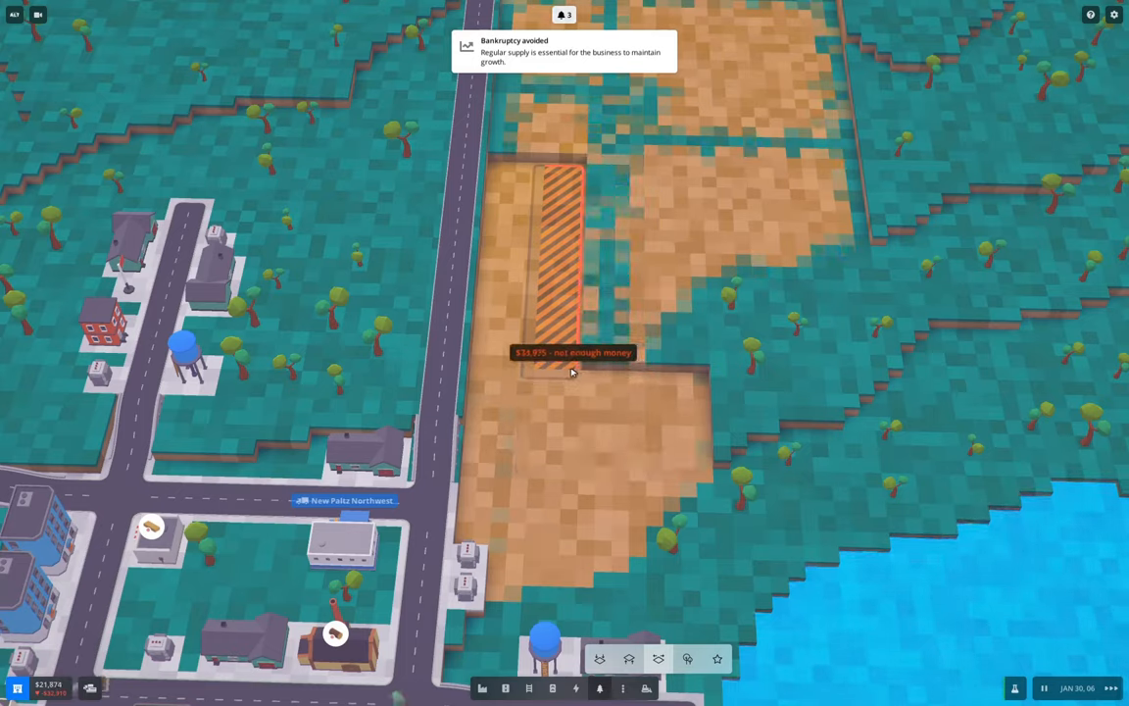
left_click_drag(572, 372, 694, 371)
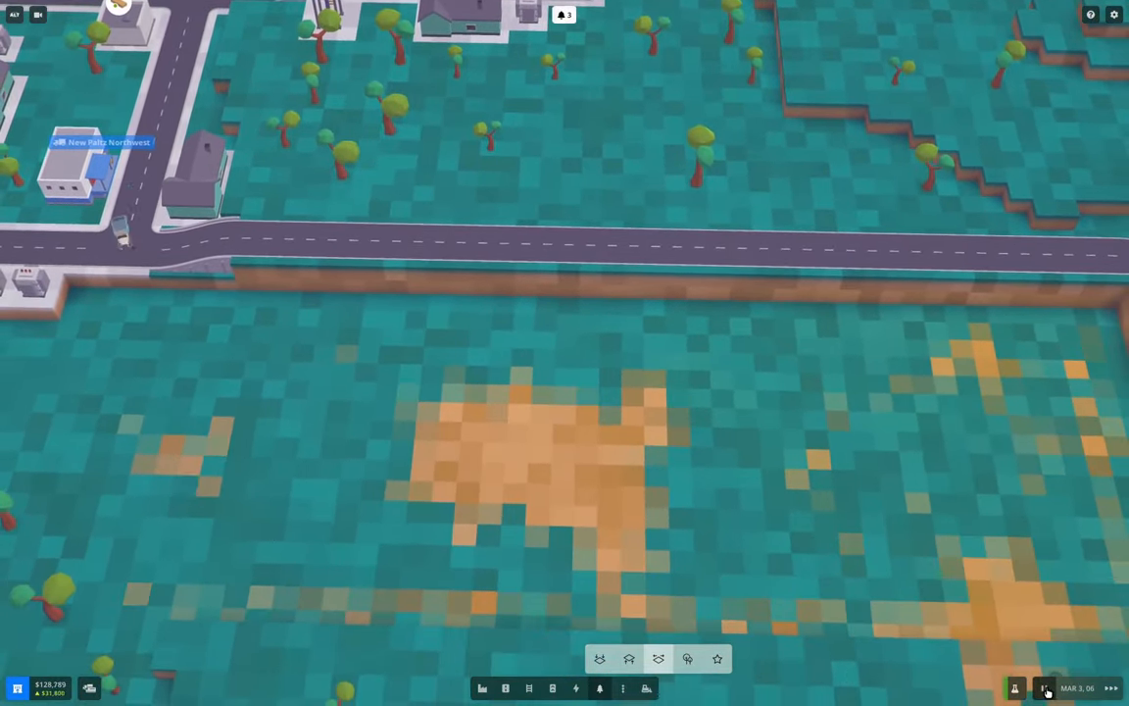
Bulldoze the road stub for a refund and level the strip south of the road for $50,830
left_click(1058, 686)
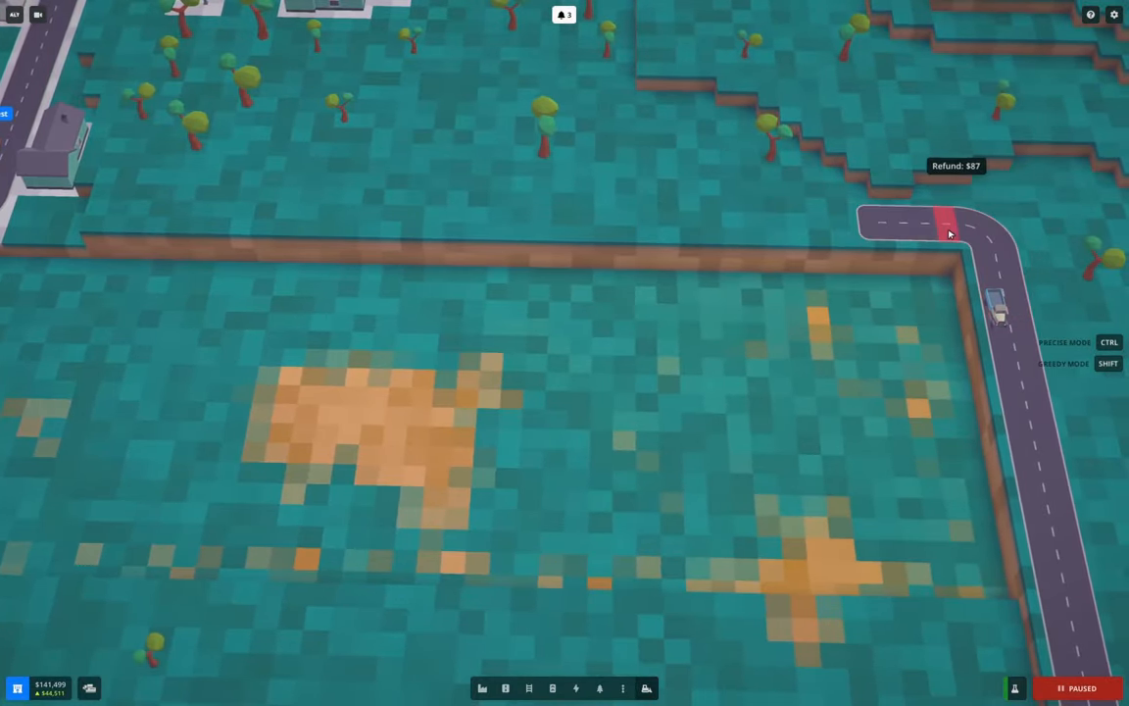
left_click(945, 224)
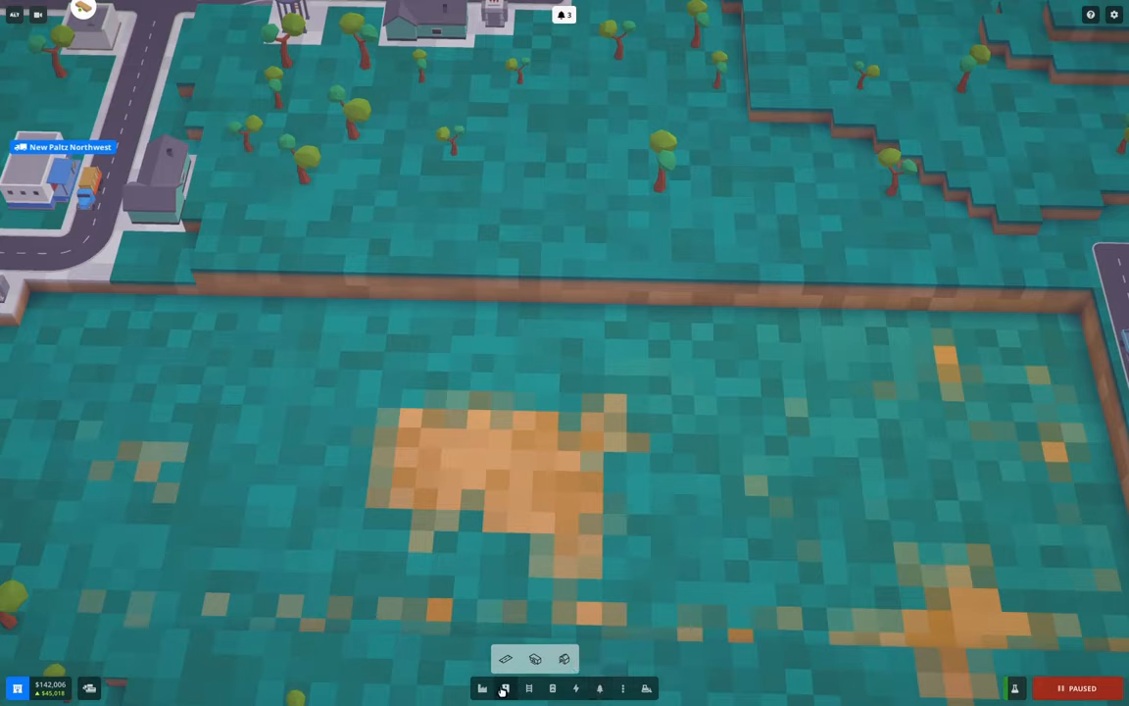
left_click(505, 686)
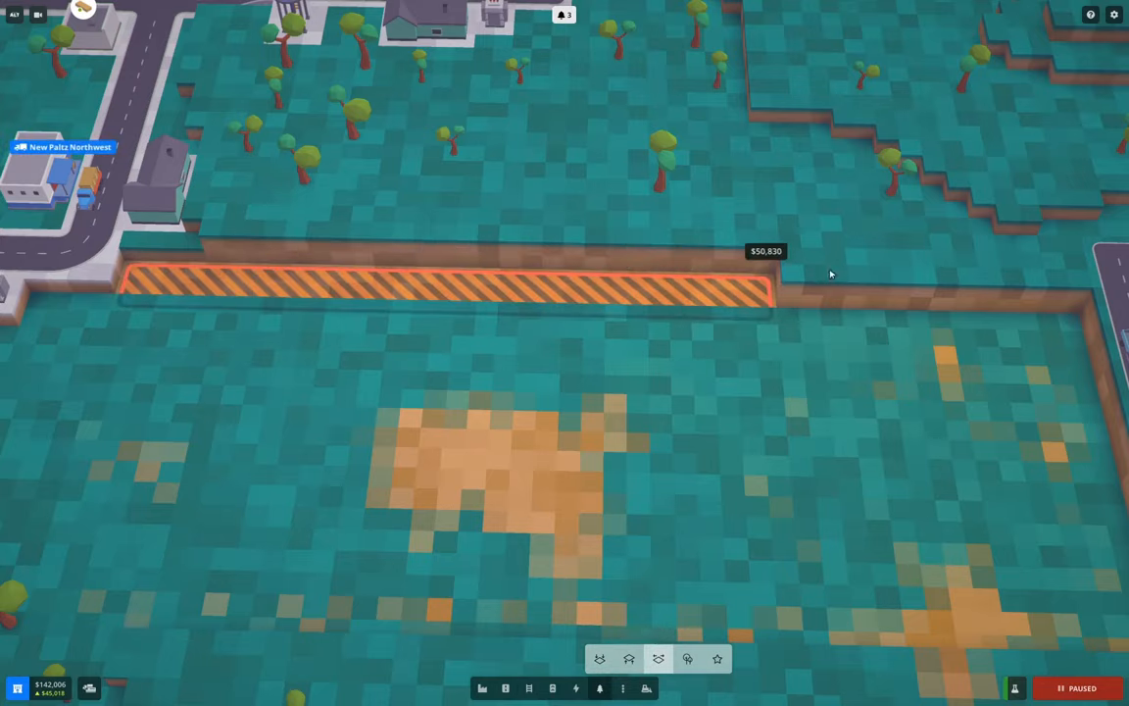
left_click(756, 302)
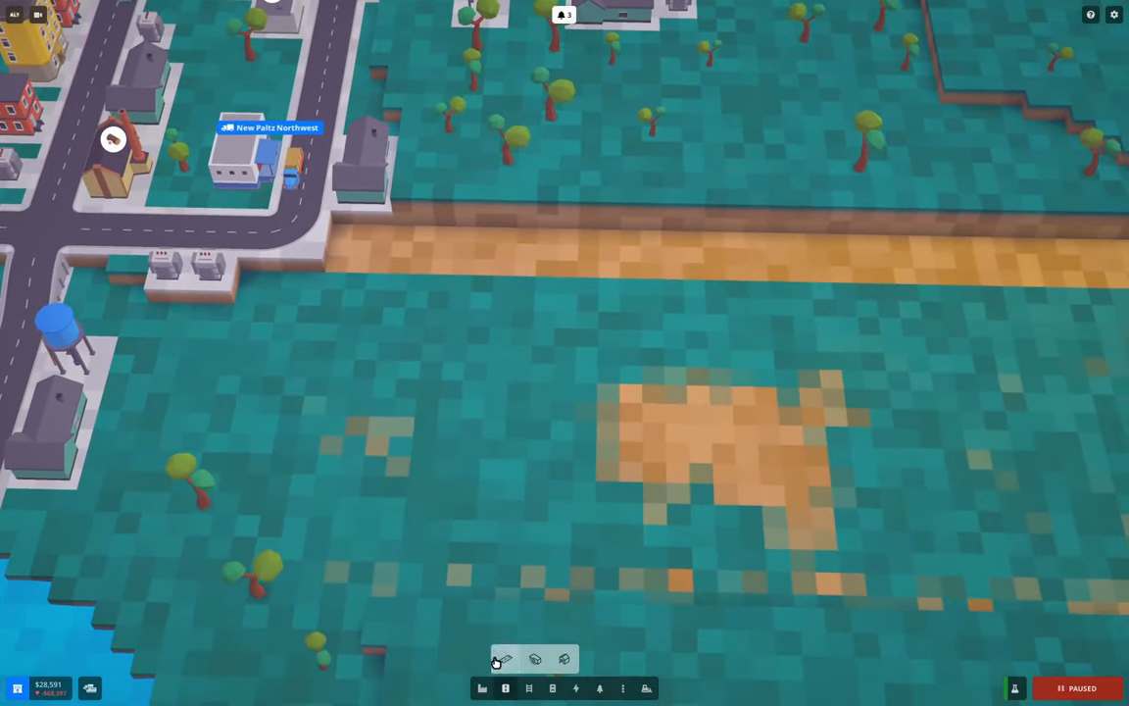
Lay a road from the town junction eastward onto the flattened strip
left_click(506, 659)
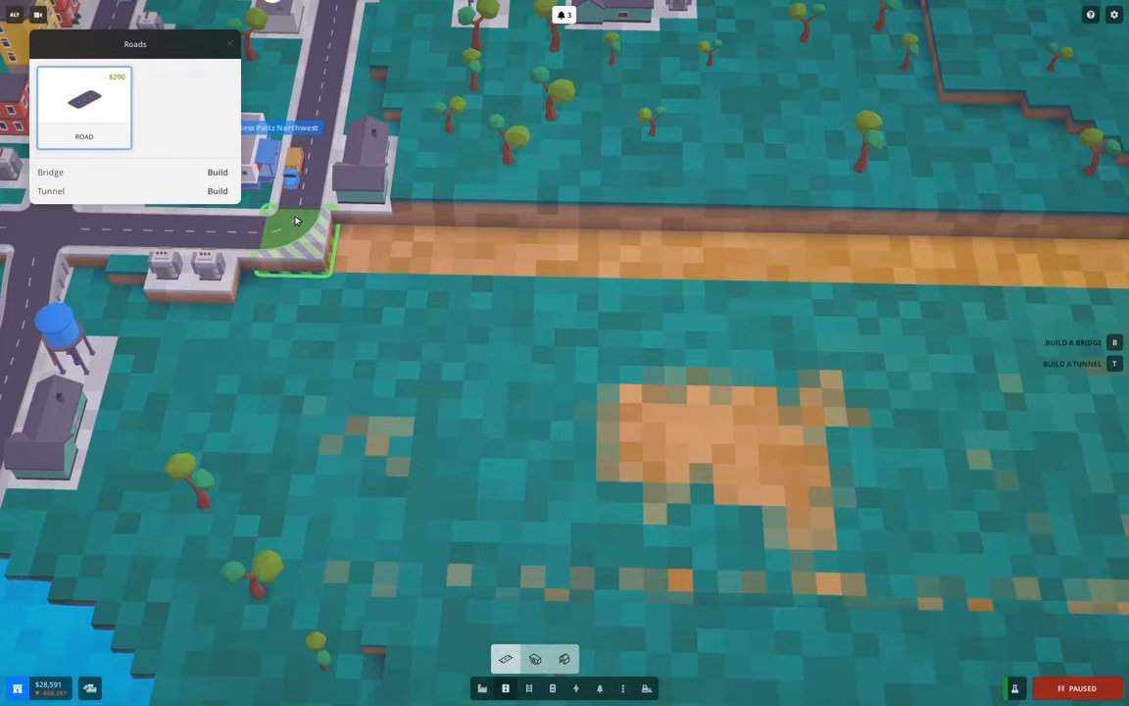
left_click_drag(295, 219, 931, 294)
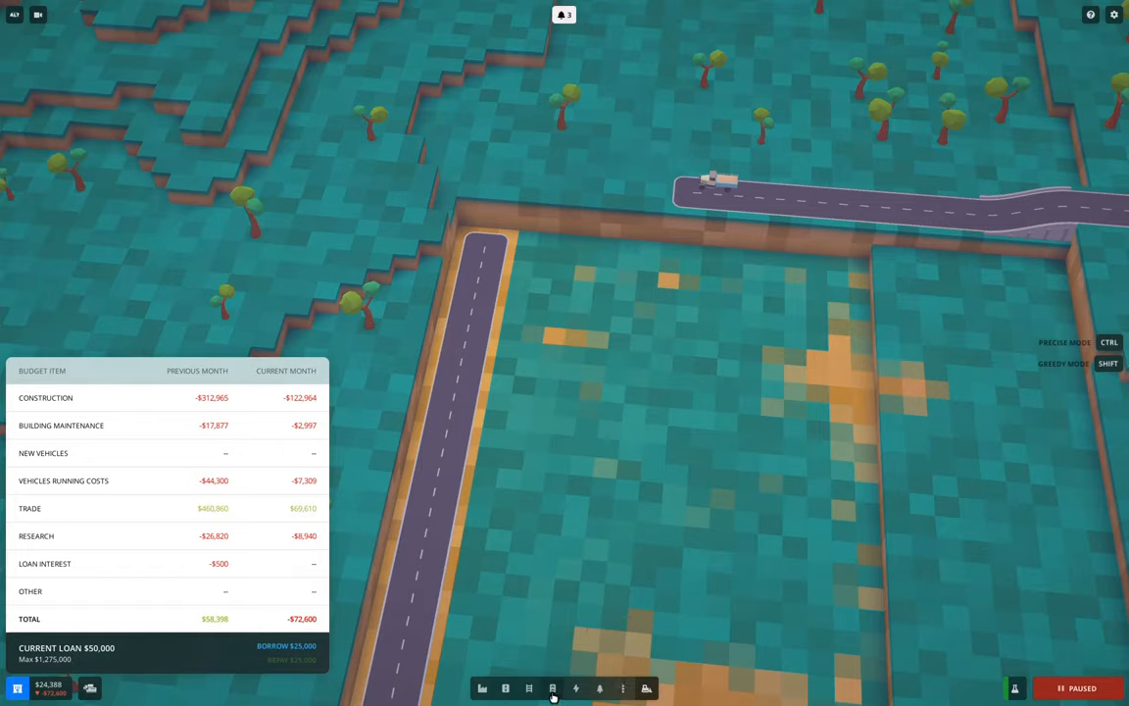
Review the budget and $50,000 loan, then bring up the build toolbar category
left_click(553, 686)
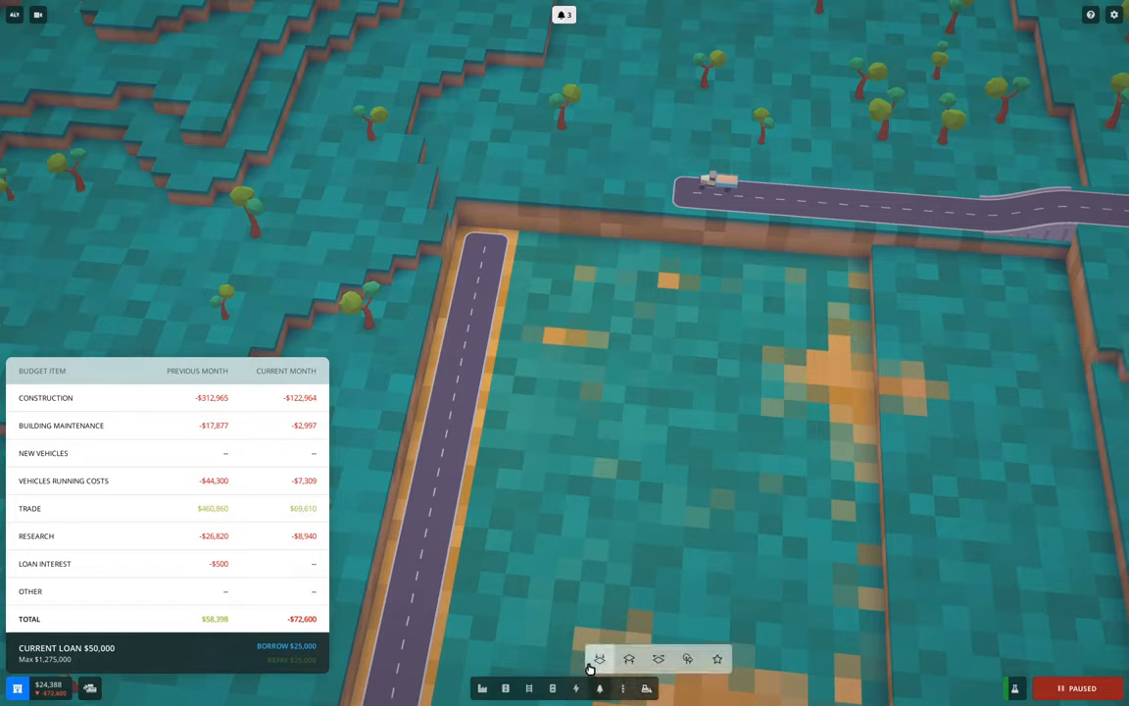
mouse_move(639, 219)
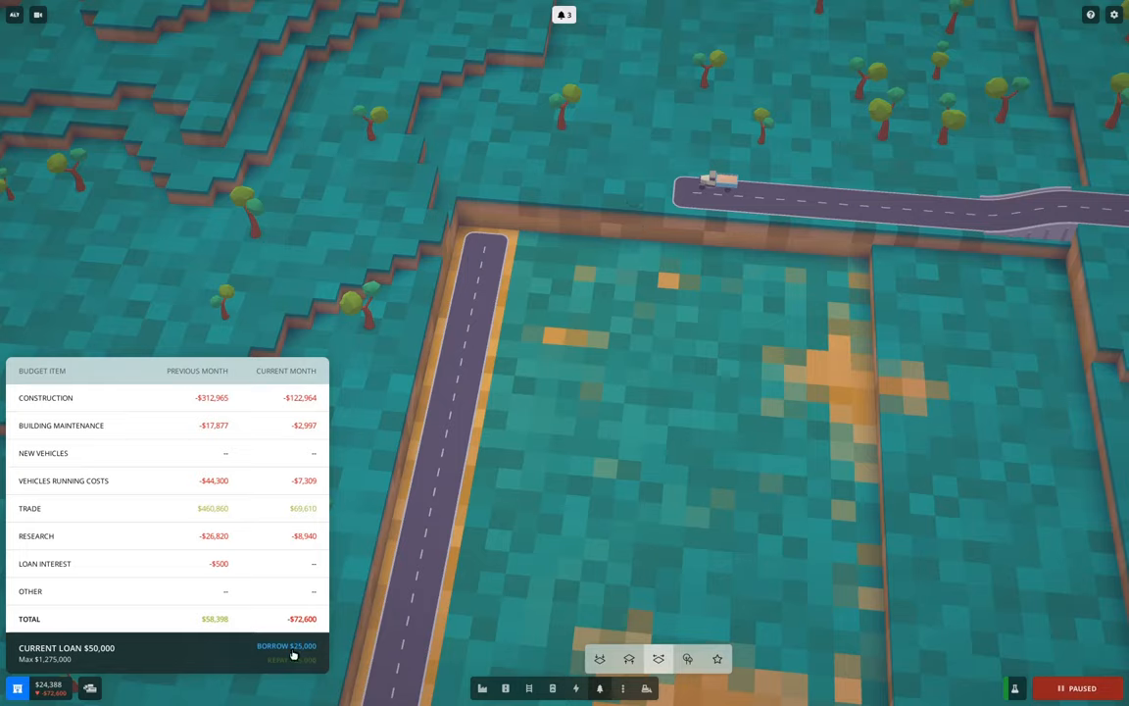
left_click(286, 645)
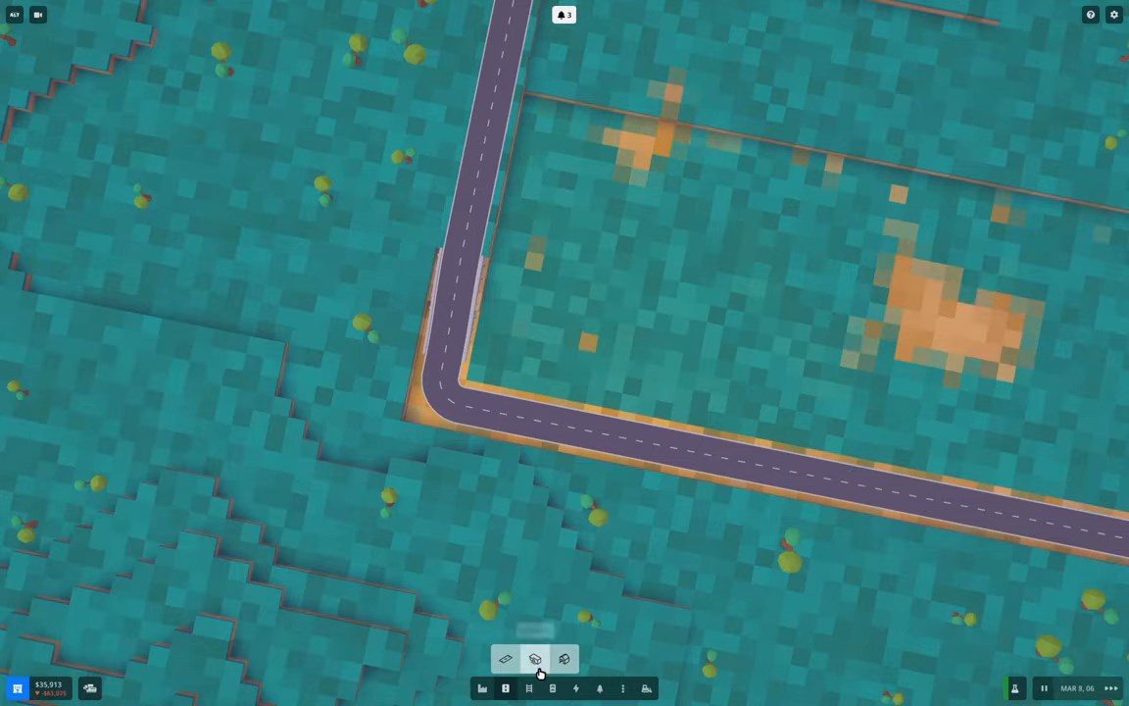
Place freight stations on spurs by the road corner and further east along the road
left_click(535, 659)
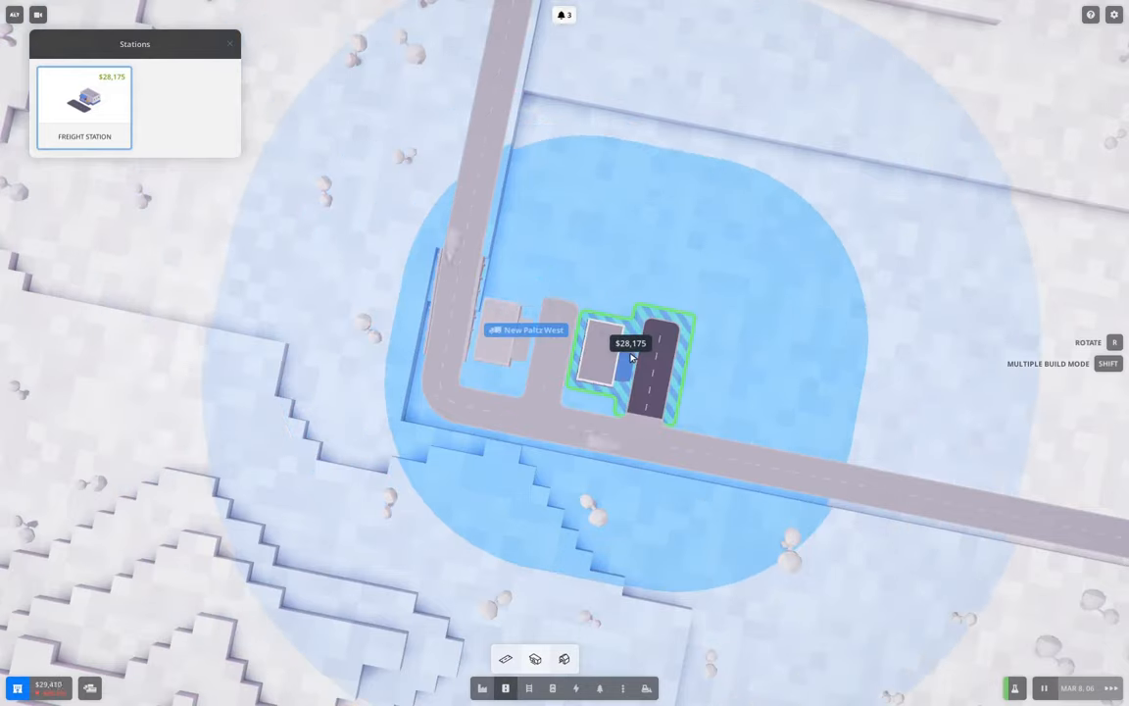
left_click(631, 357)
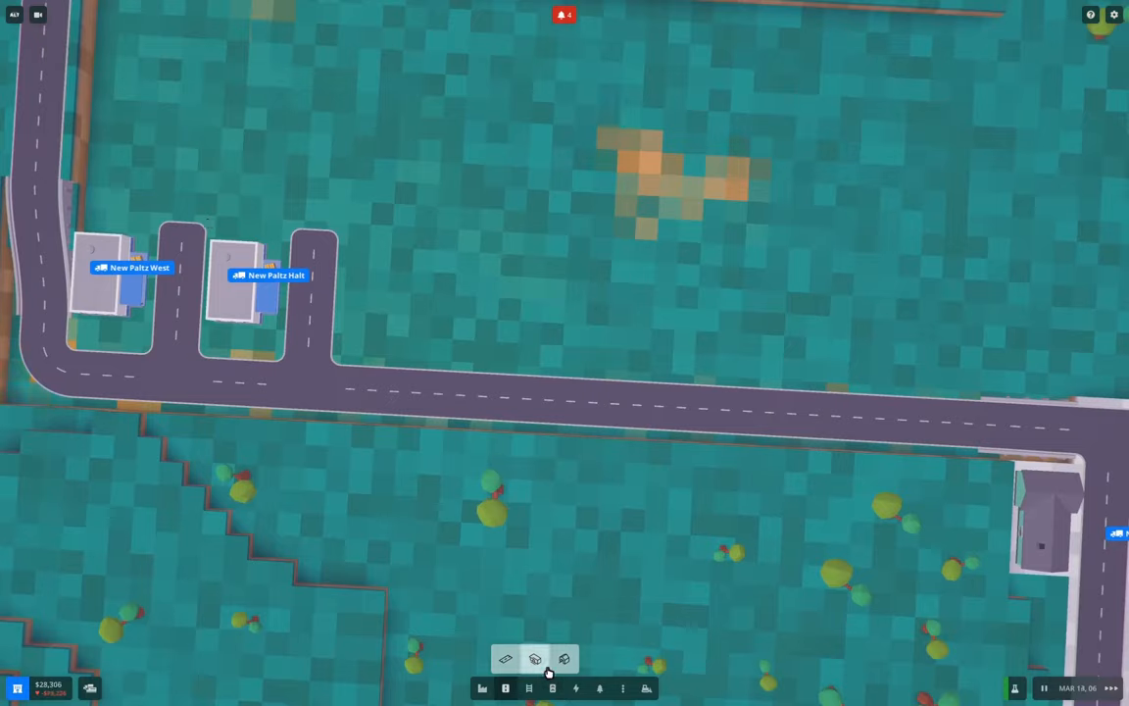
left_click(535, 658)
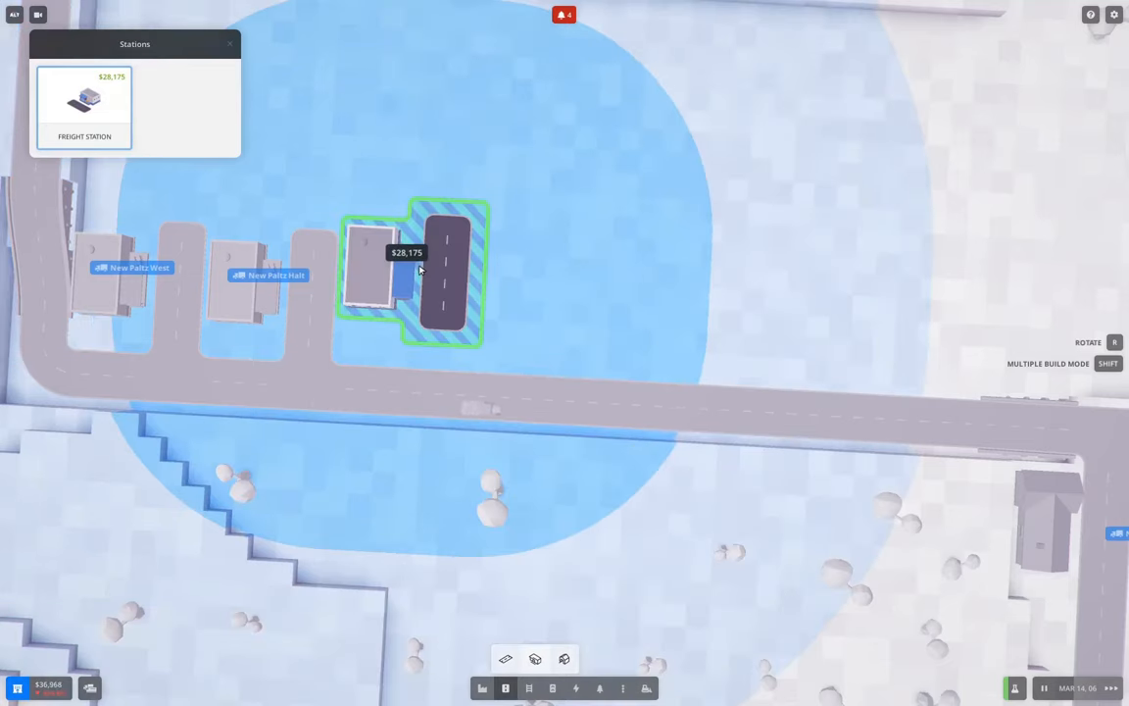
left_click(412, 271)
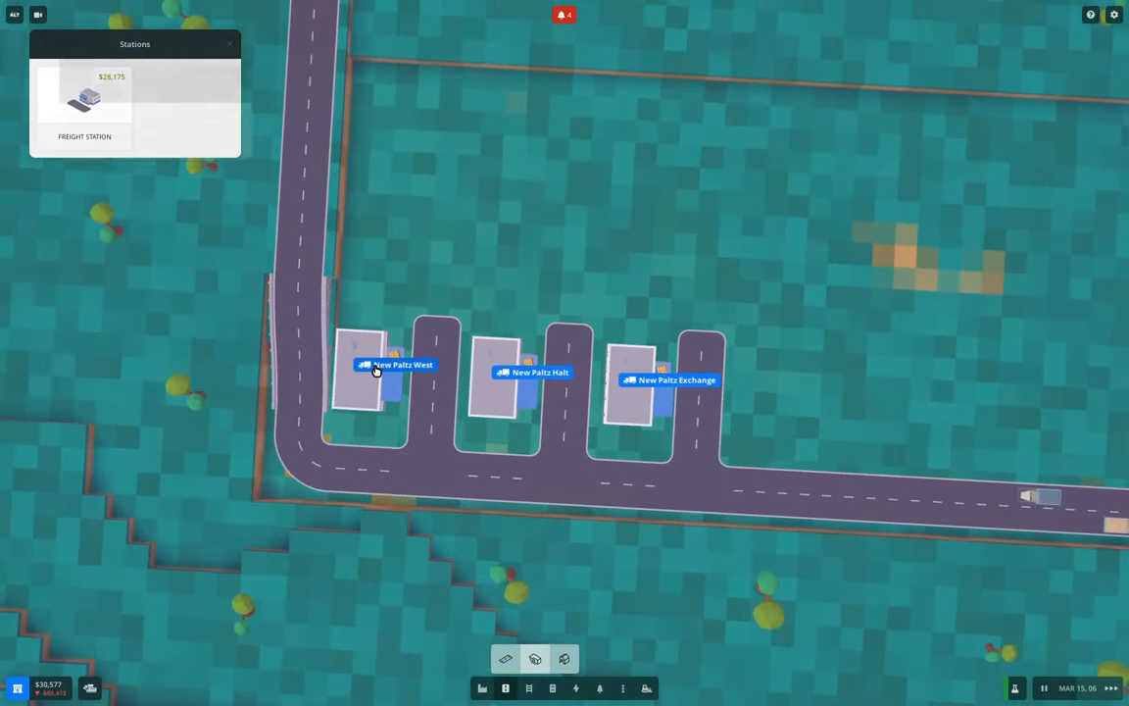
Rename the first two stations to Iron Works Coal DO and Iron Works Iron DO
left_click(396, 364)
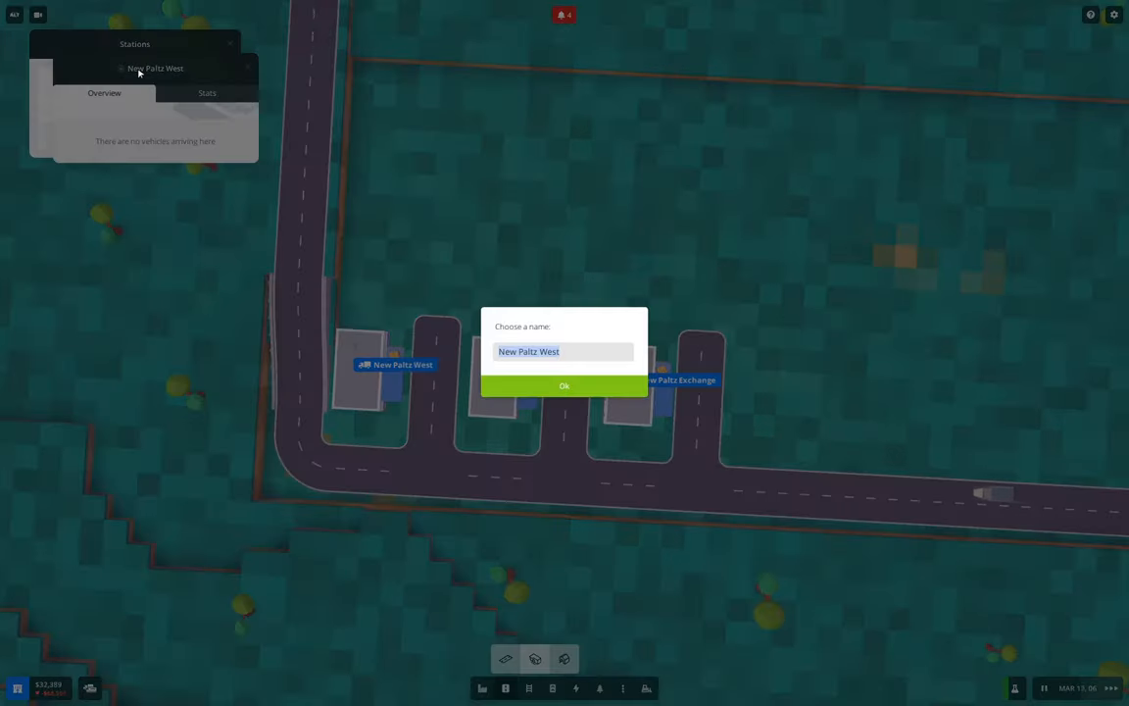
type("Iron Works")
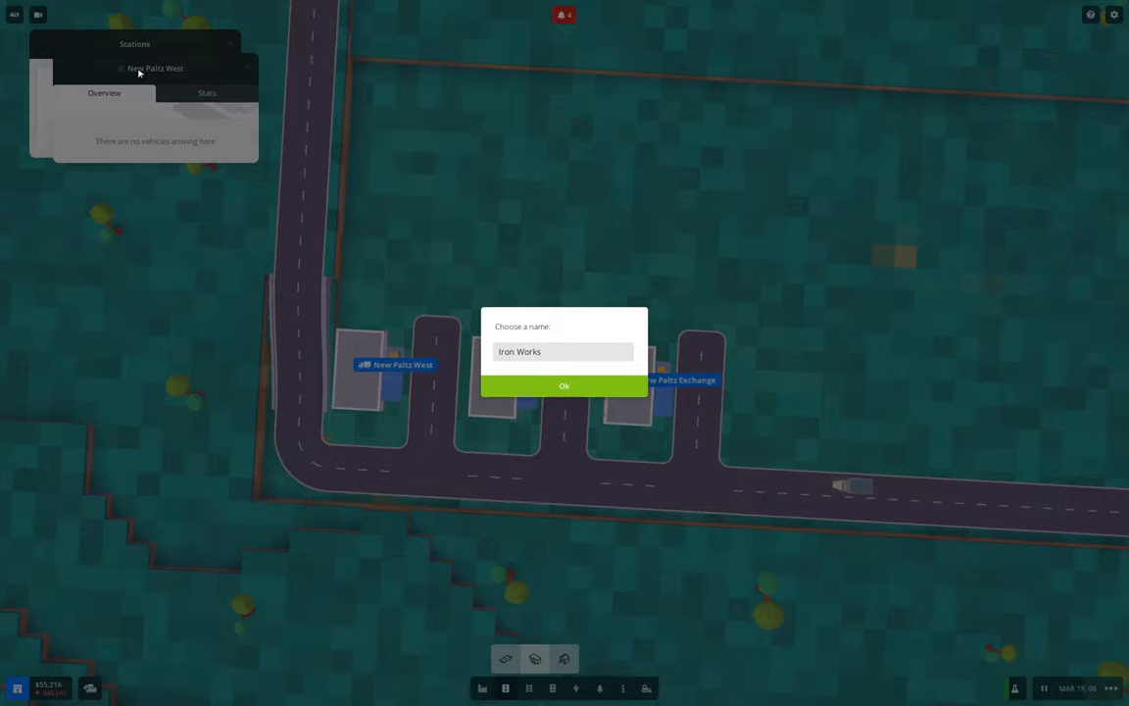
left_click(565, 385)
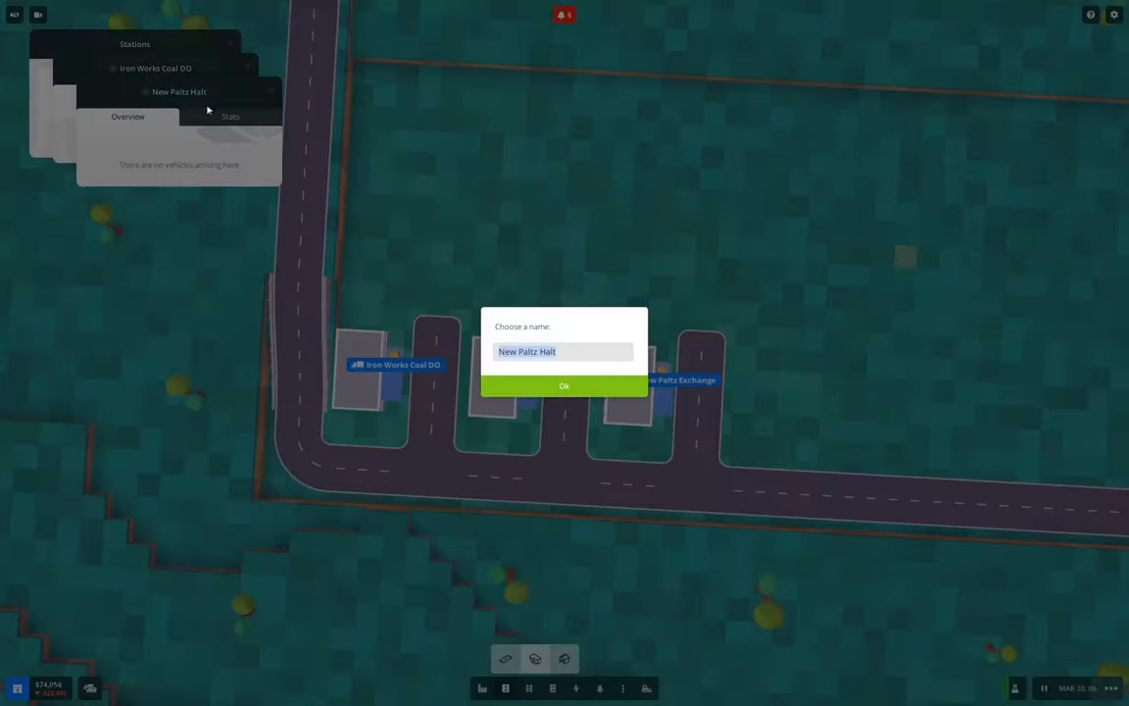
type("Iron Works Iron DO")
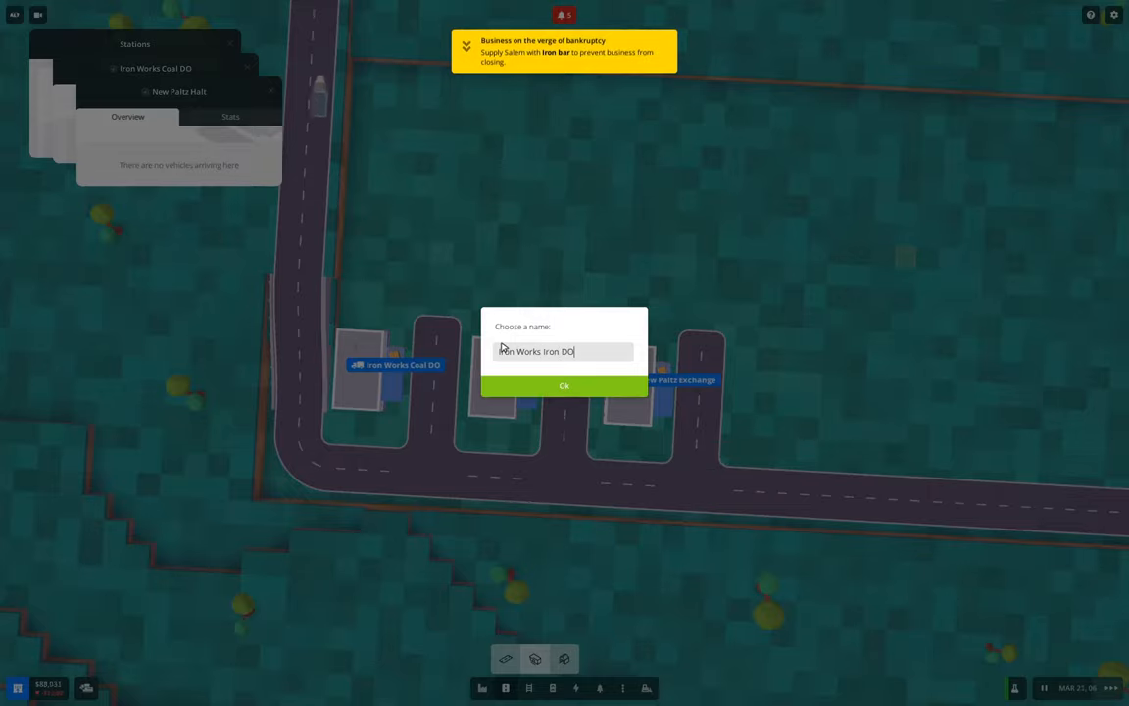
Confirm the Iron DO name and rename the third station Iron Works Bar PU
left_click(565, 384)
type("Iron")
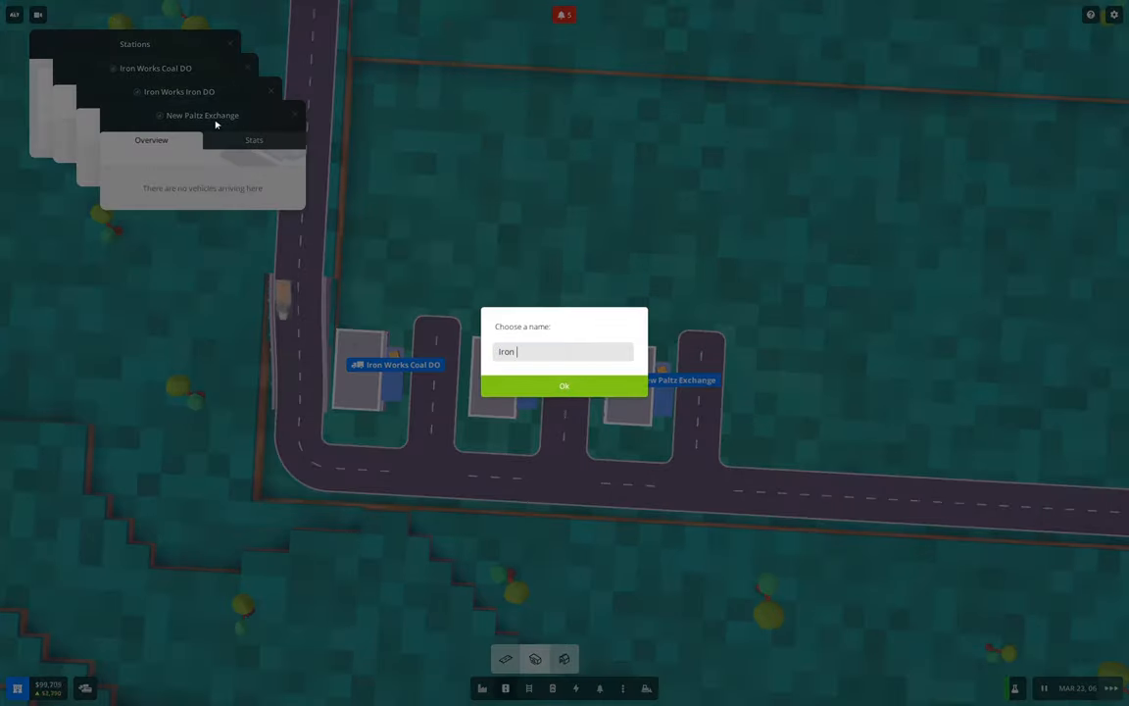
type("Wrosk")
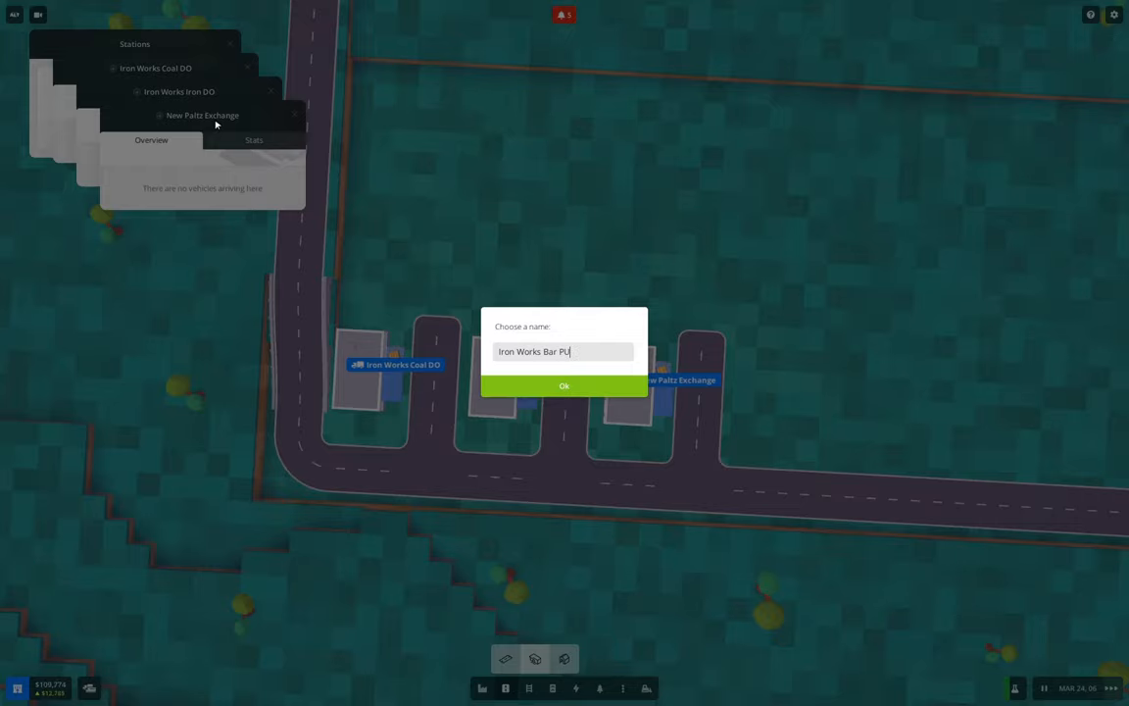
left_click(565, 384)
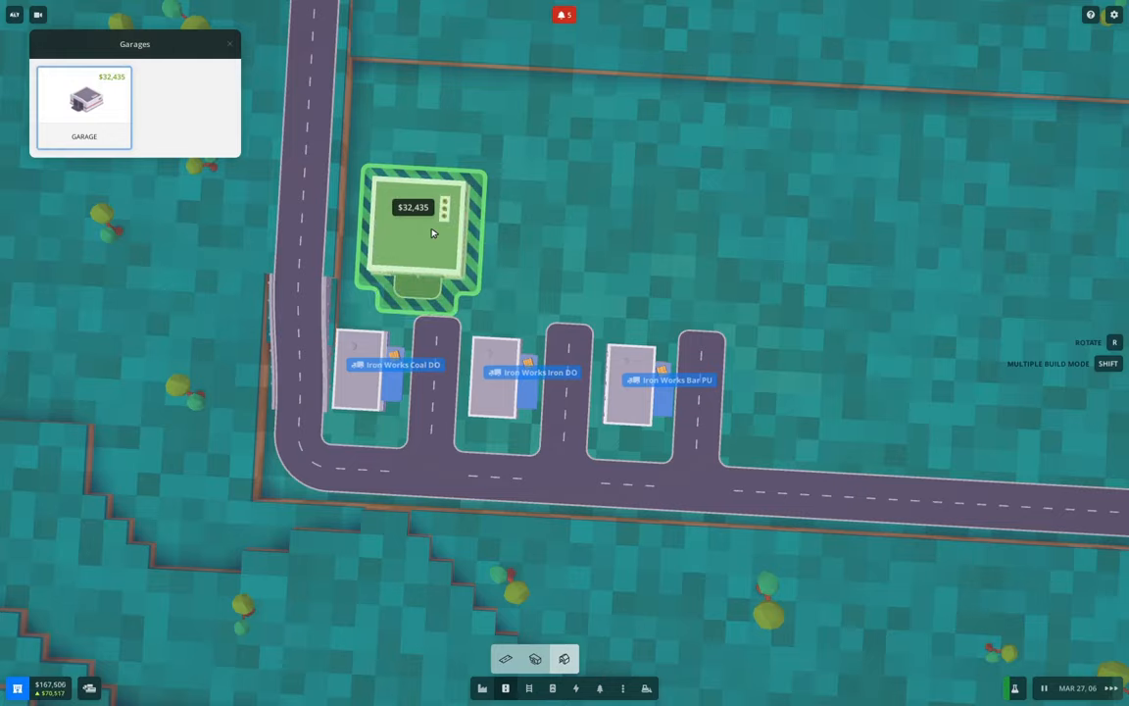
Build a garage behind the coal drop-off station
left_click(423, 239)
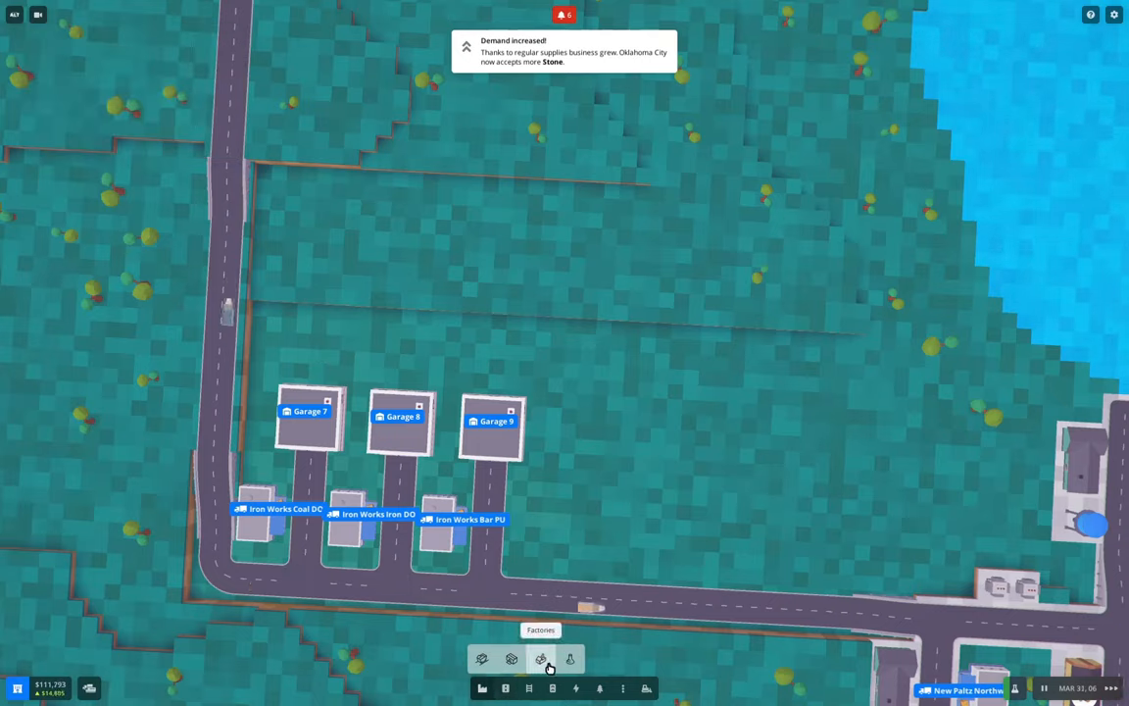
Place warehouses on the tiles above Garages 7, 8 and 9
left_click(510, 659)
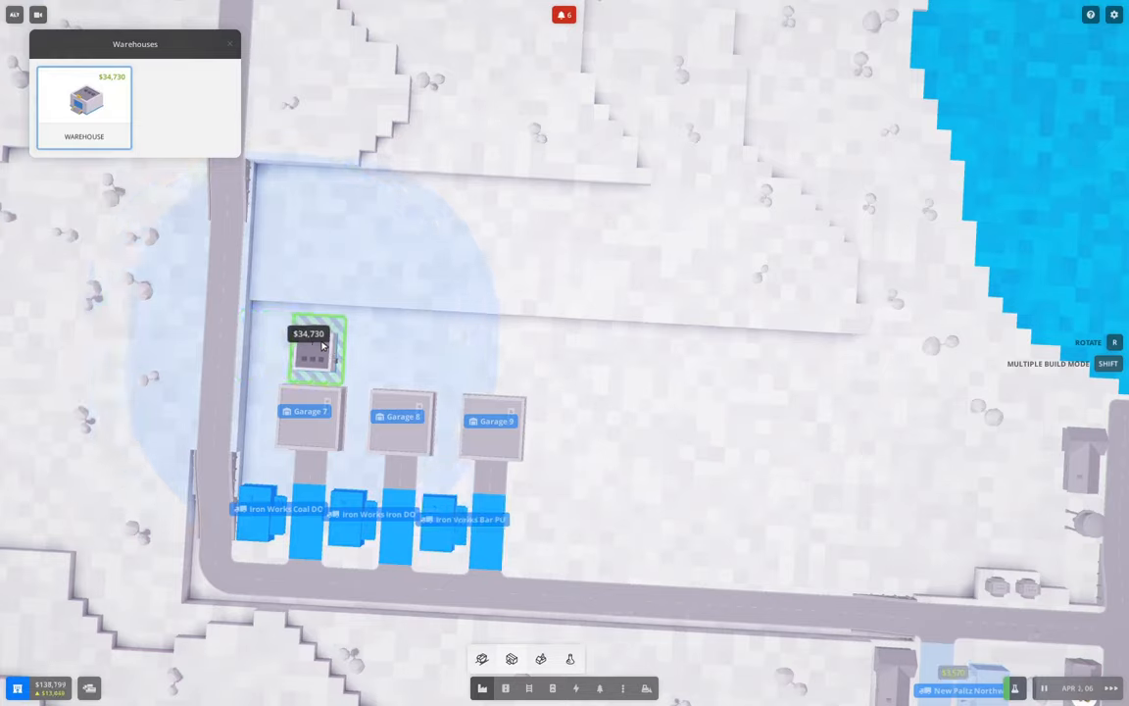
mouse_move(435, 357)
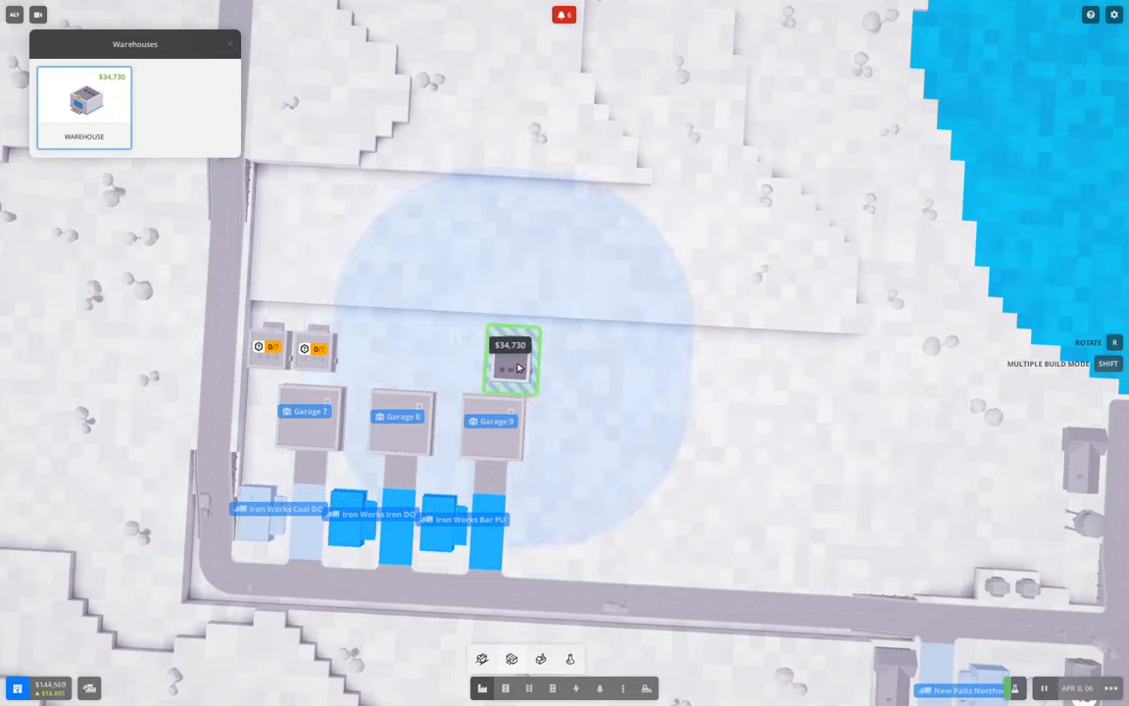
left_click(509, 361)
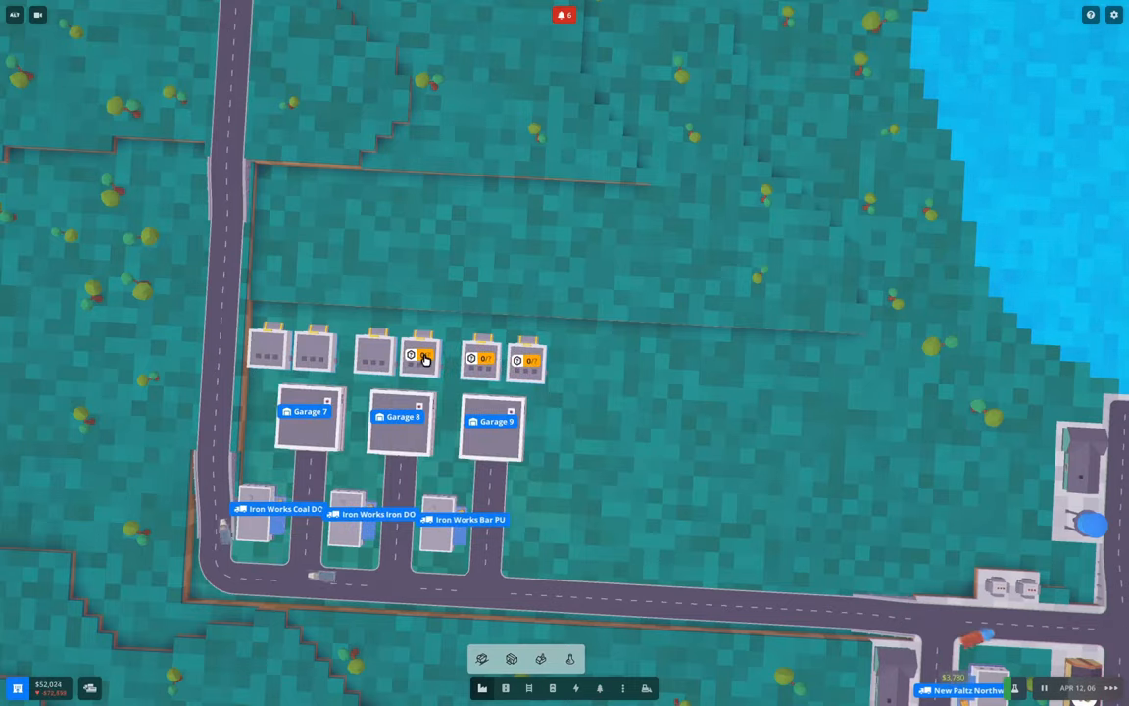
left_click(421, 355)
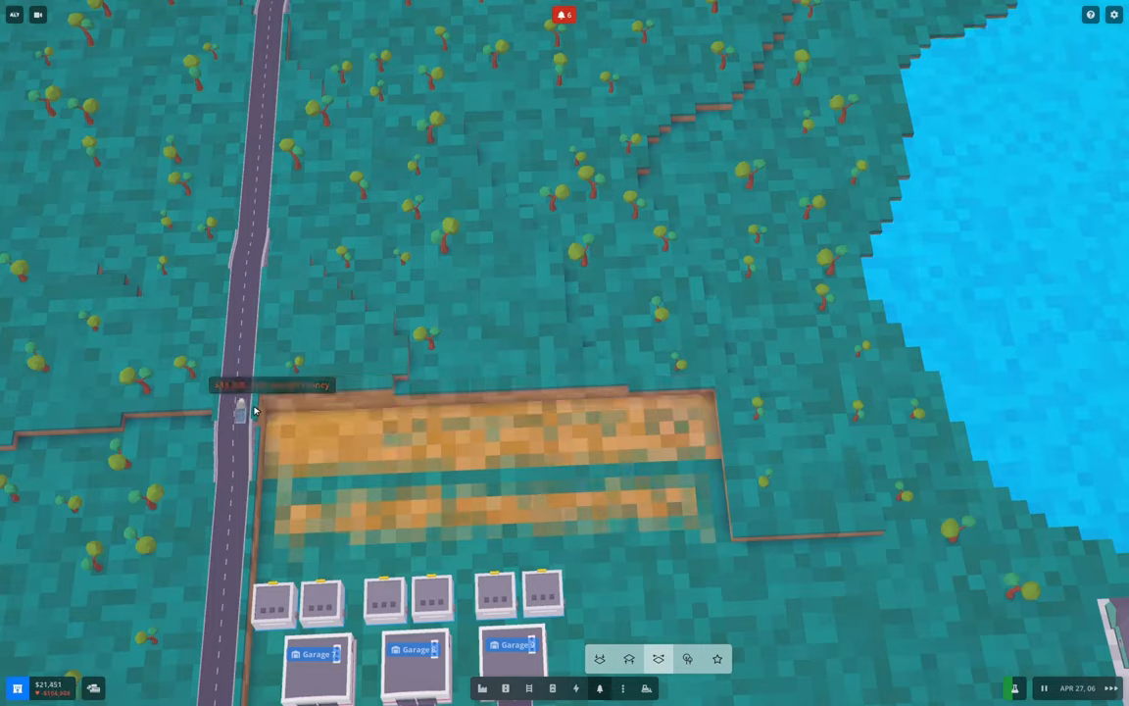
left_click(239, 406)
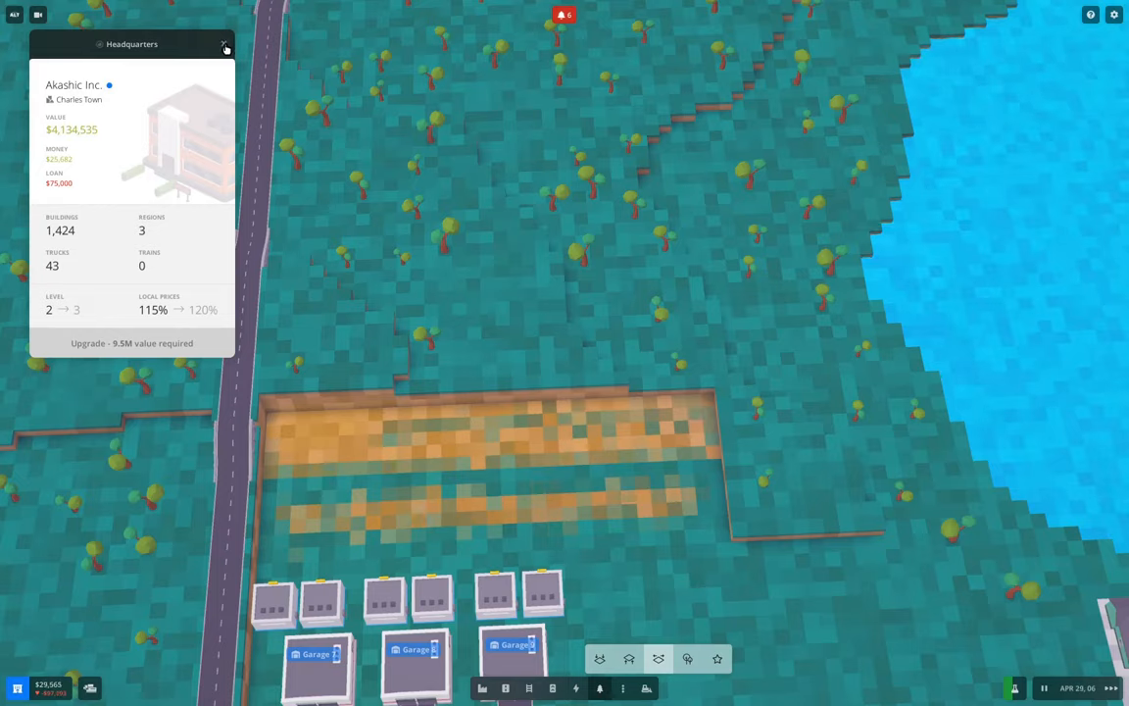
left_click(225, 47)
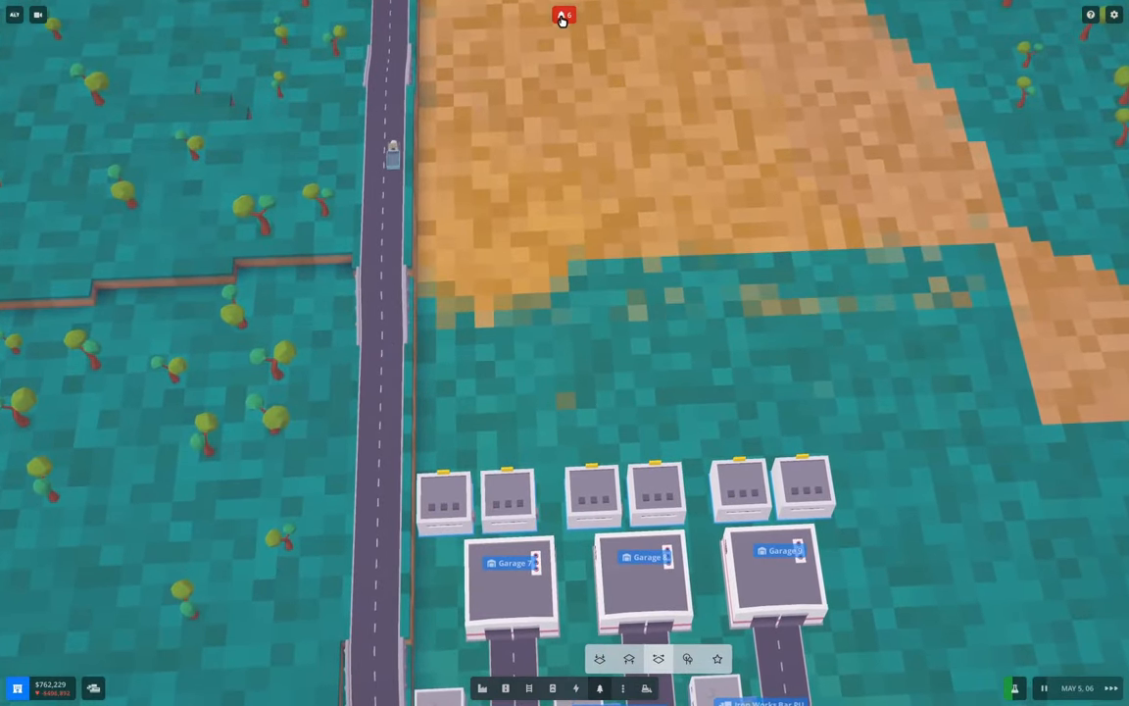
Review the bankruptcy and vehicle accident notifications from the bell list
left_click(565, 16)
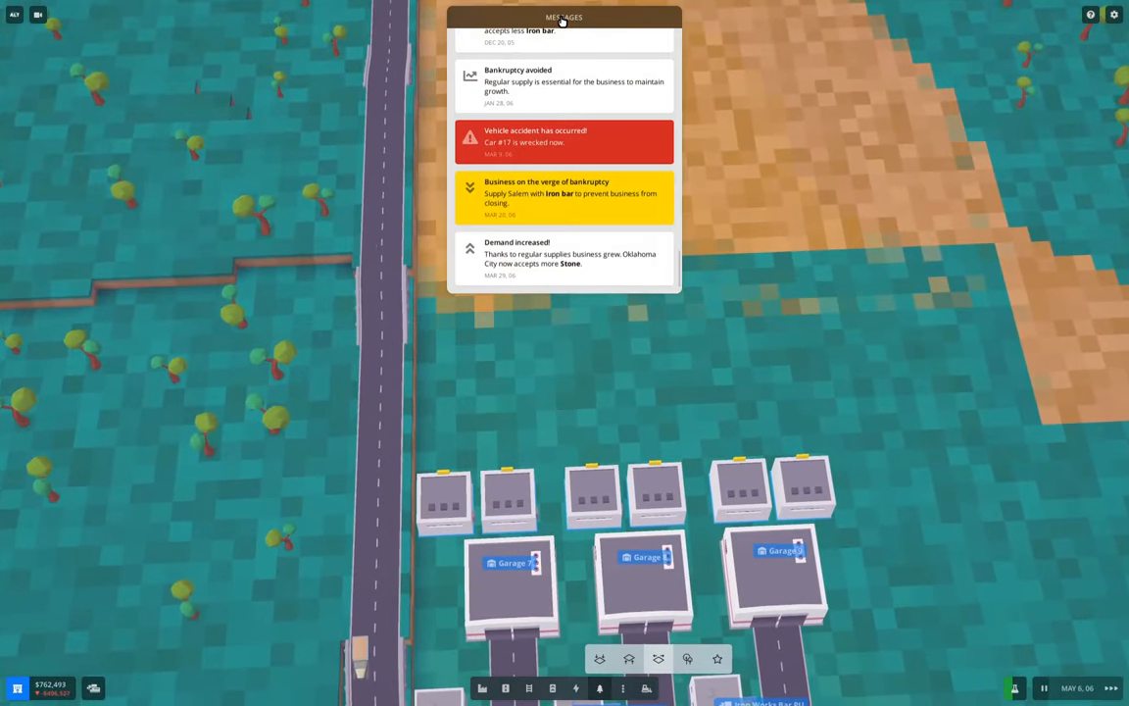
left_click(564, 13)
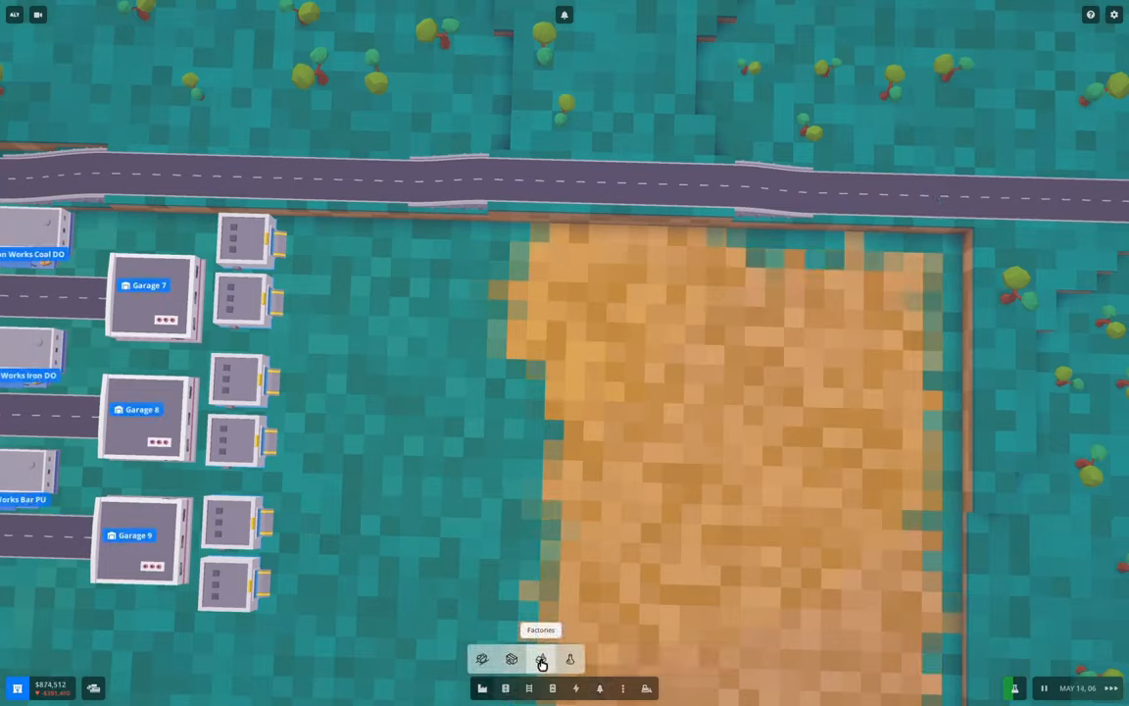
Place an Alloy Smelter from the Factories menu on the orange deposit
left_click(541, 659)
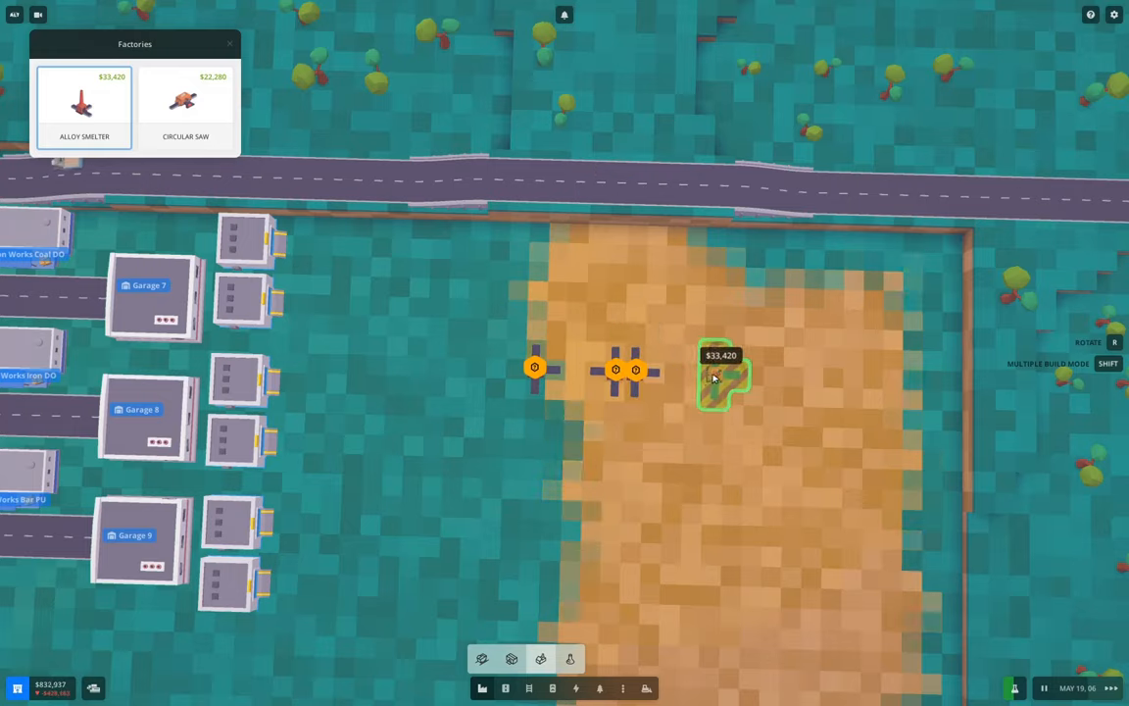
left_click(721, 383)
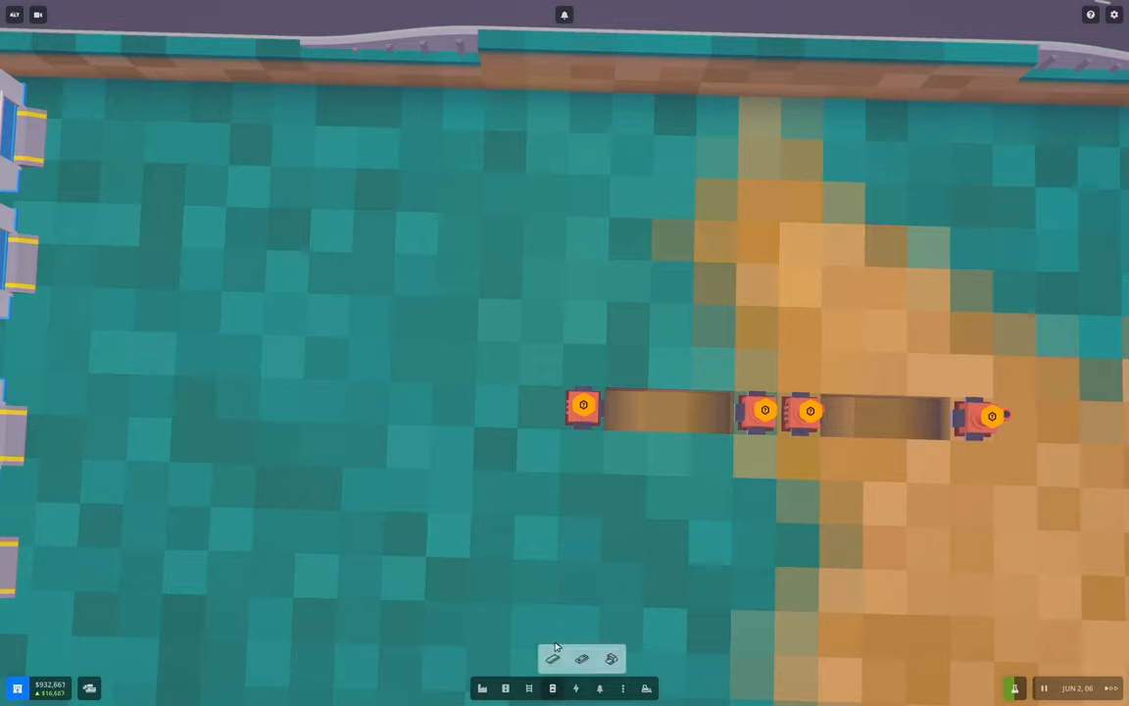
Lay an extra conveyor segment alongside the devices near the warehouses
left_click(553, 659)
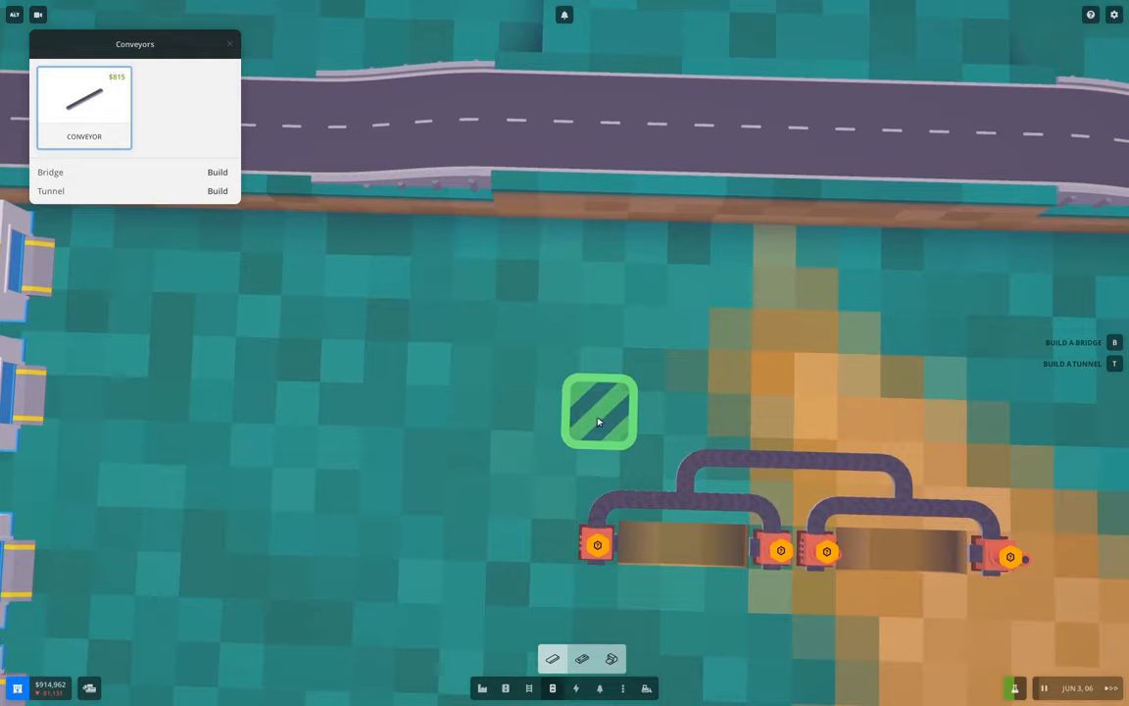
left_click_drag(600, 412, 794, 461)
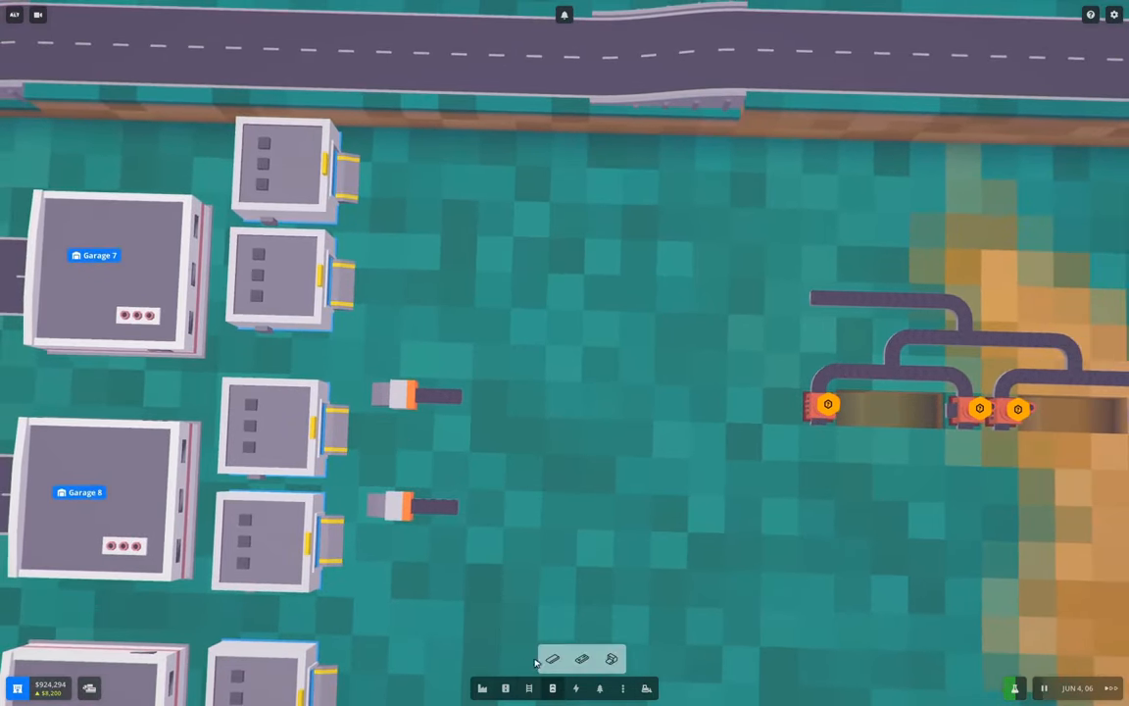
Run a conveyor from the warehouse outlet toward the loading devices on the ore patch
left_click(553, 659)
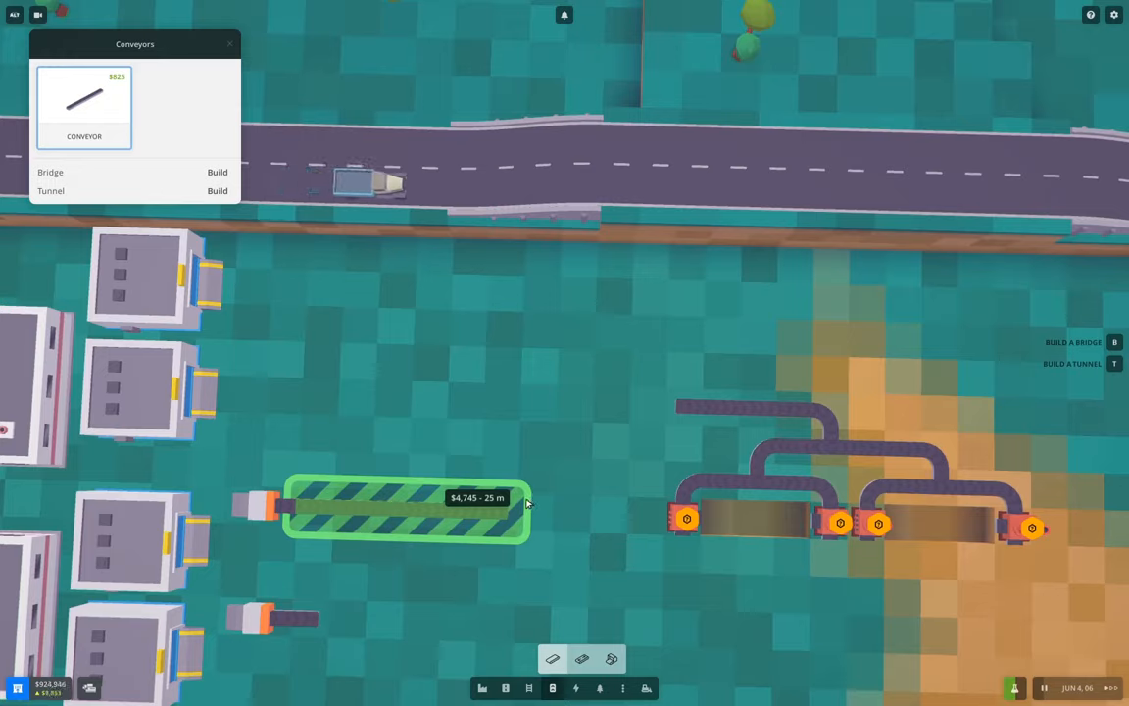
left_click_drag(527, 502, 596, 500)
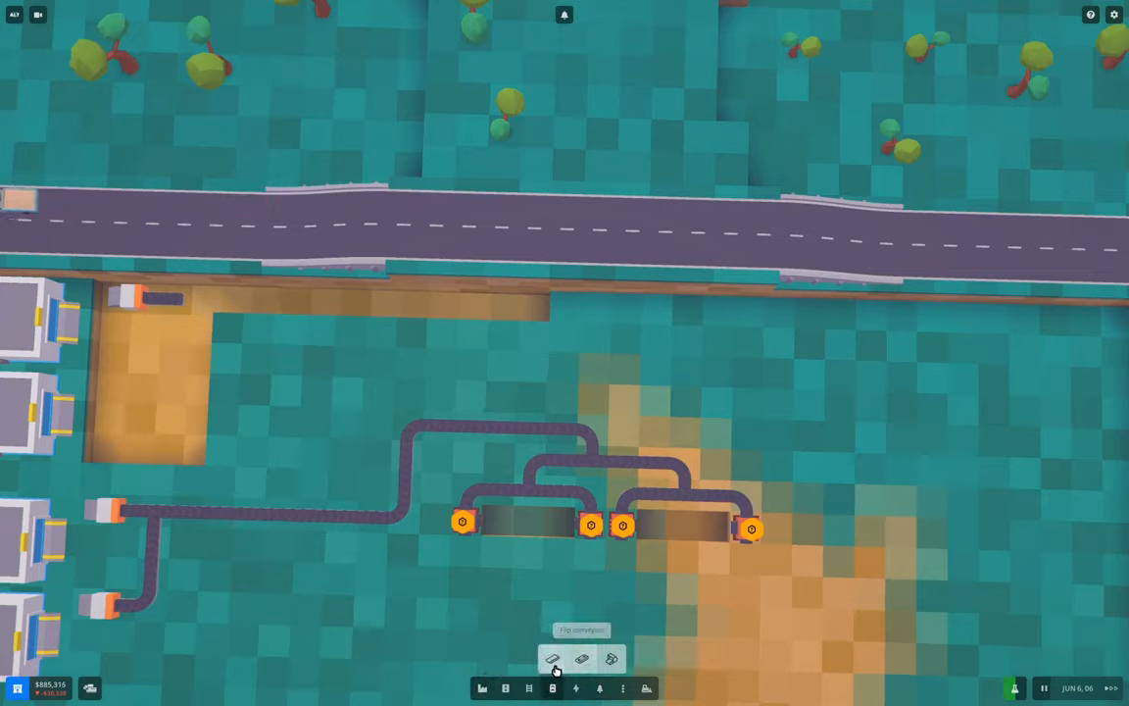
Place a conveyor run from the ore-patch junction north toward the road and close the build panel
left_click(553, 658)
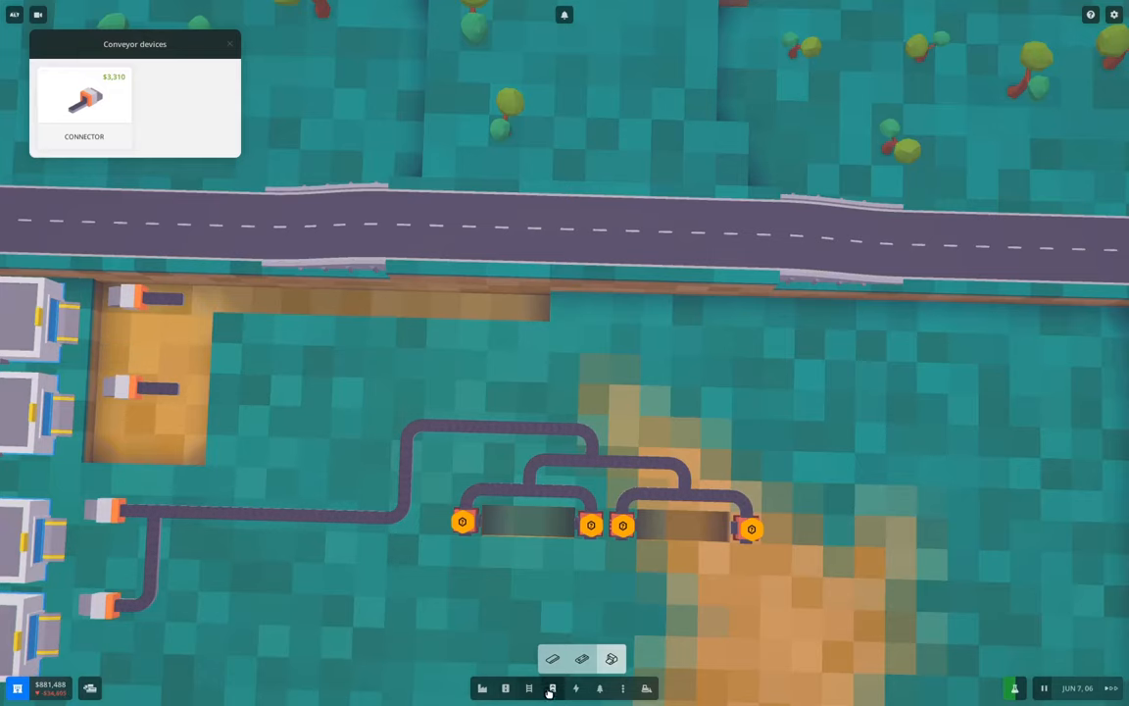
left_click(553, 659)
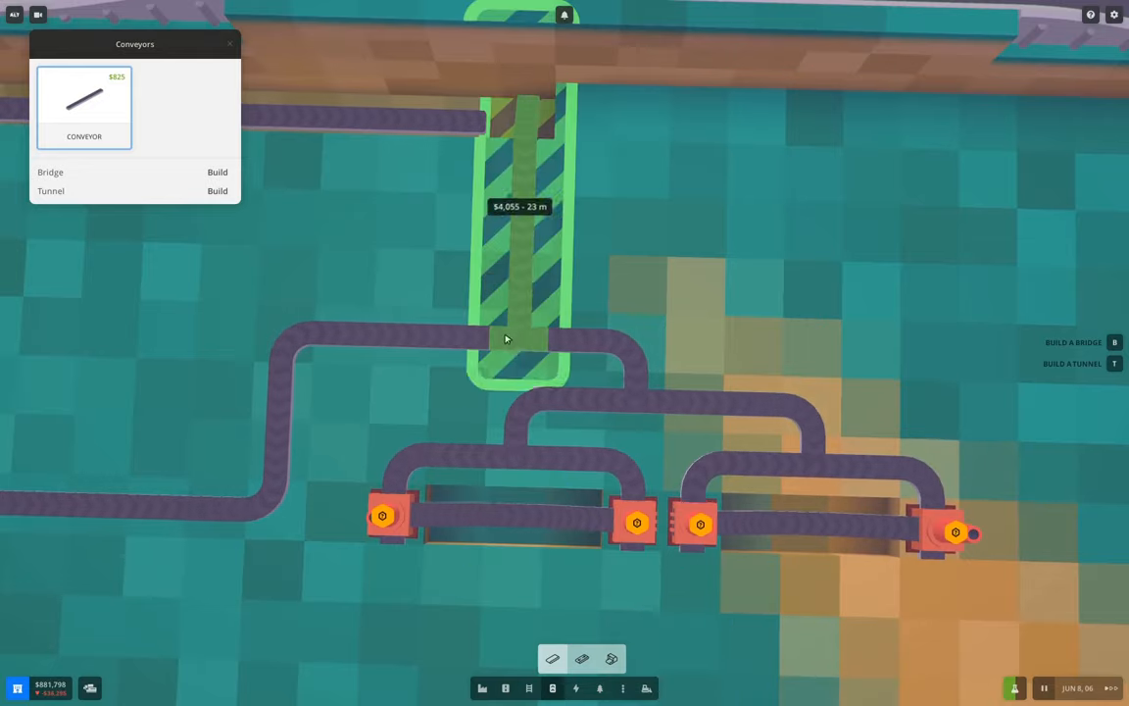
left_click(218, 192)
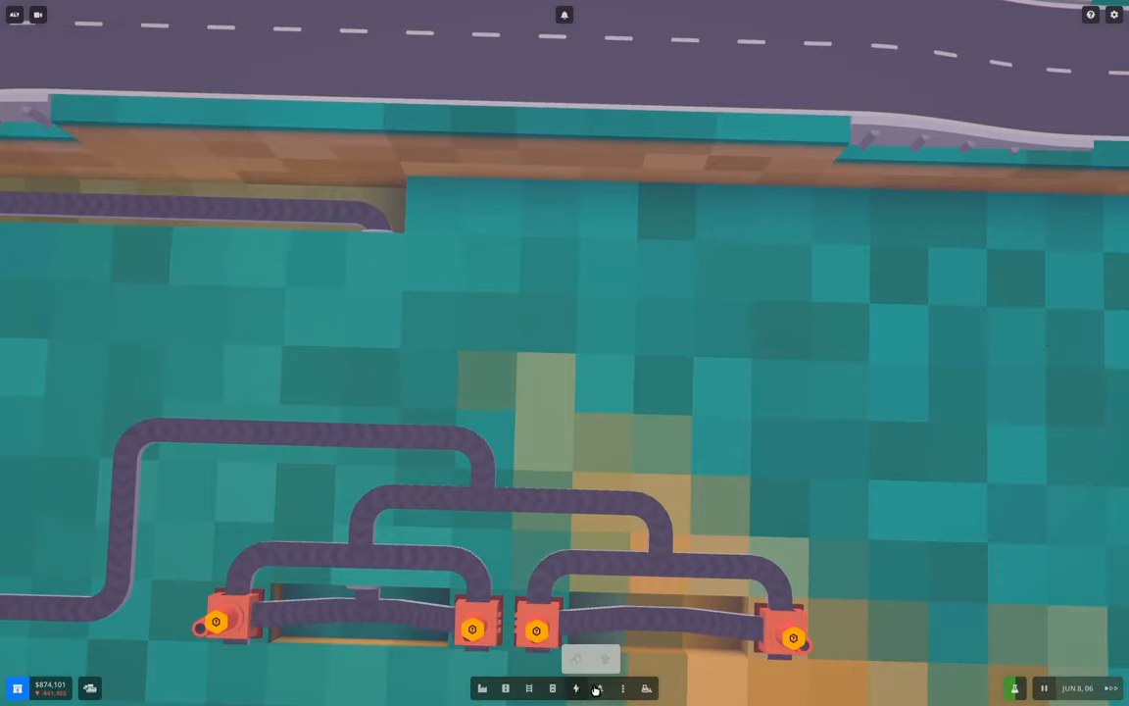
Start a conveyor from the warehouse connectors toward the loop around the mining devices
left_click(598, 686)
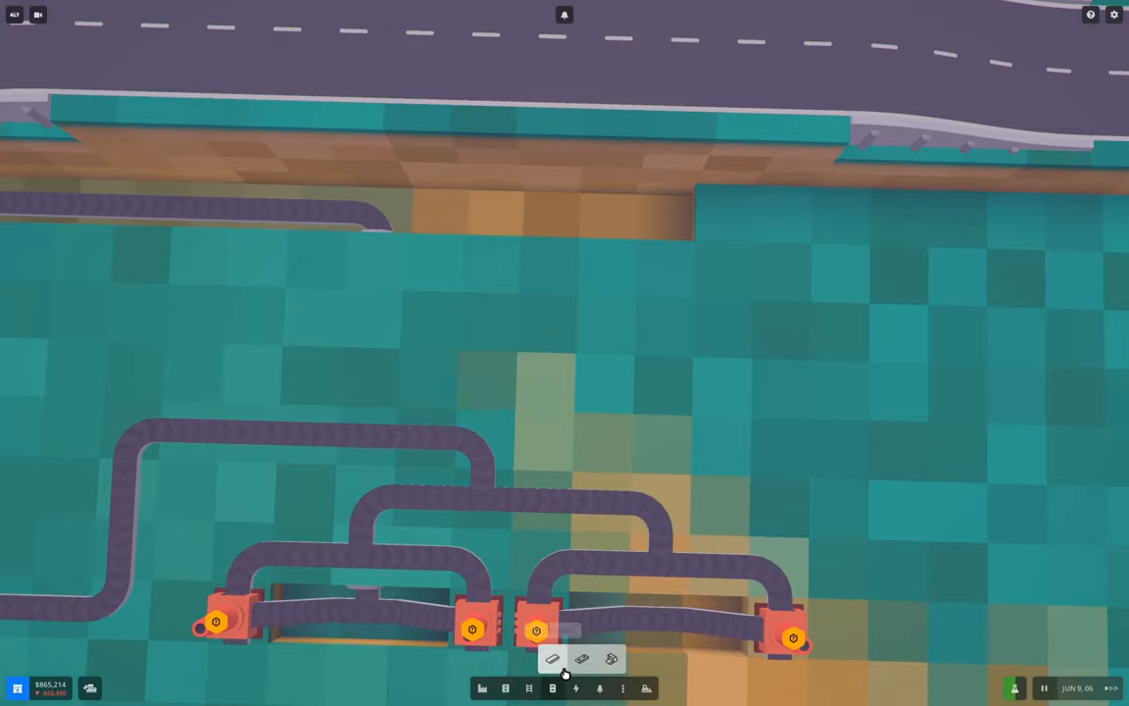
left_click(553, 659)
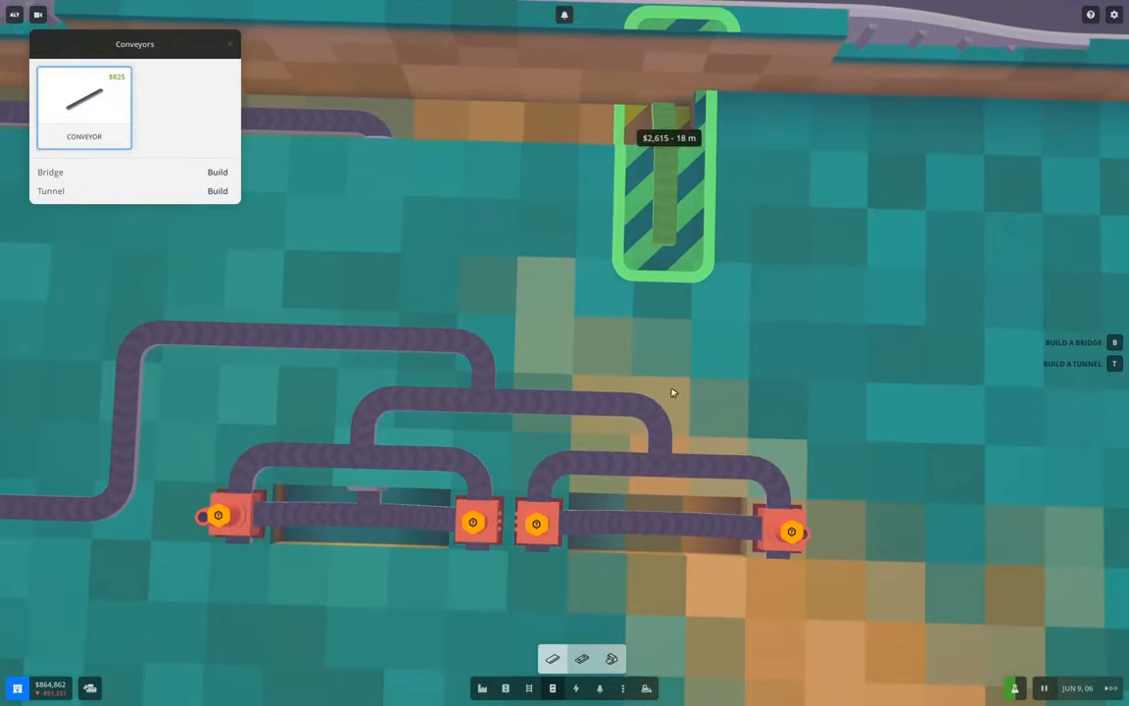
mouse_move(665, 528)
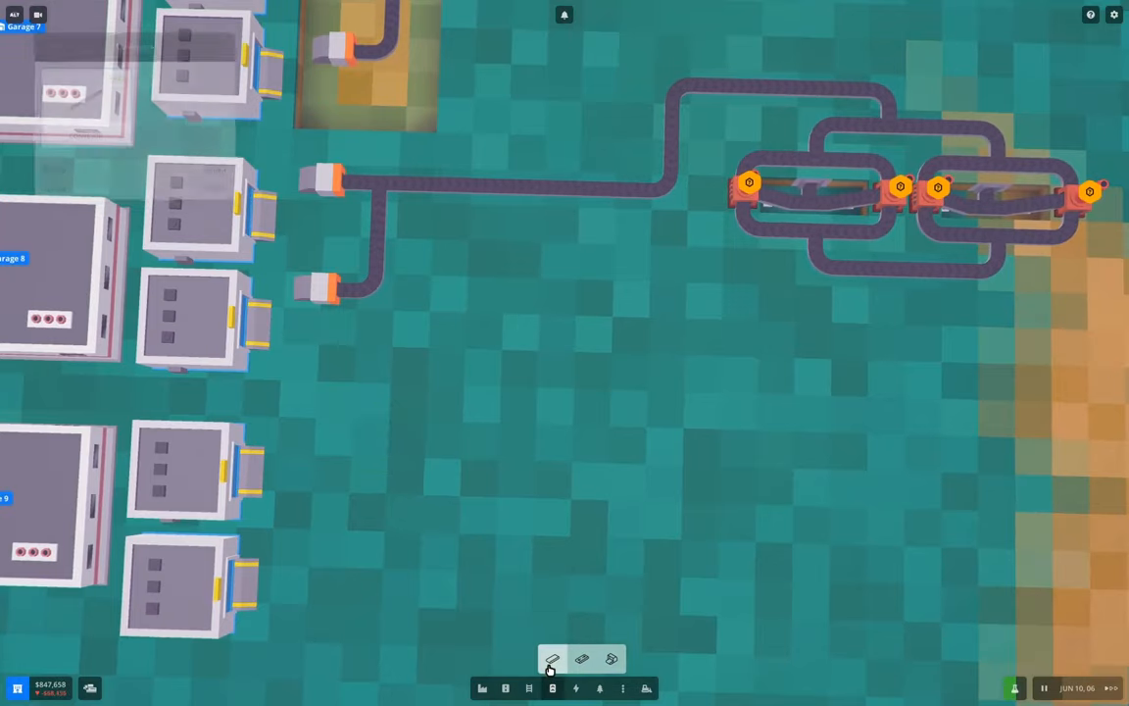
mouse_move(612, 658)
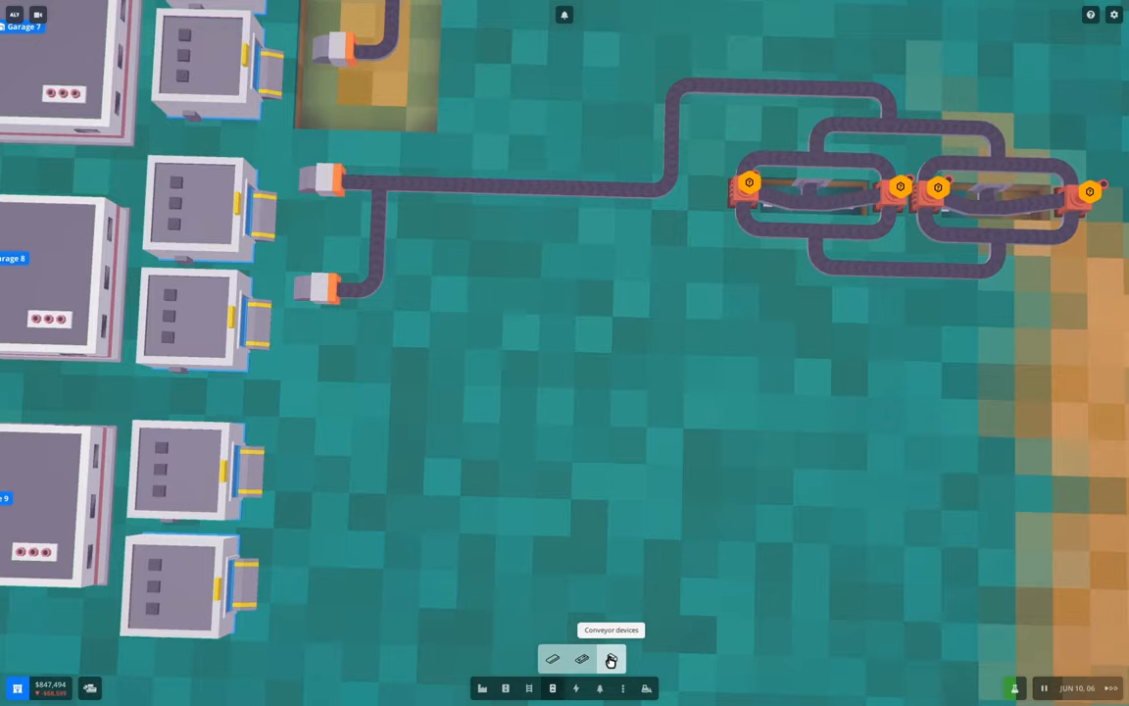
Fit a connector on a lower storage building and join it through the feed line into the mining loop
left_click(611, 659)
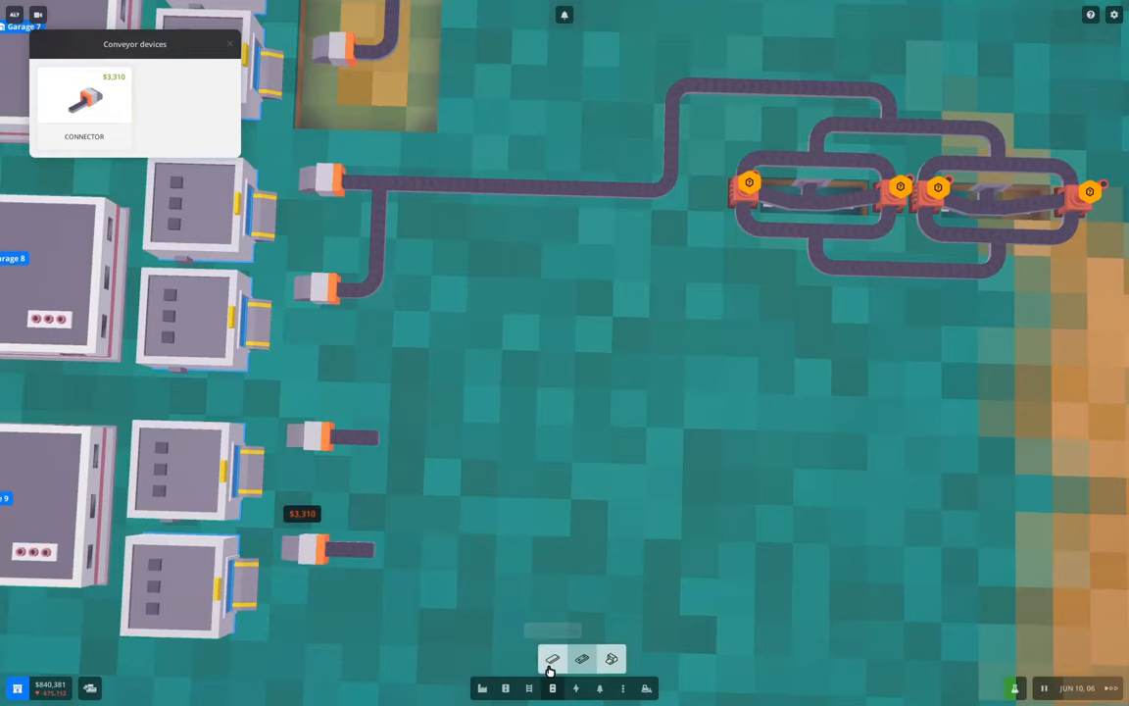
left_click(553, 659)
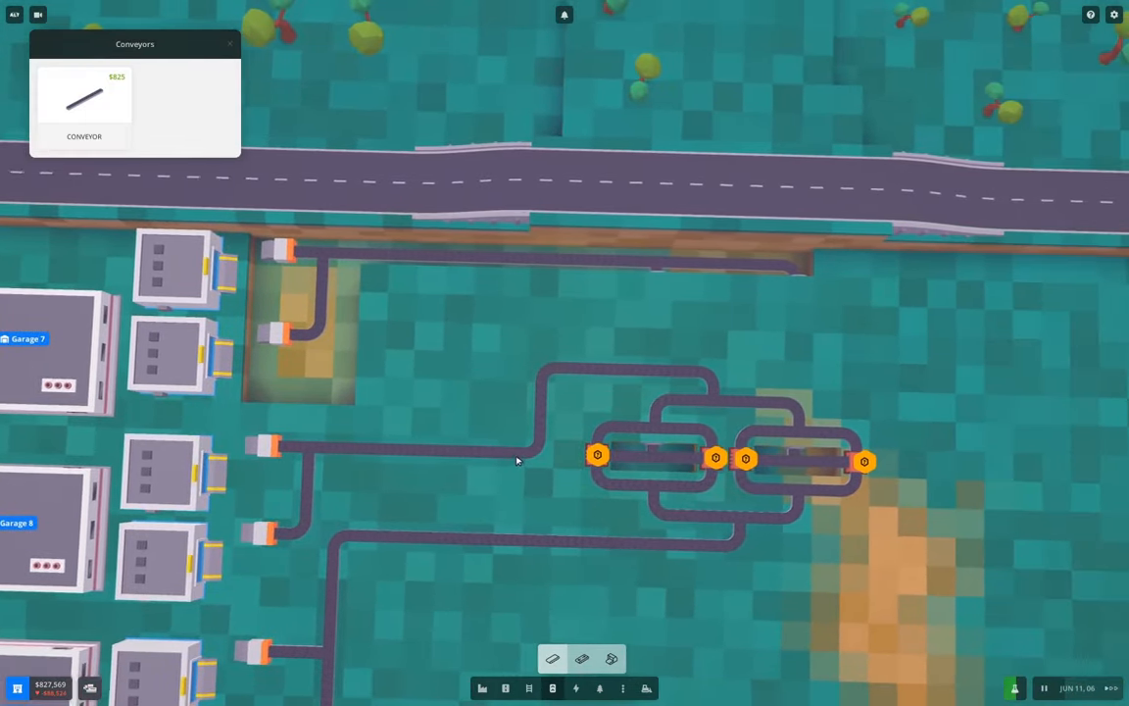
left_click(84, 98)
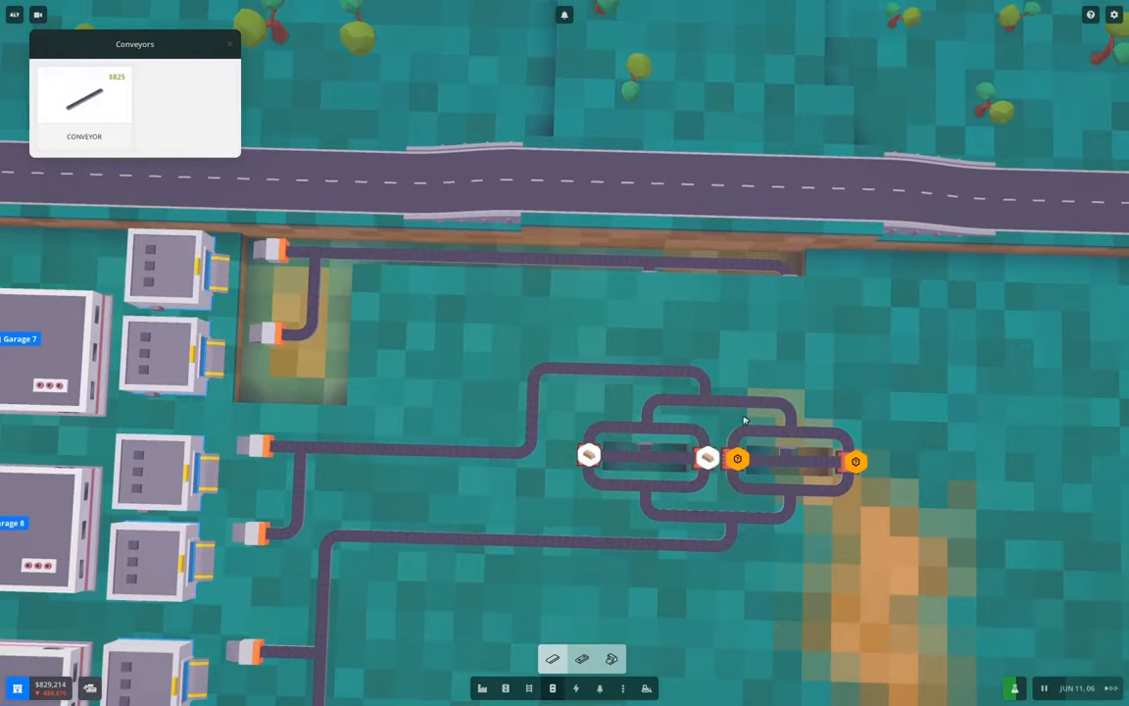
left_click(738, 458)
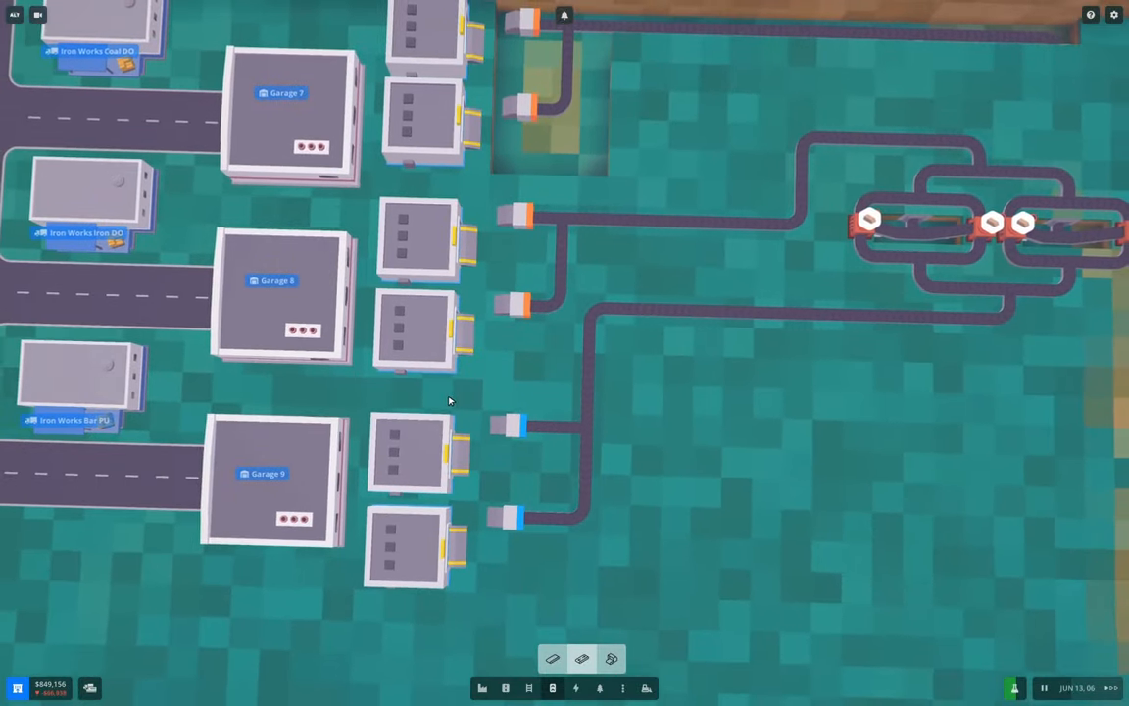
Try configuring truck models and cargo for the empty garage, abandoning two attempts
scroll("down", 3)
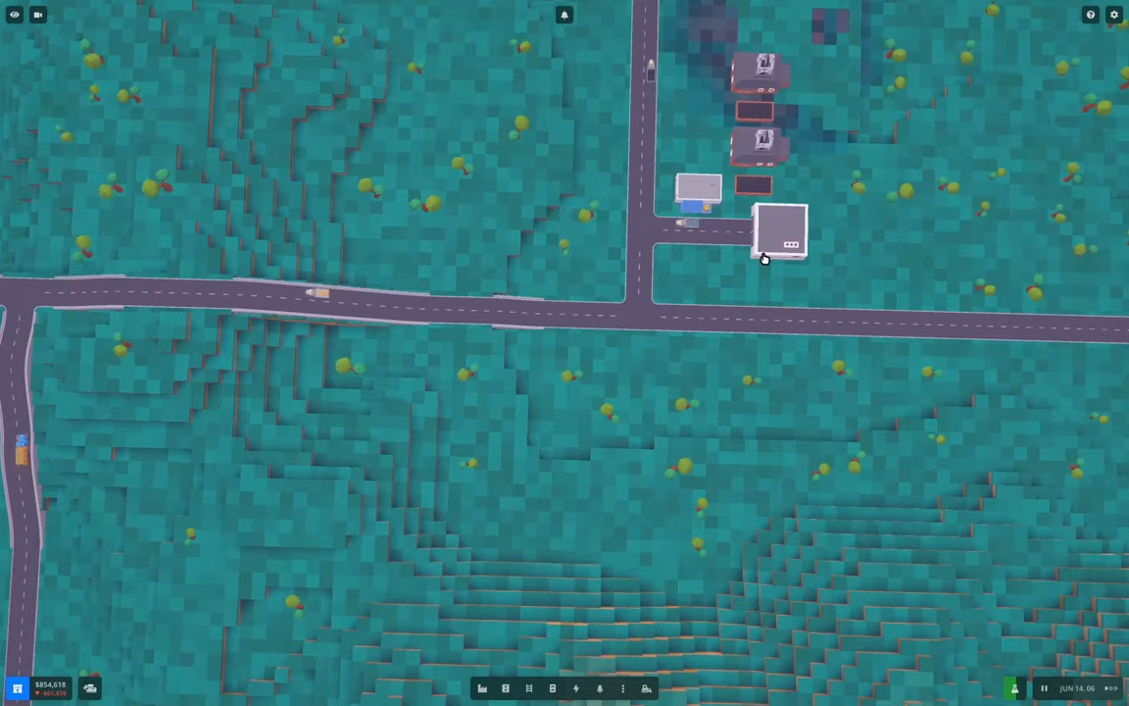
left_click(780, 235)
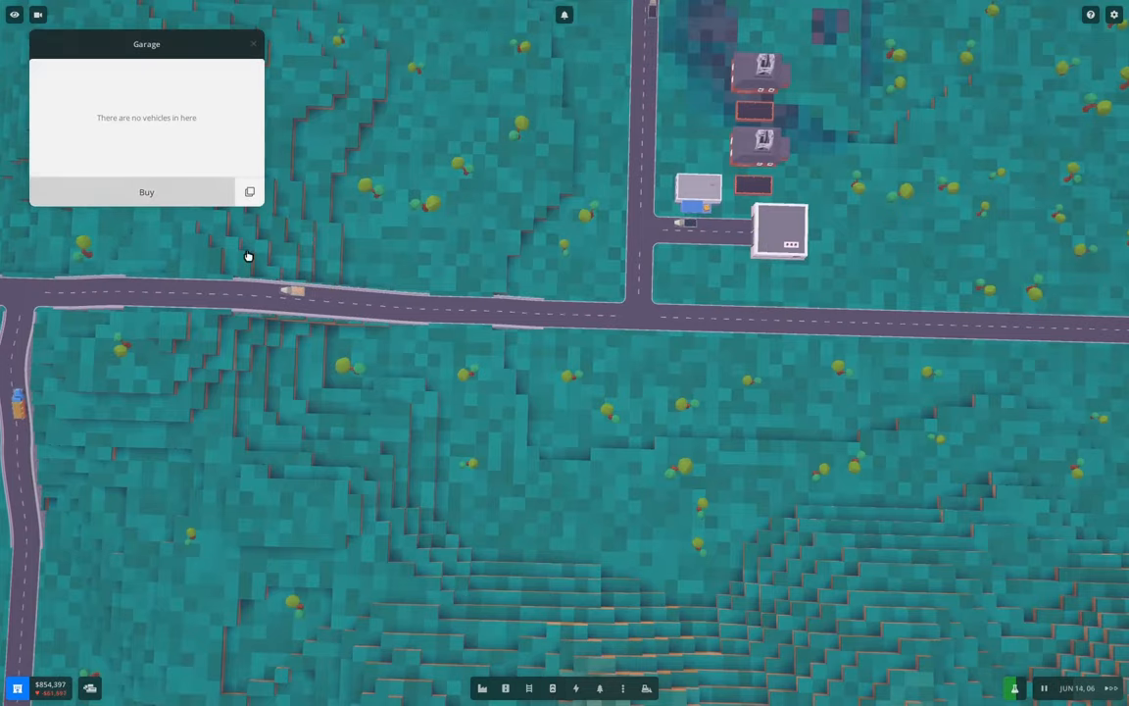
left_click(146, 192)
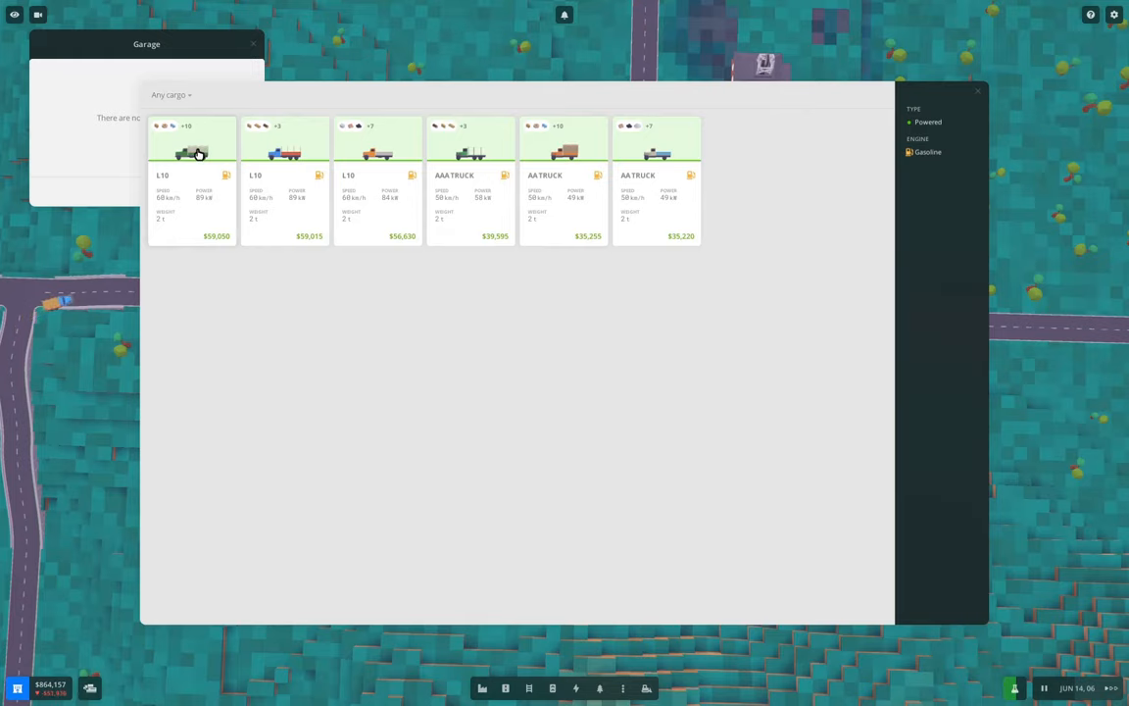
left_click(193, 141)
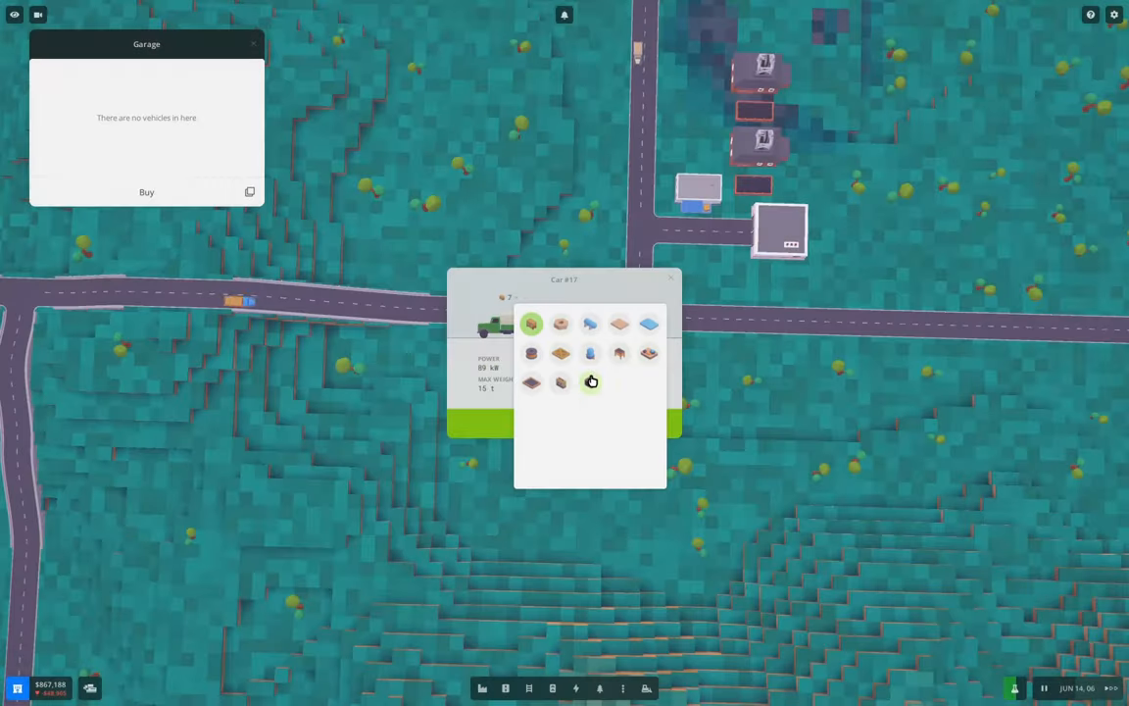
left_click(592, 380)
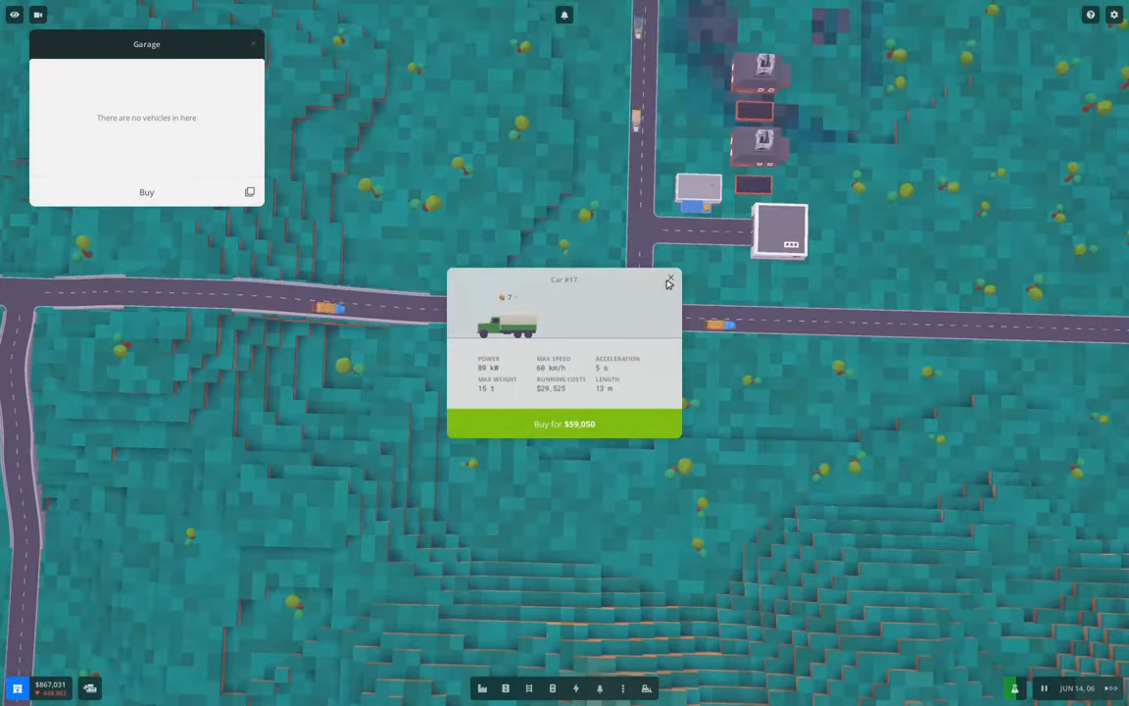
left_click(670, 280)
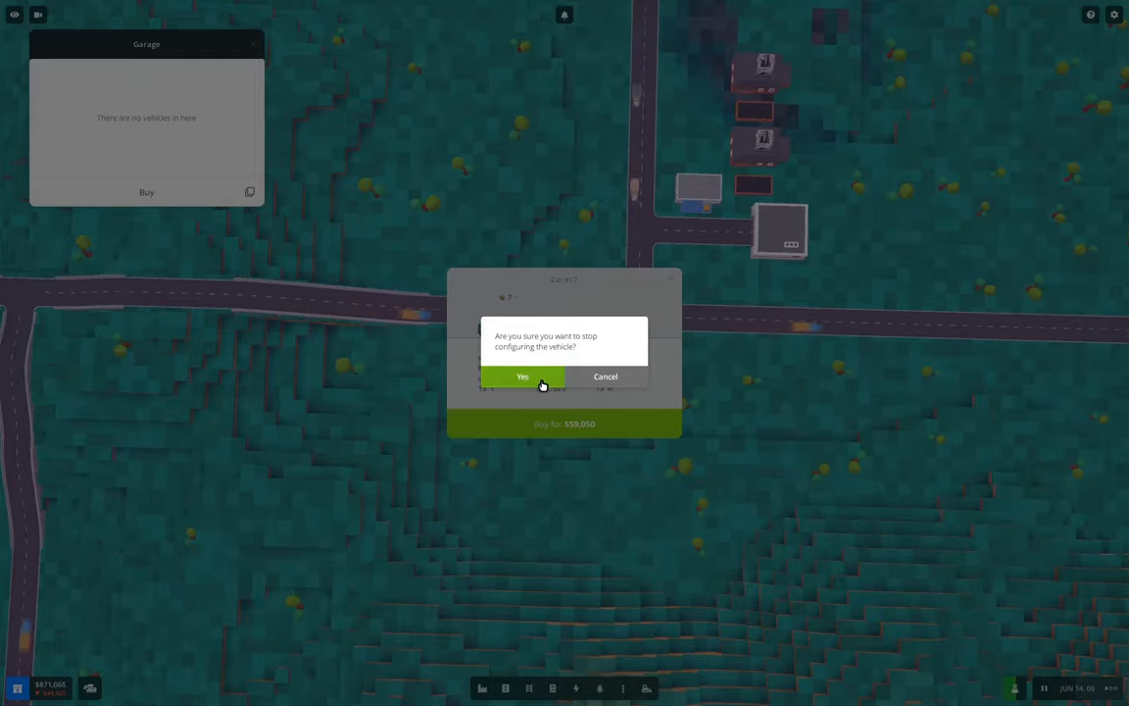
left_click(521, 376)
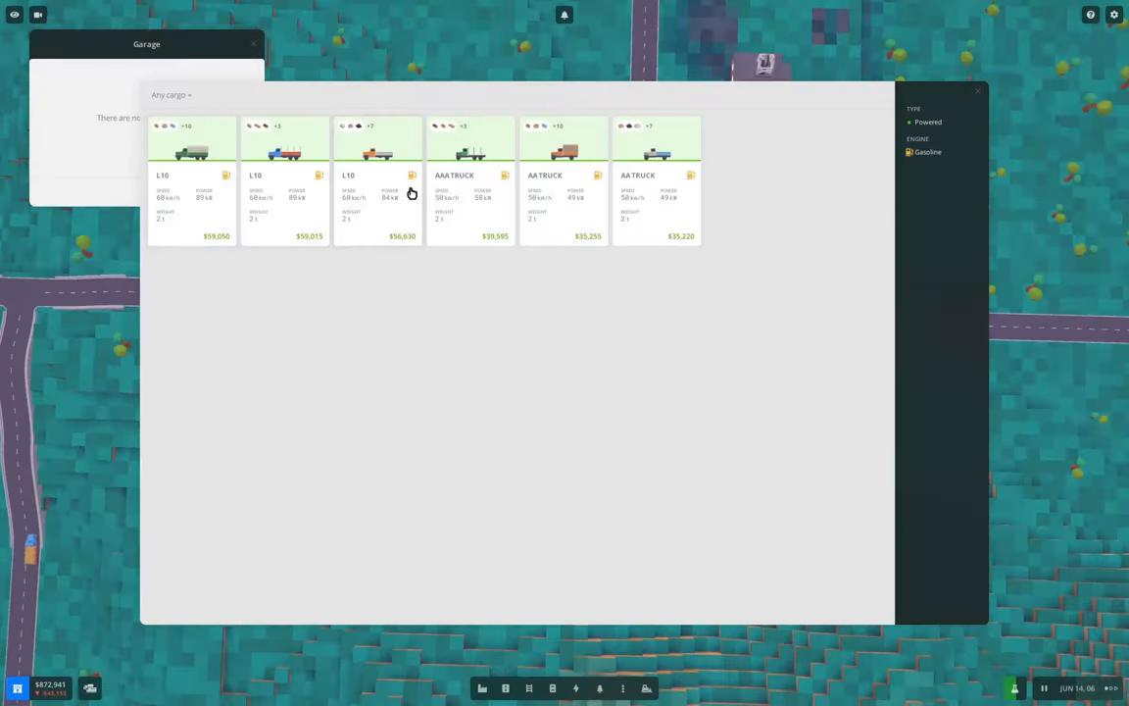
mouse_move(474, 179)
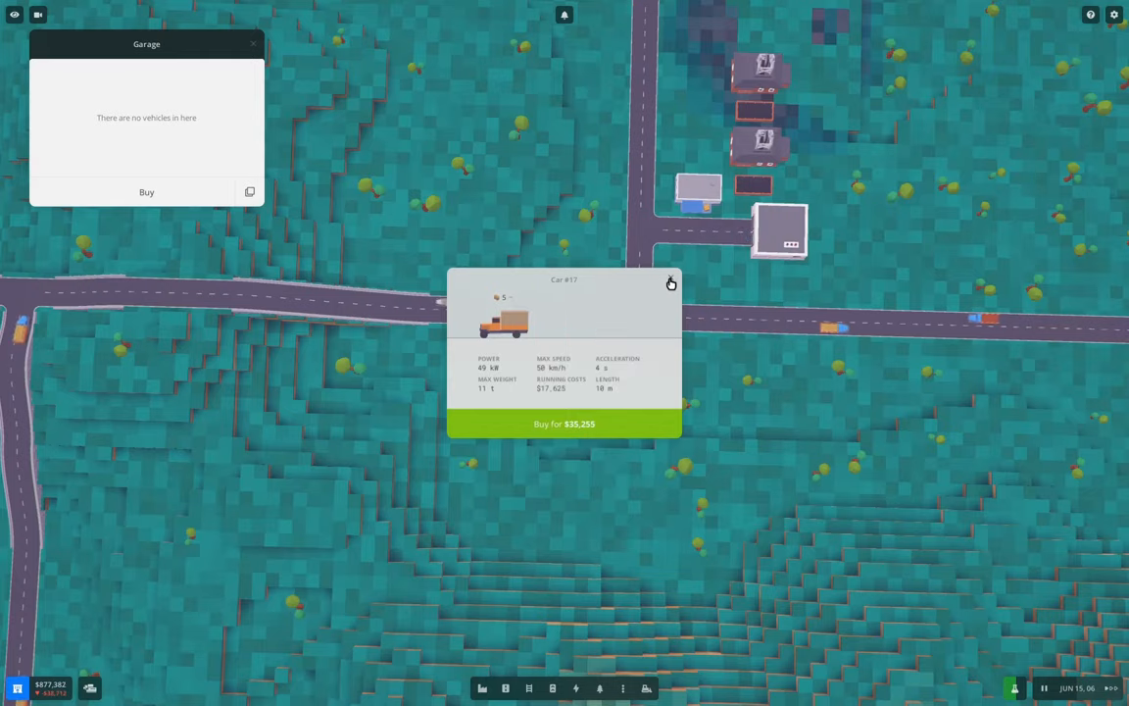
left_click(503, 323)
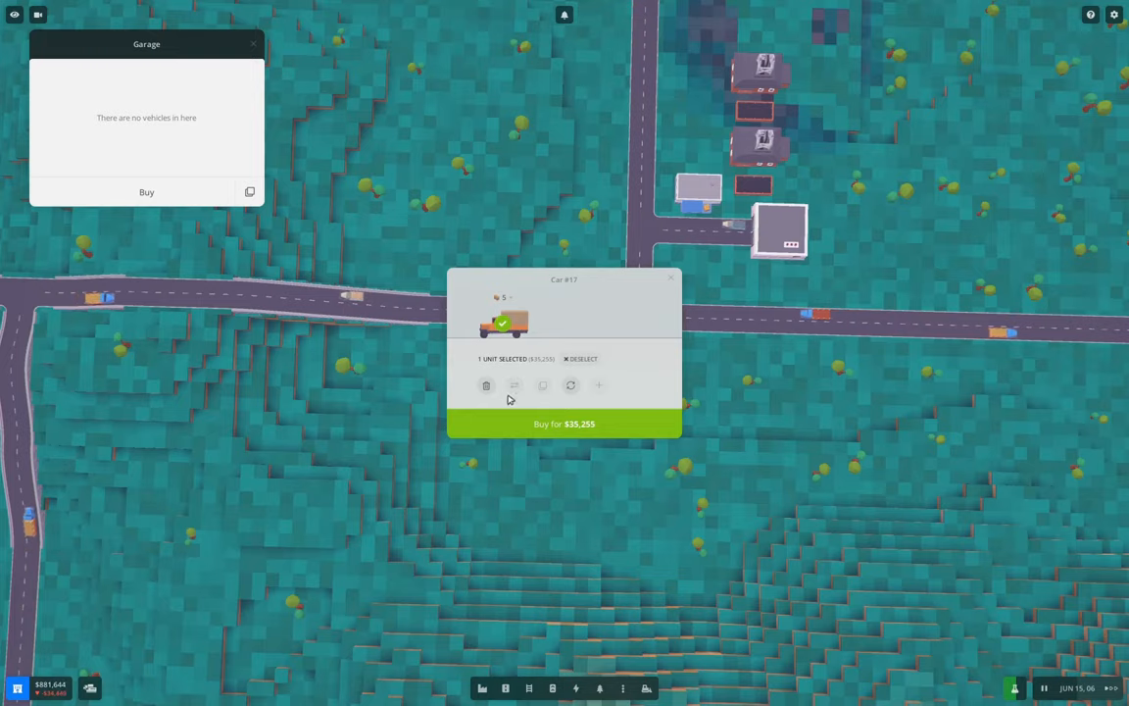
left_click(486, 385)
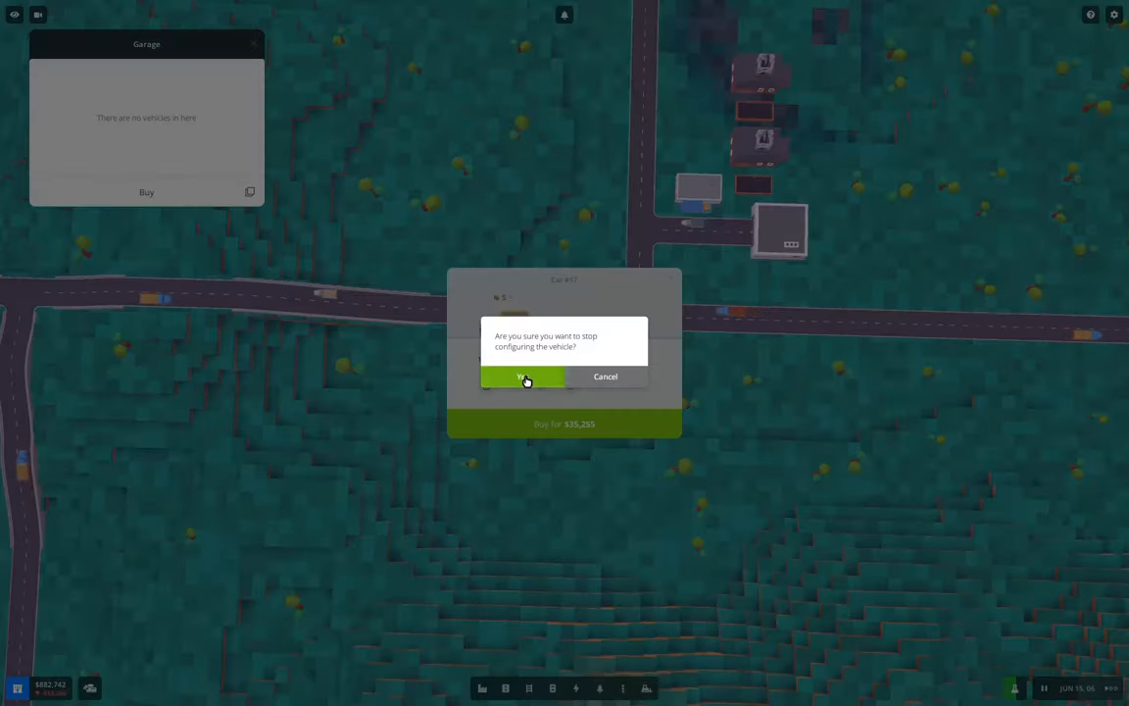
left_click(525, 376)
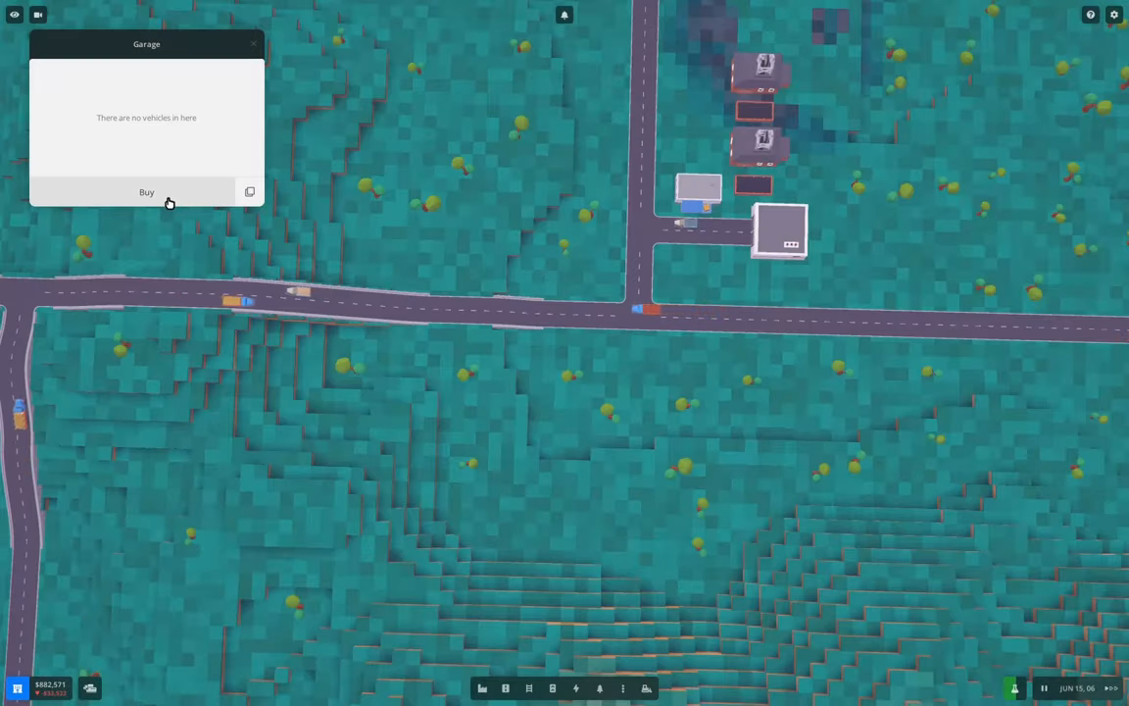
Buy the truck for $56,630 so the garage holds Car #17
left_click(145, 192)
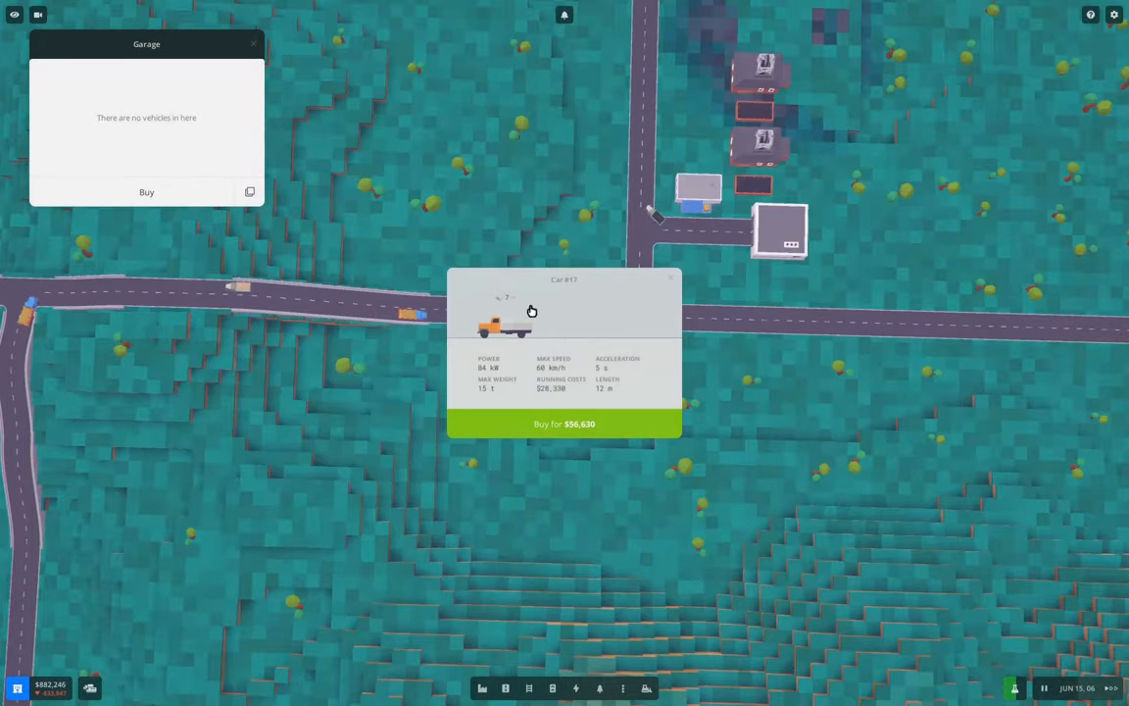
left_click(502, 298)
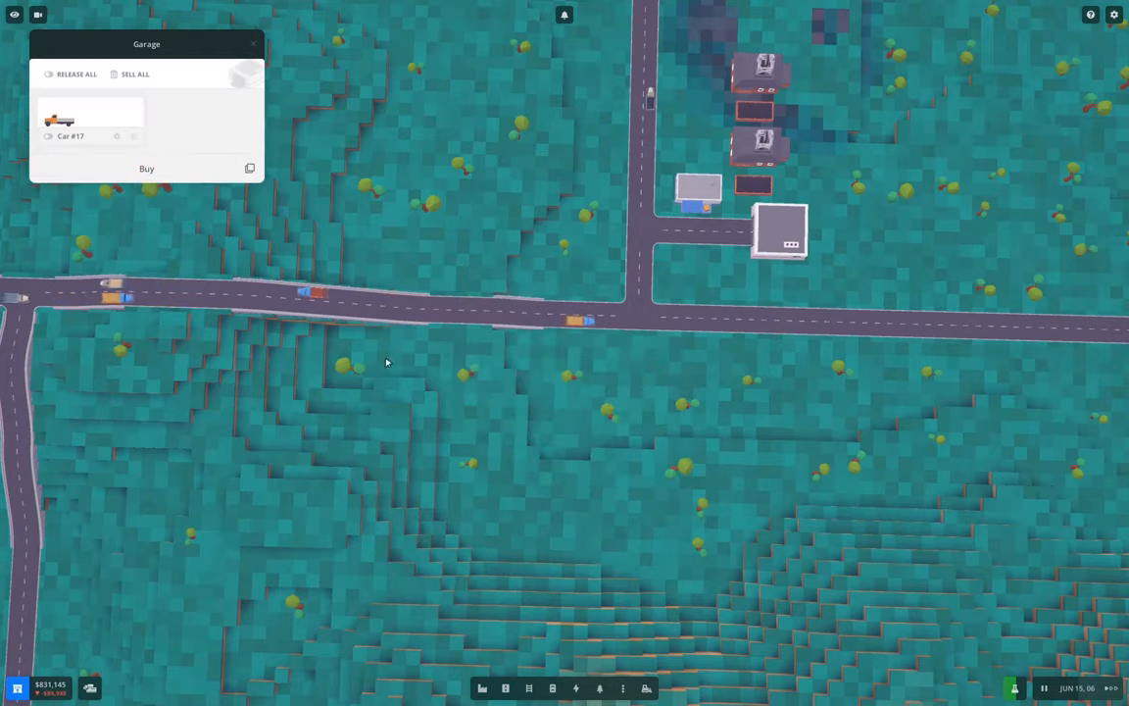
Schedule Car #17 to full-load coal at Charles Town East and name the route
left_click(71, 110)
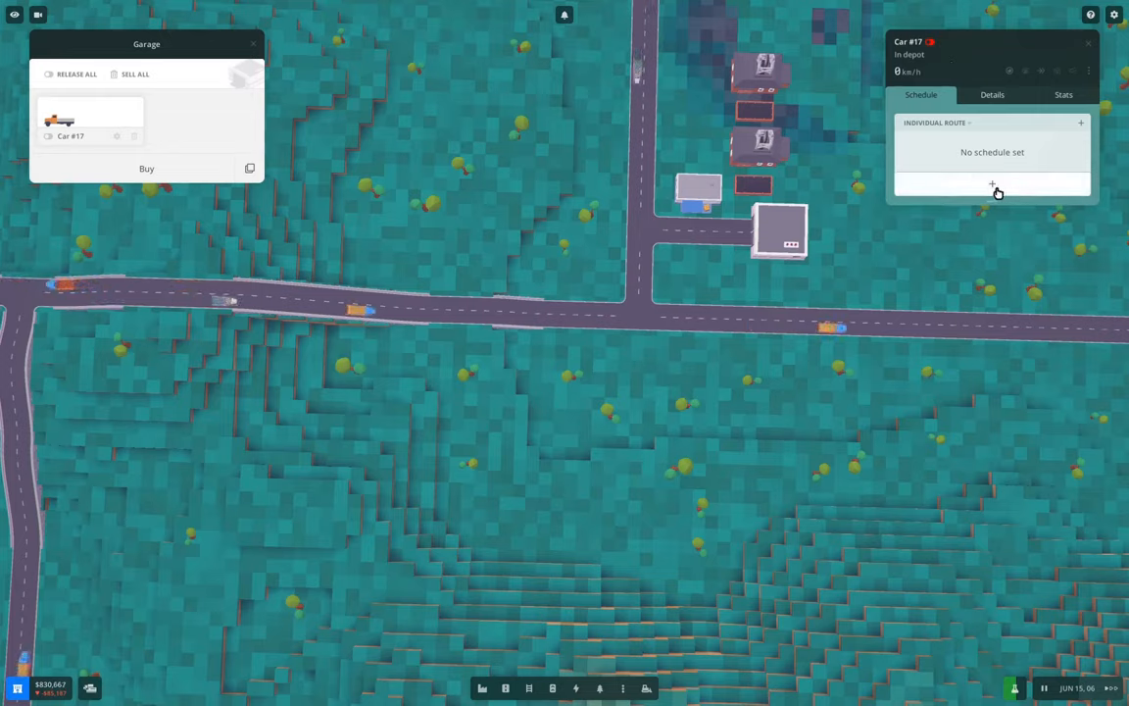
left_click(992, 185)
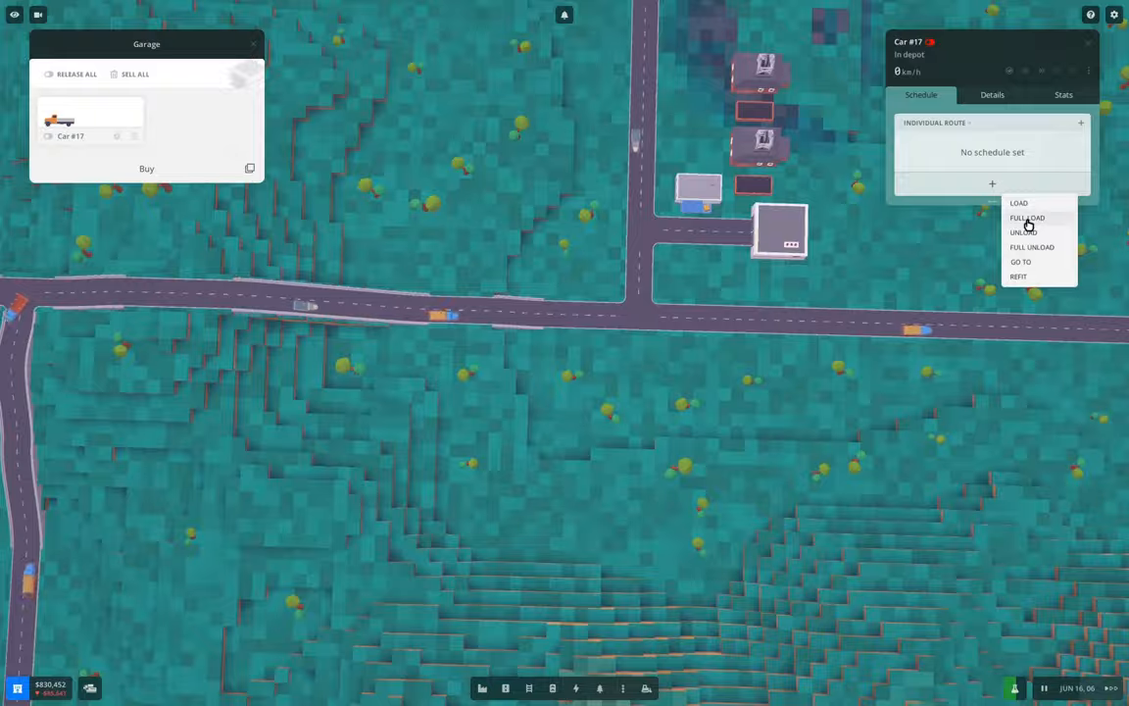
left_click(1020, 262)
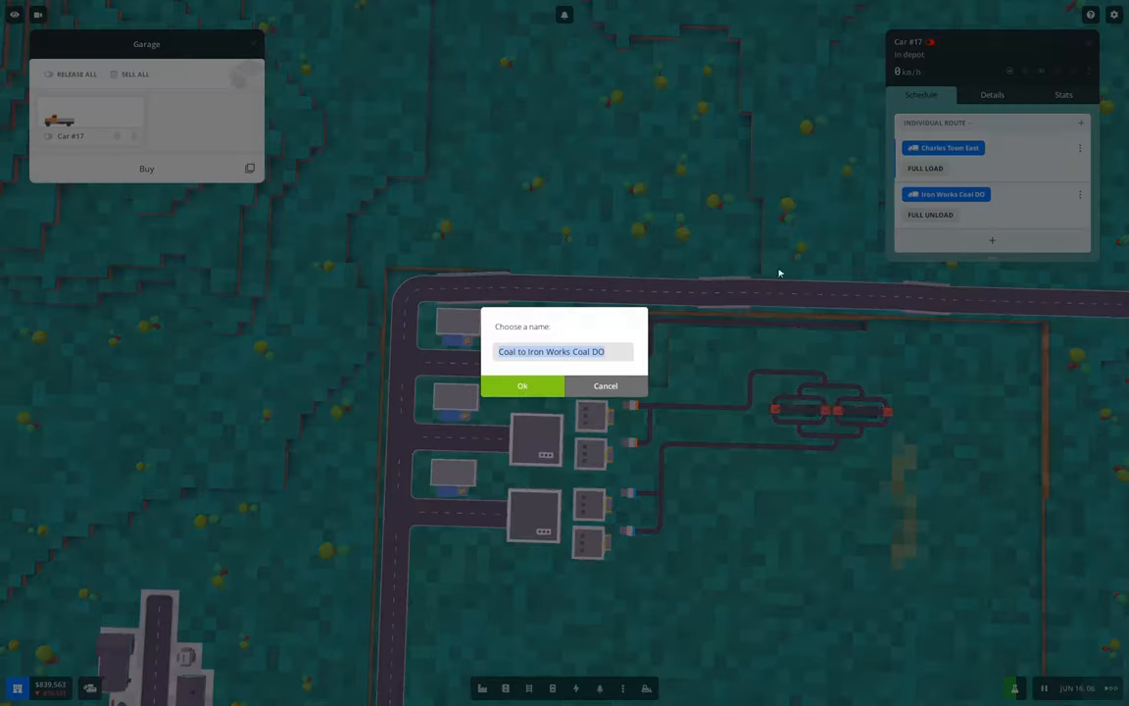
left_click(521, 384)
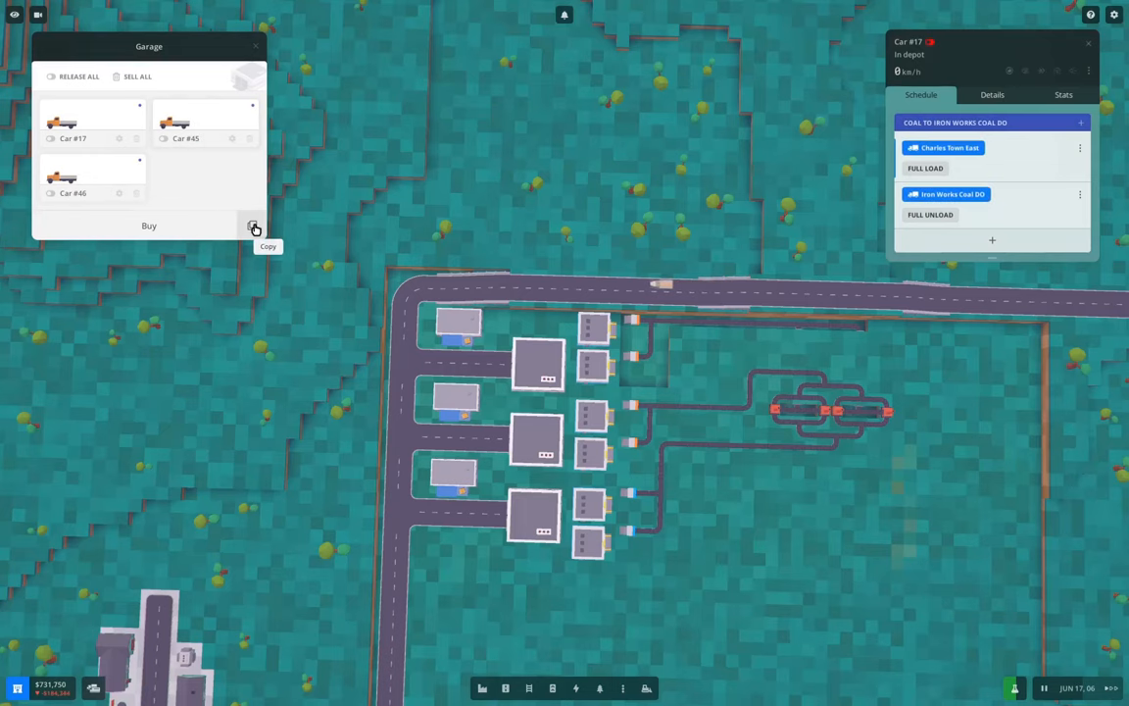
Copy the coal truck once more and close the garage window
left_click(253, 225)
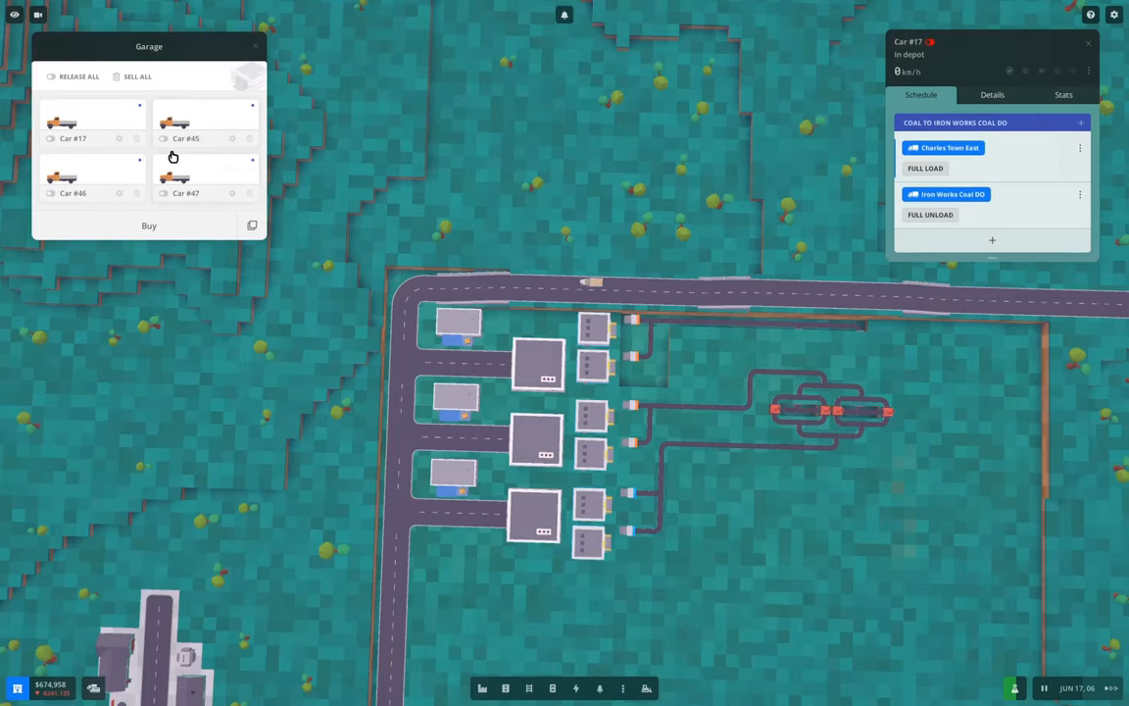
left_click(254, 47)
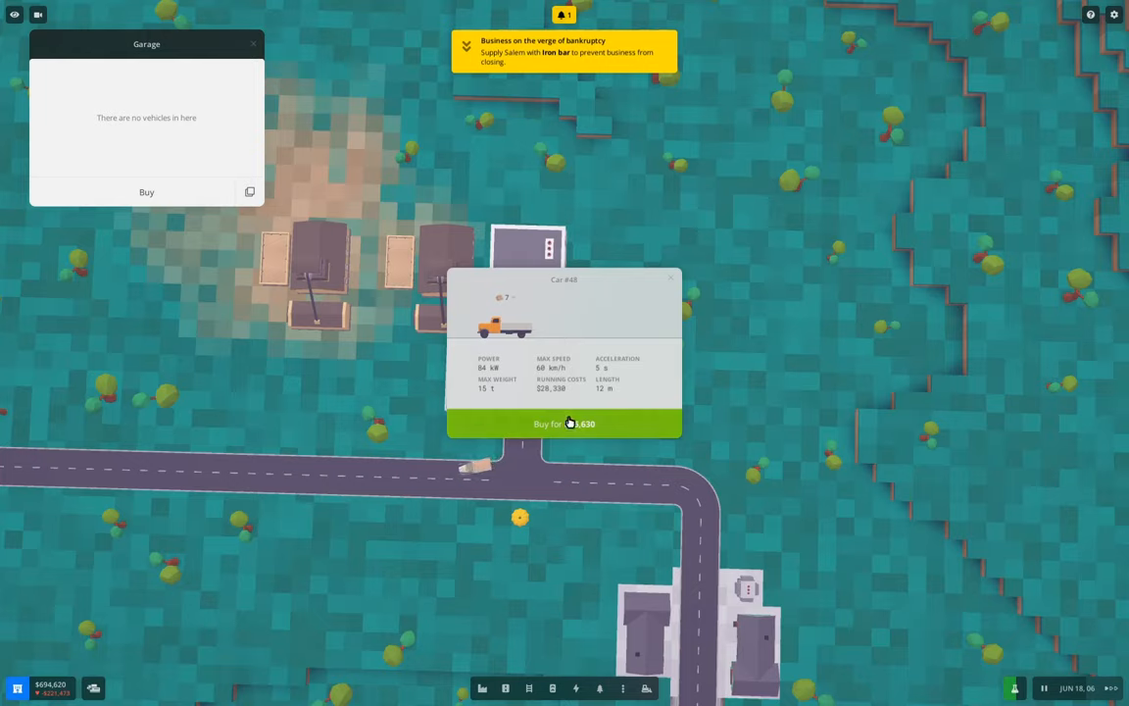
Buy Car #48 and route it to load at Oklahoma City South and unload at Iron Works Iron DO
left_click(565, 424)
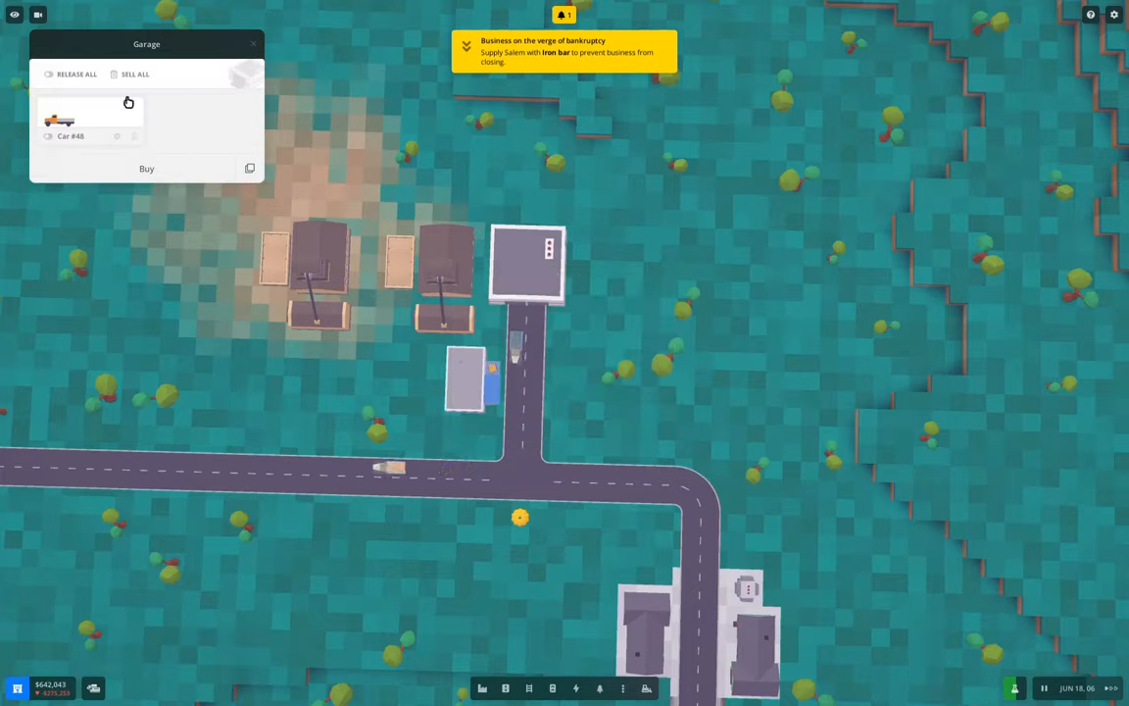
left_click(90, 120)
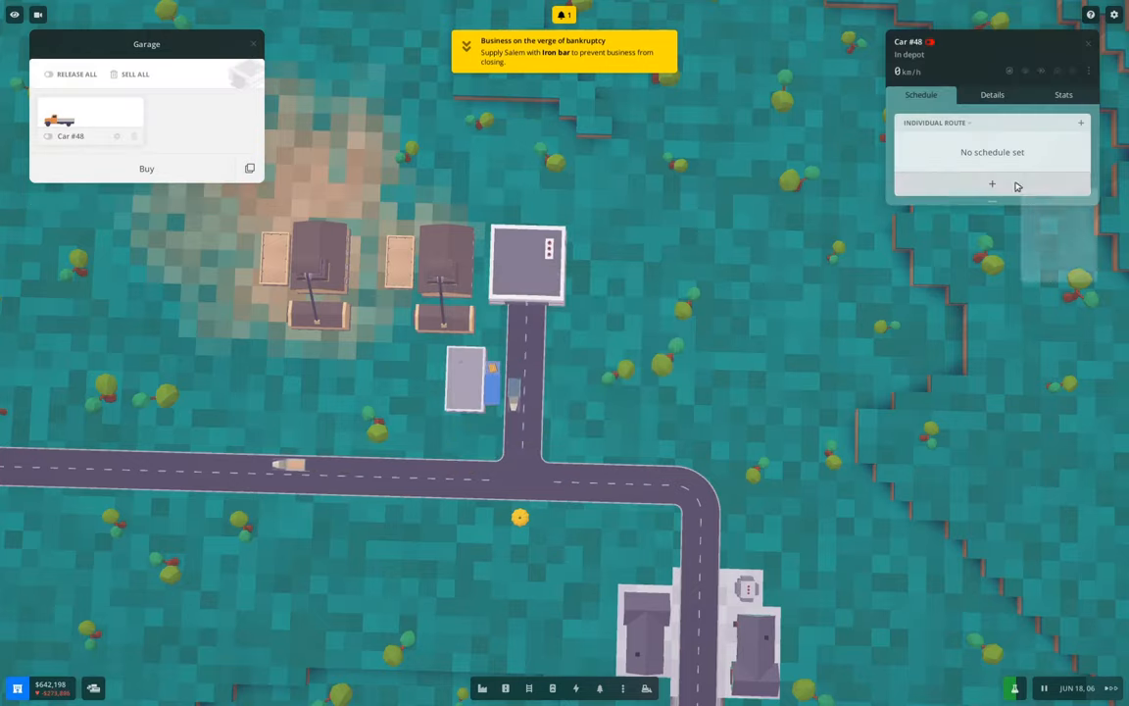
left_click(992, 185)
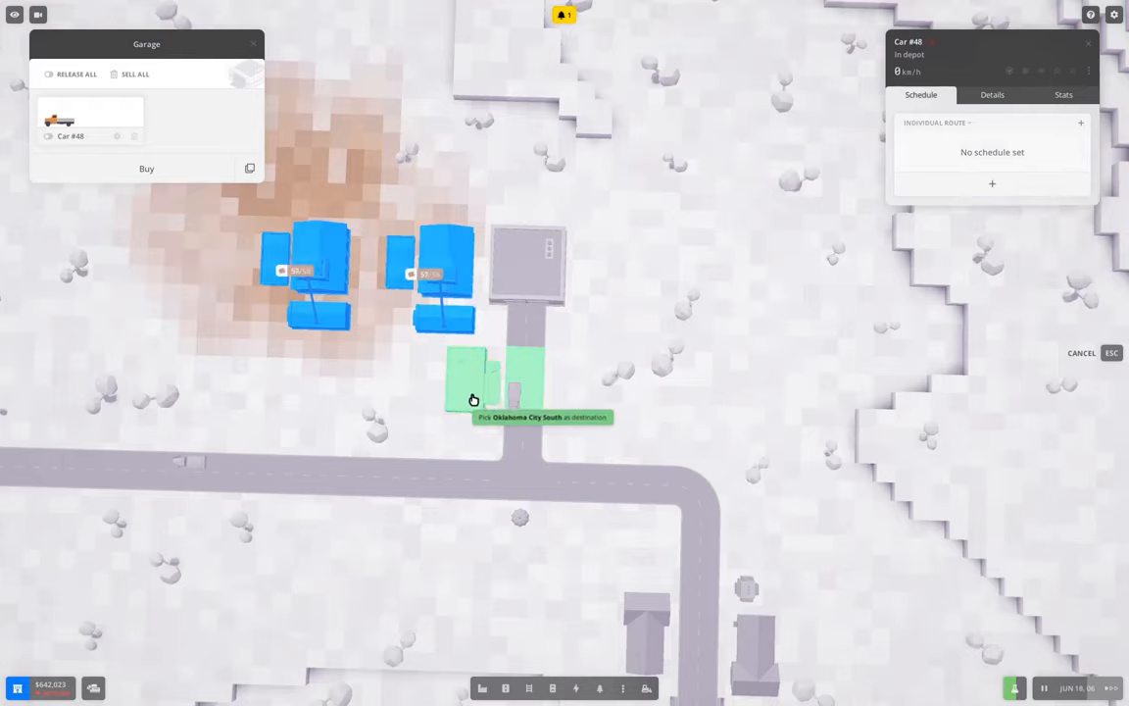
left_click(473, 382)
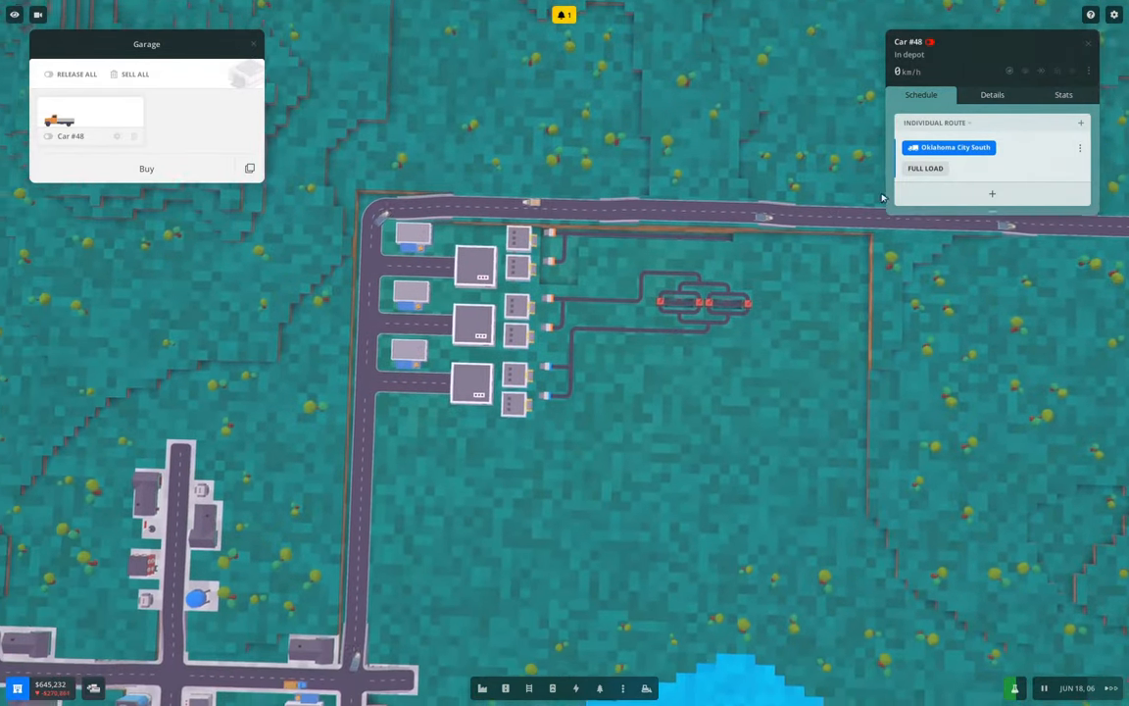
left_click(992, 194)
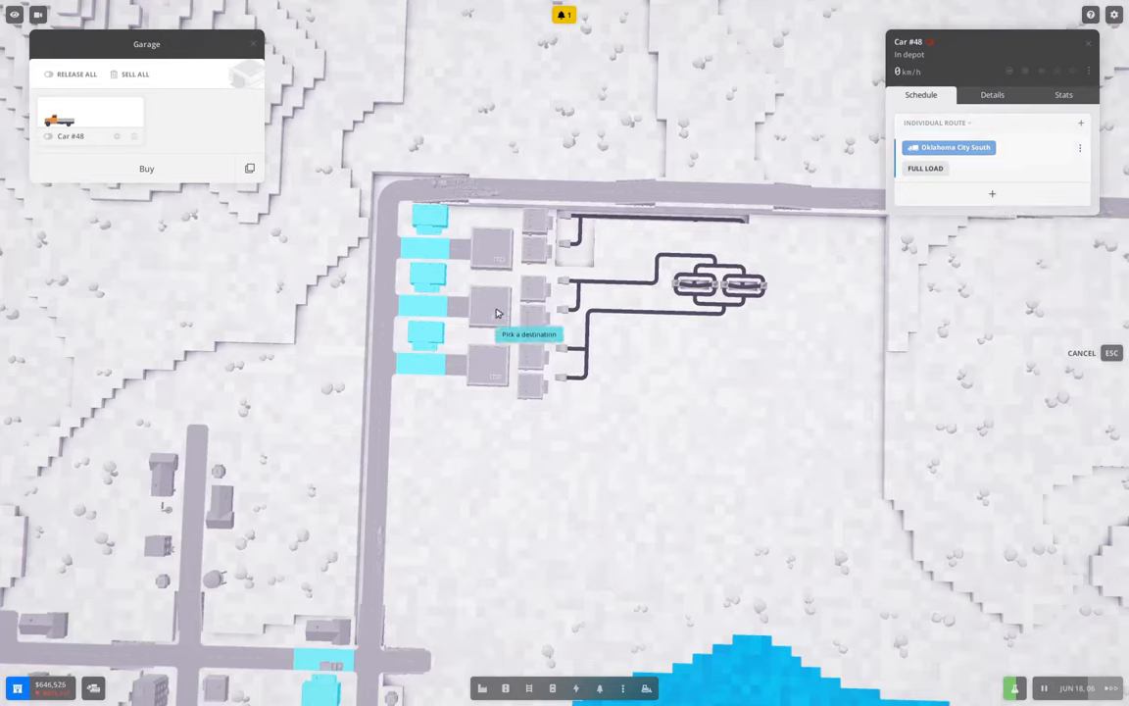
left_click(494, 310)
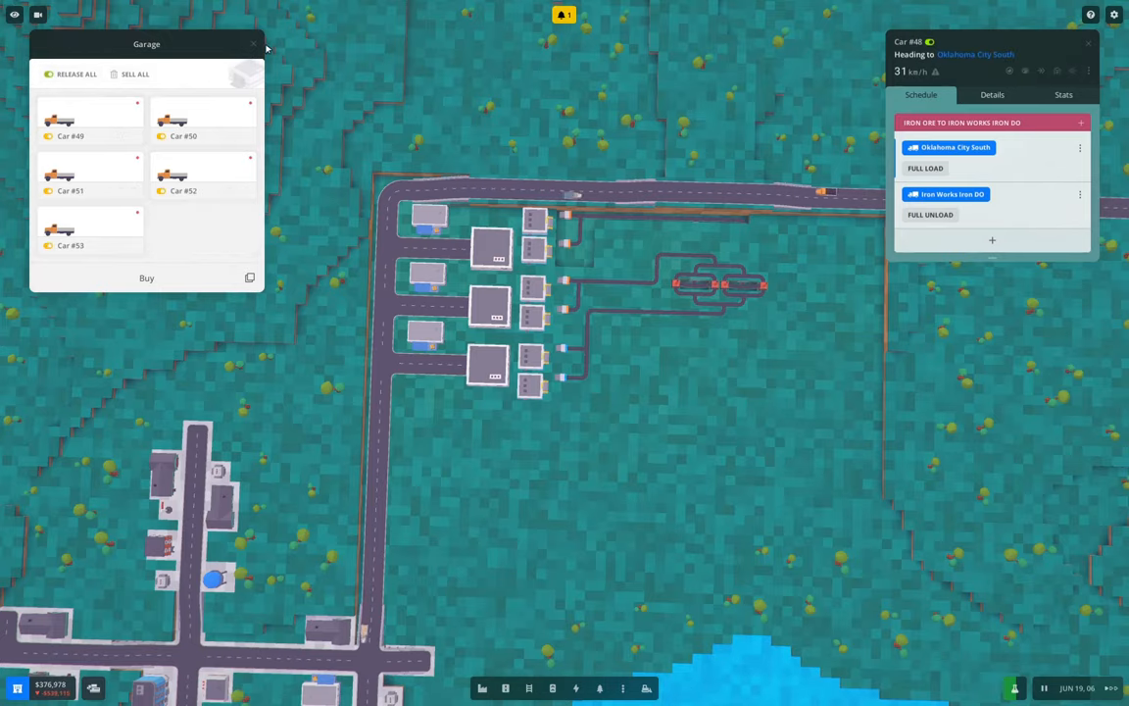
Close the garage vehicle list and the truck's schedule panel
left_click(253, 43)
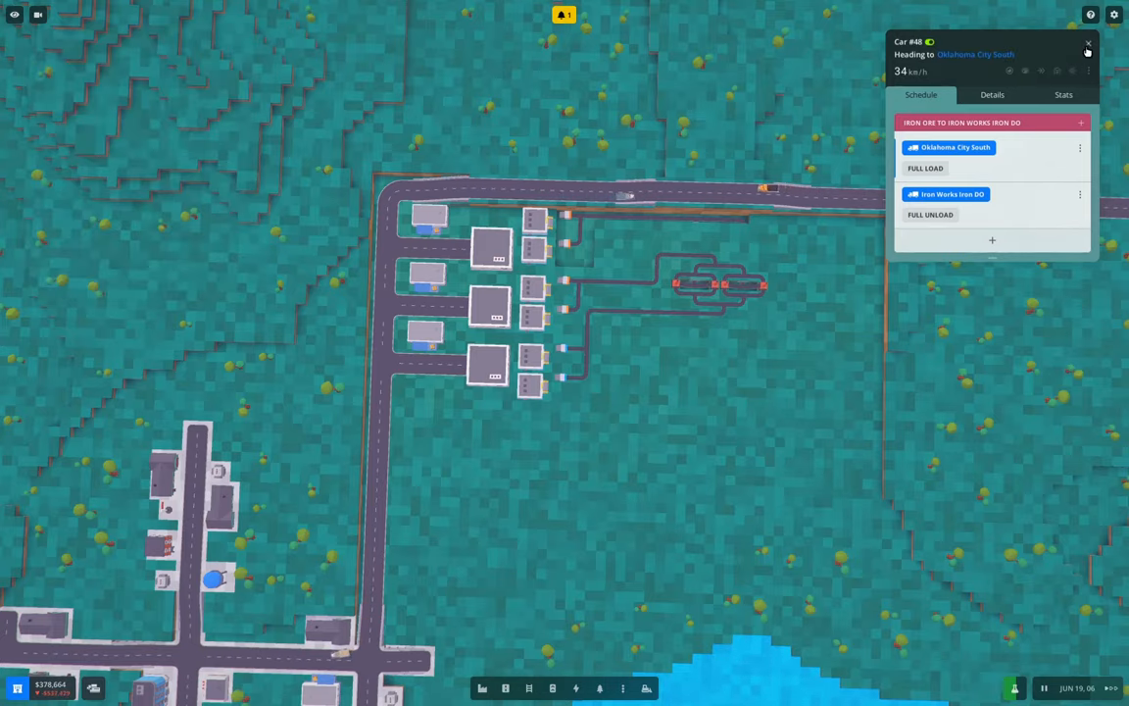
left_click(1088, 43)
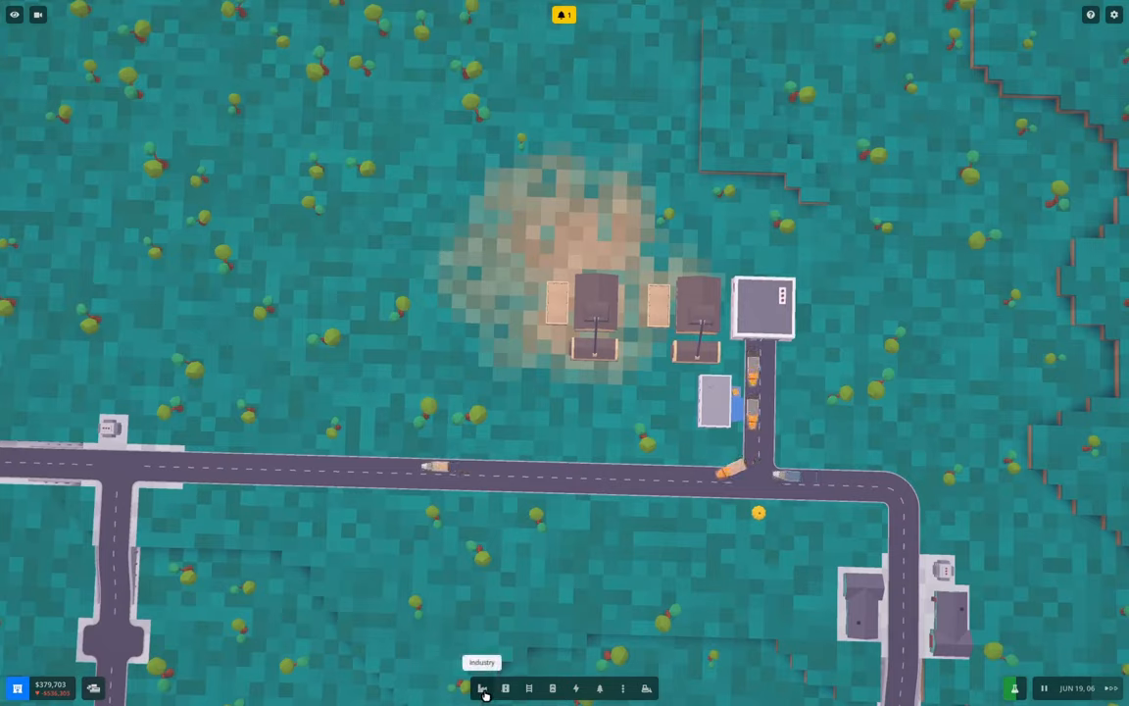
Build an additional iron mine from Mining facilities onto the ore deposit
left_click(482, 686)
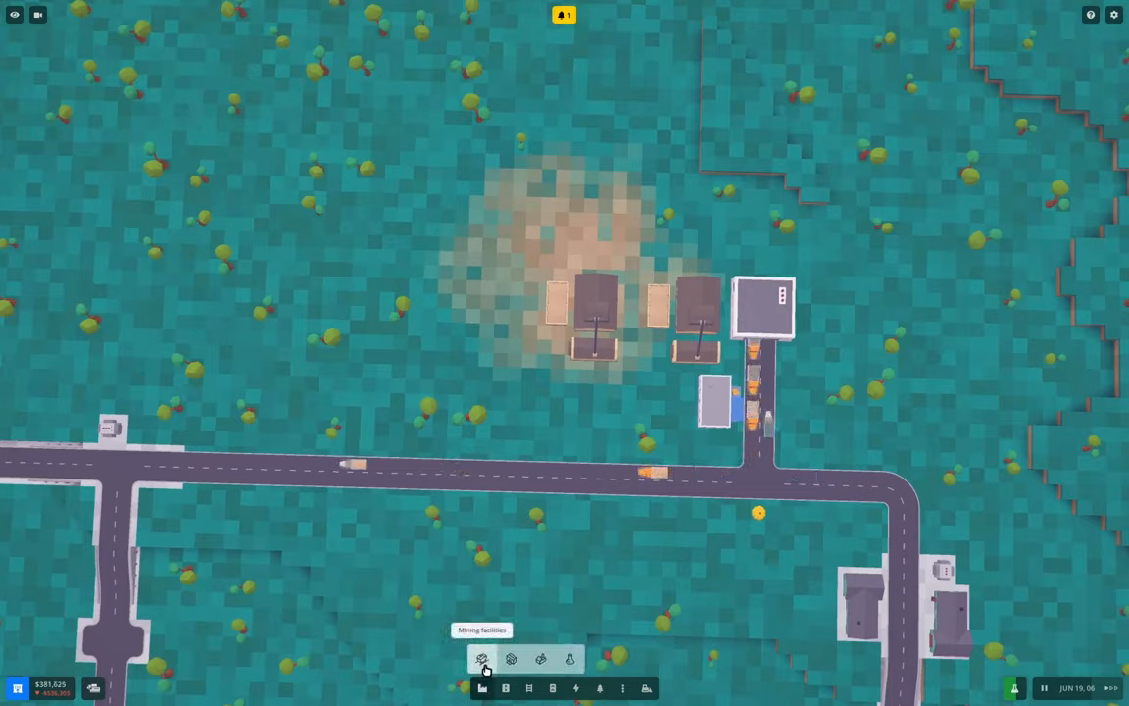
left_click(482, 659)
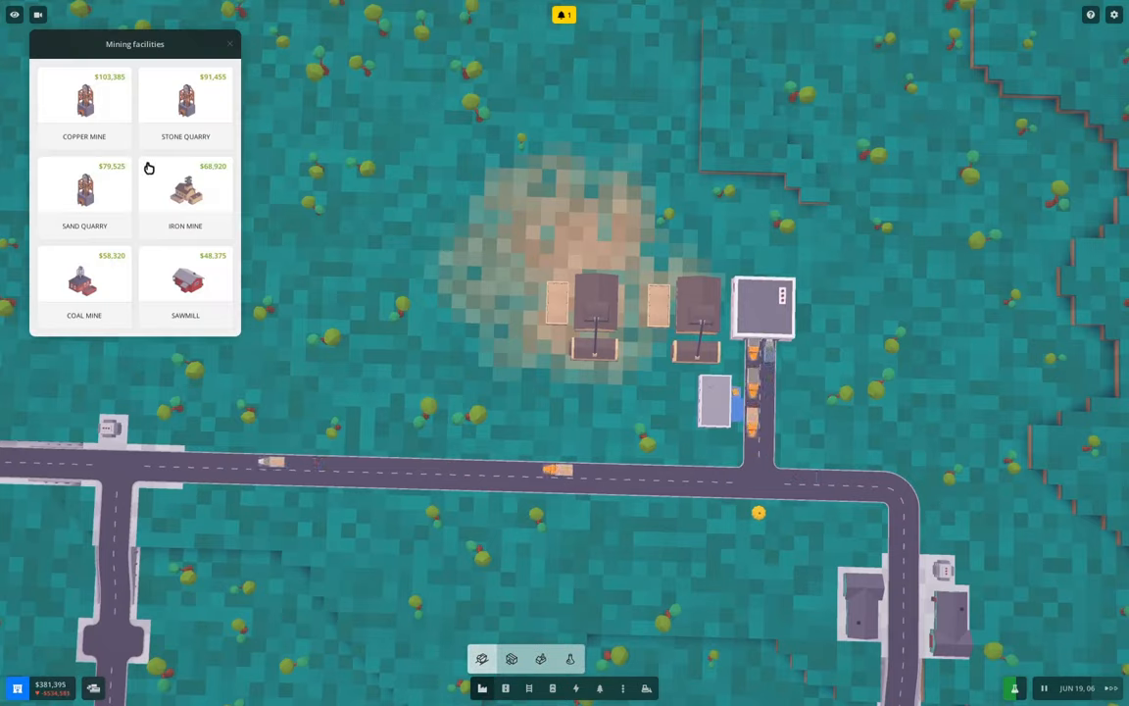
left_click(184, 192)
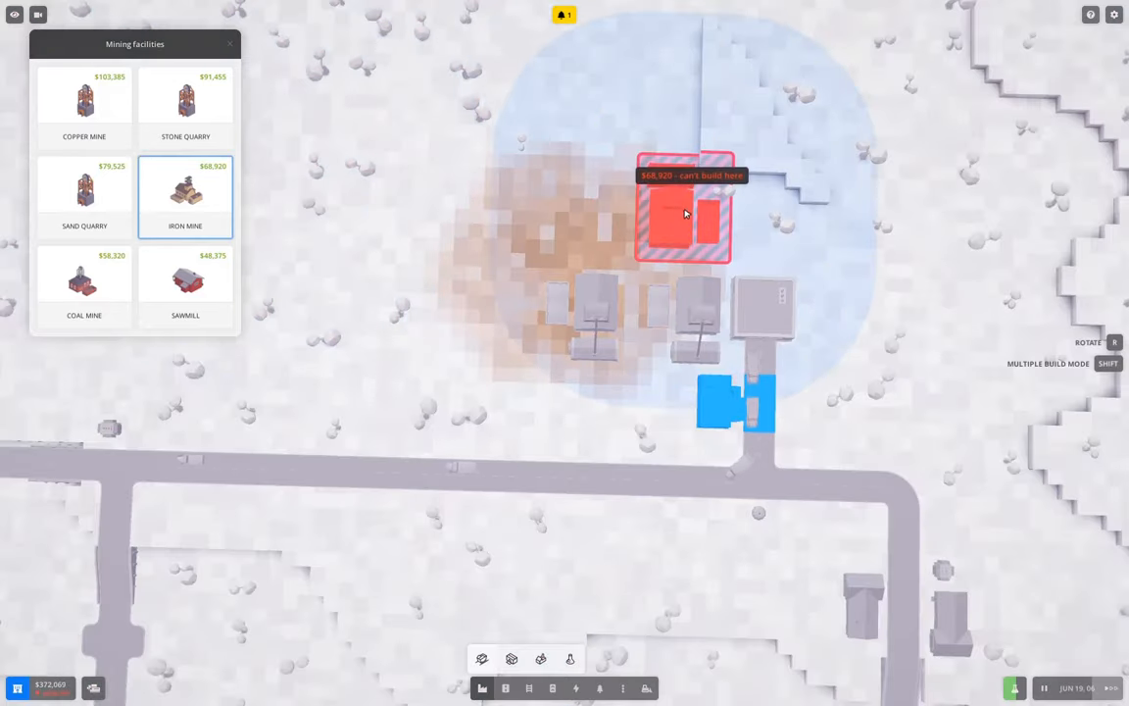
left_click(686, 215)
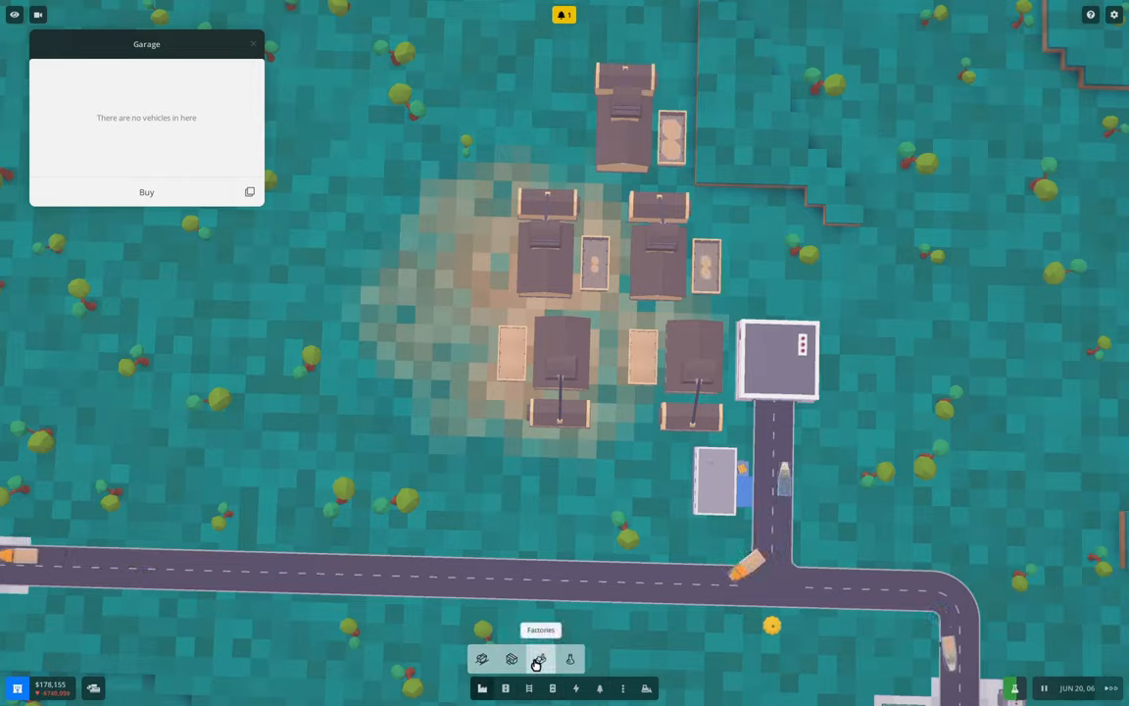
Choose a warehouse from the Warehouses list and place it beside the mines' storage building
left_click(509, 659)
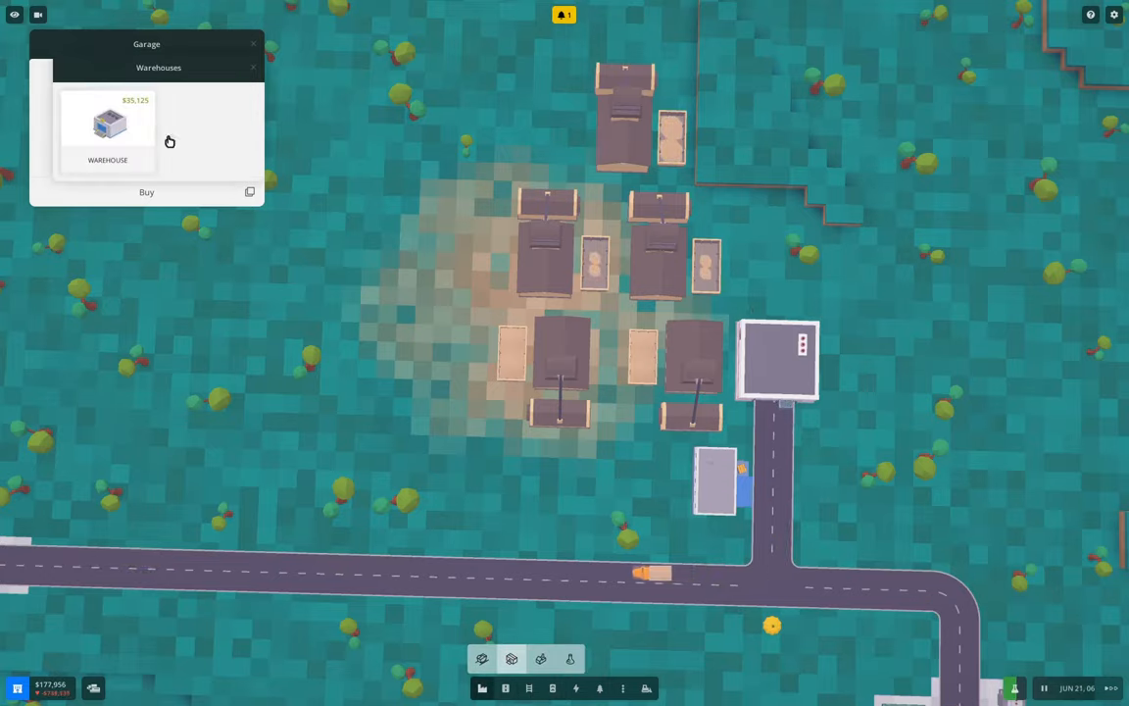
left_click(106, 128)
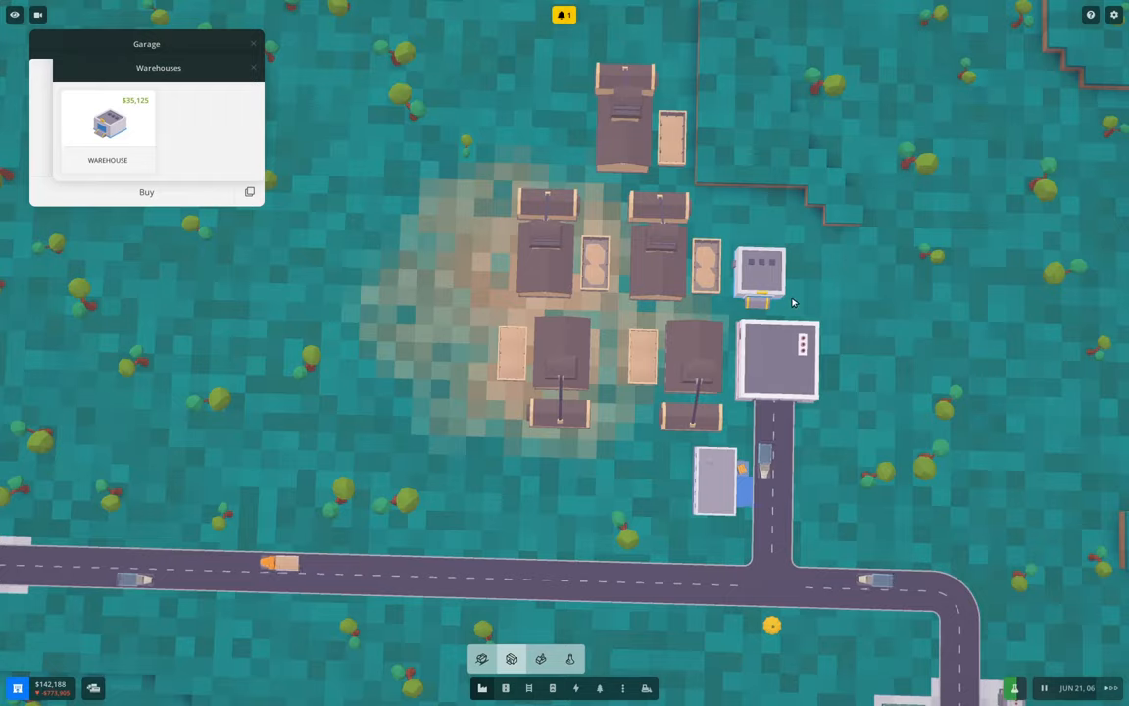
mouse_move(545, 305)
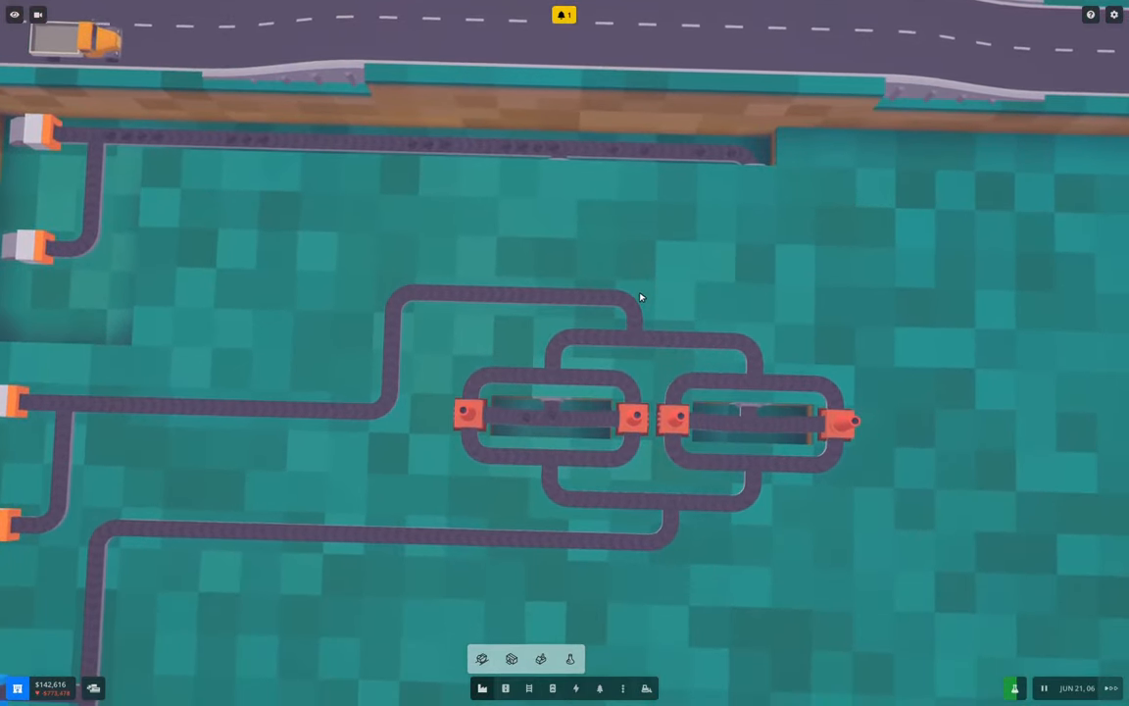
mouse_move(594, 208)
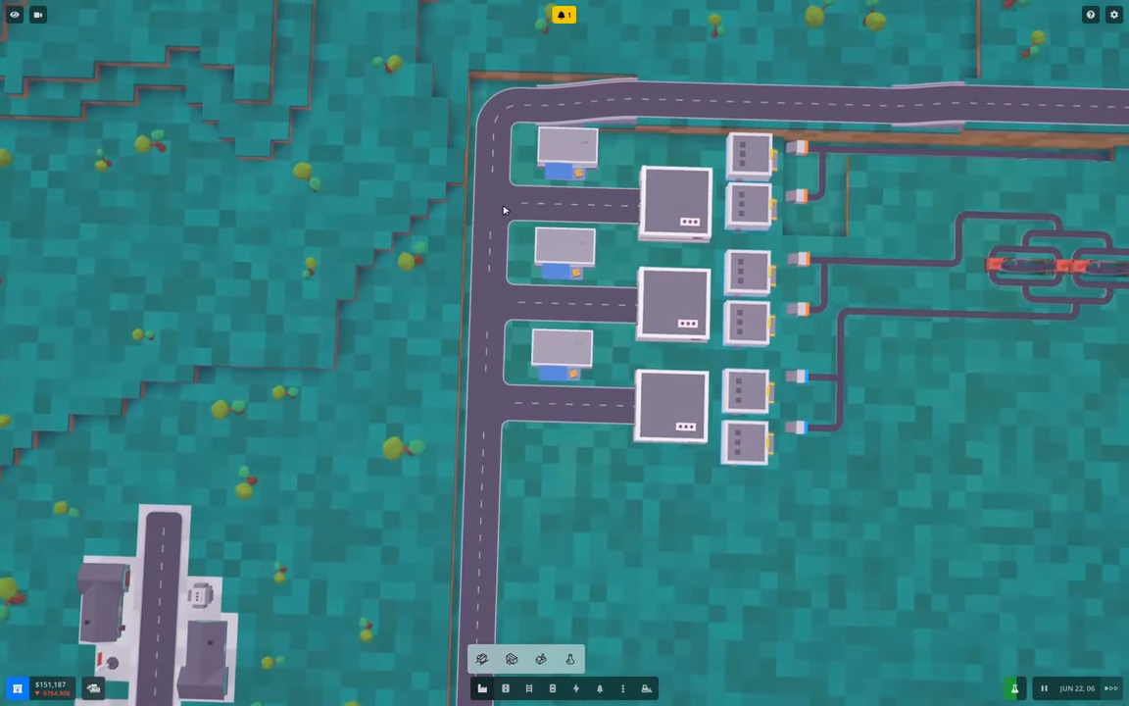
scroll("down", 3)
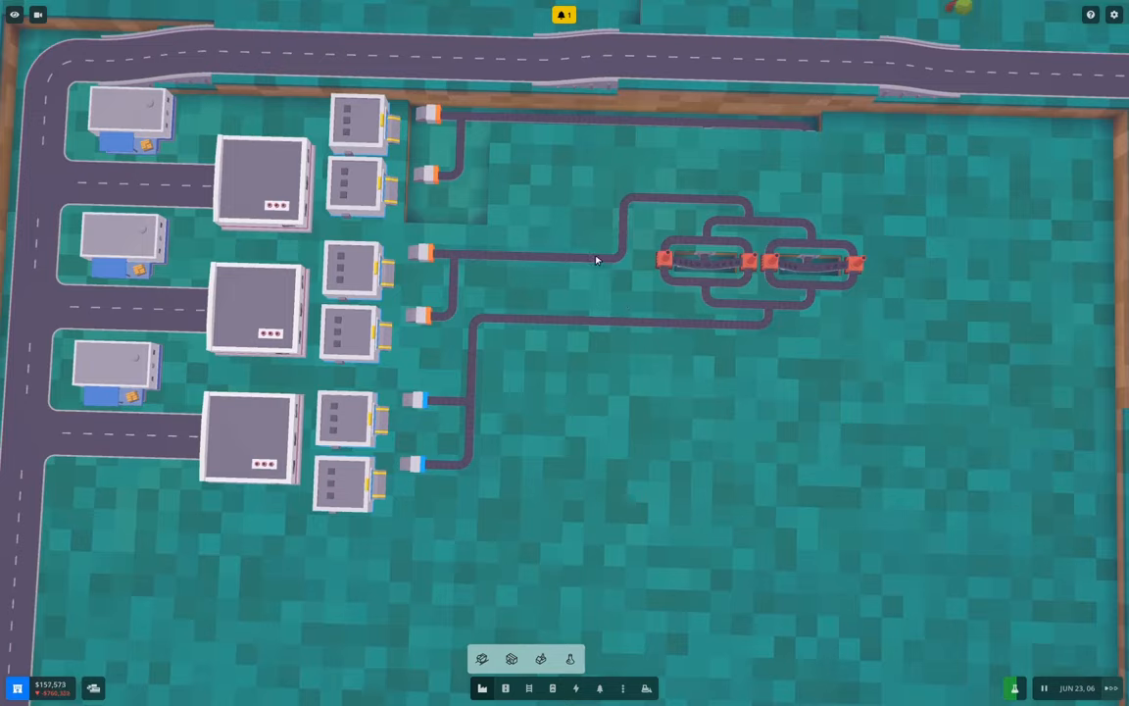
mouse_move(518, 257)
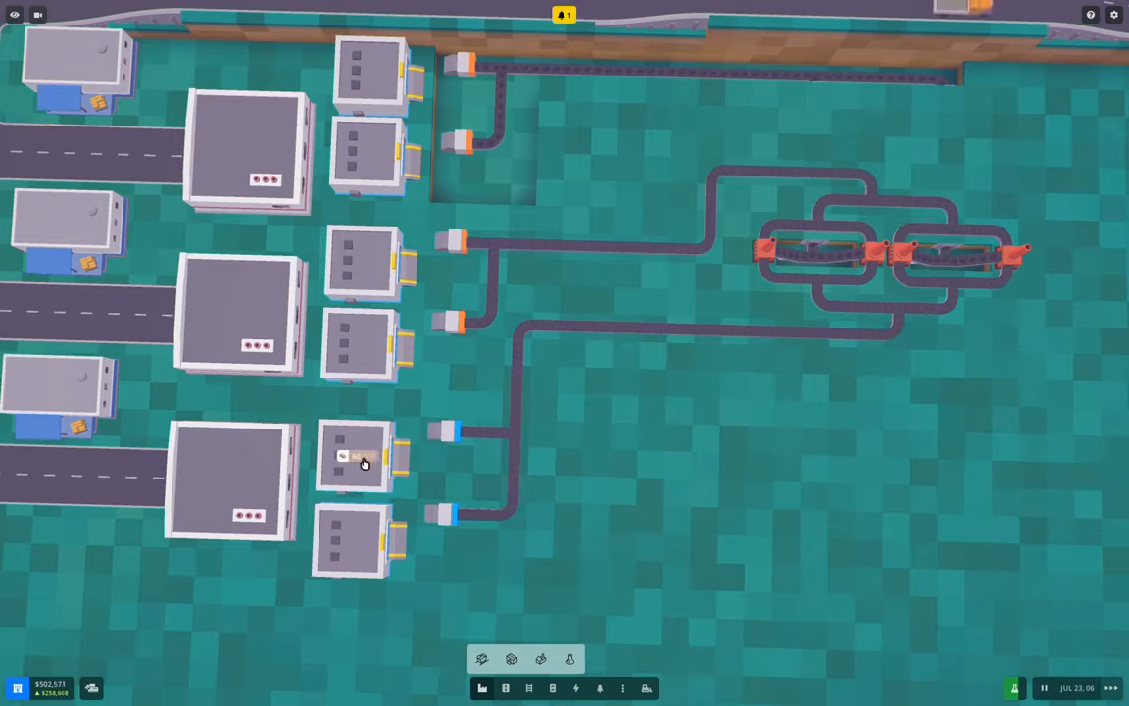
scroll("down", 3)
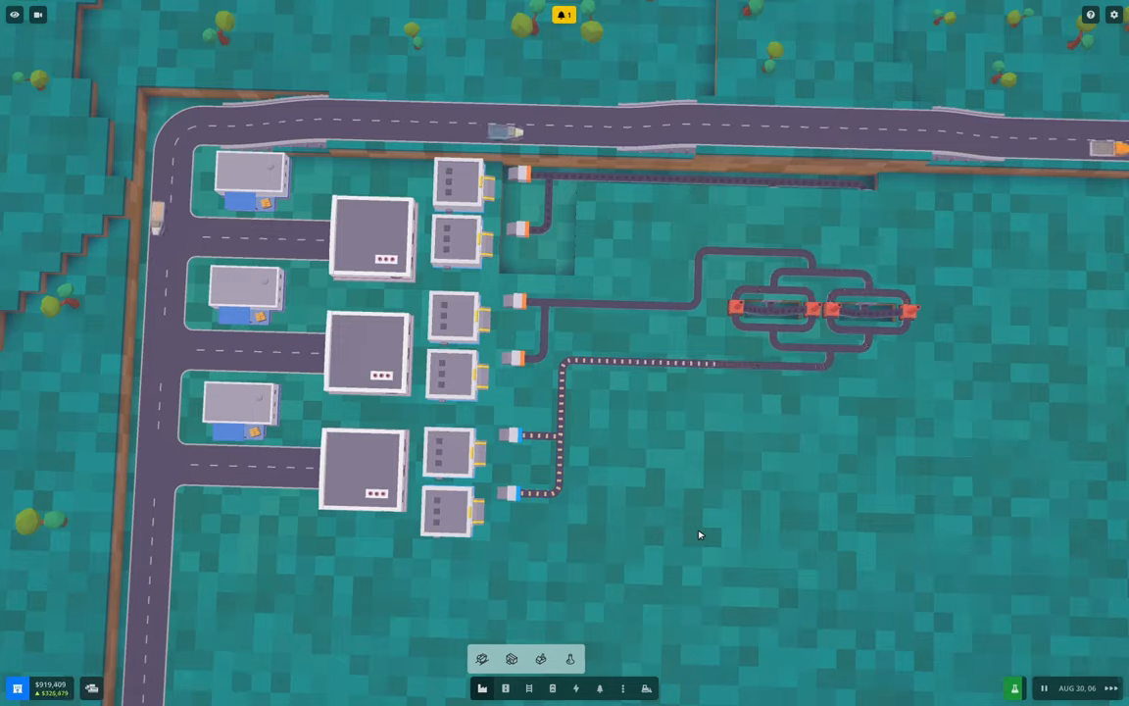
mouse_move(822, 102)
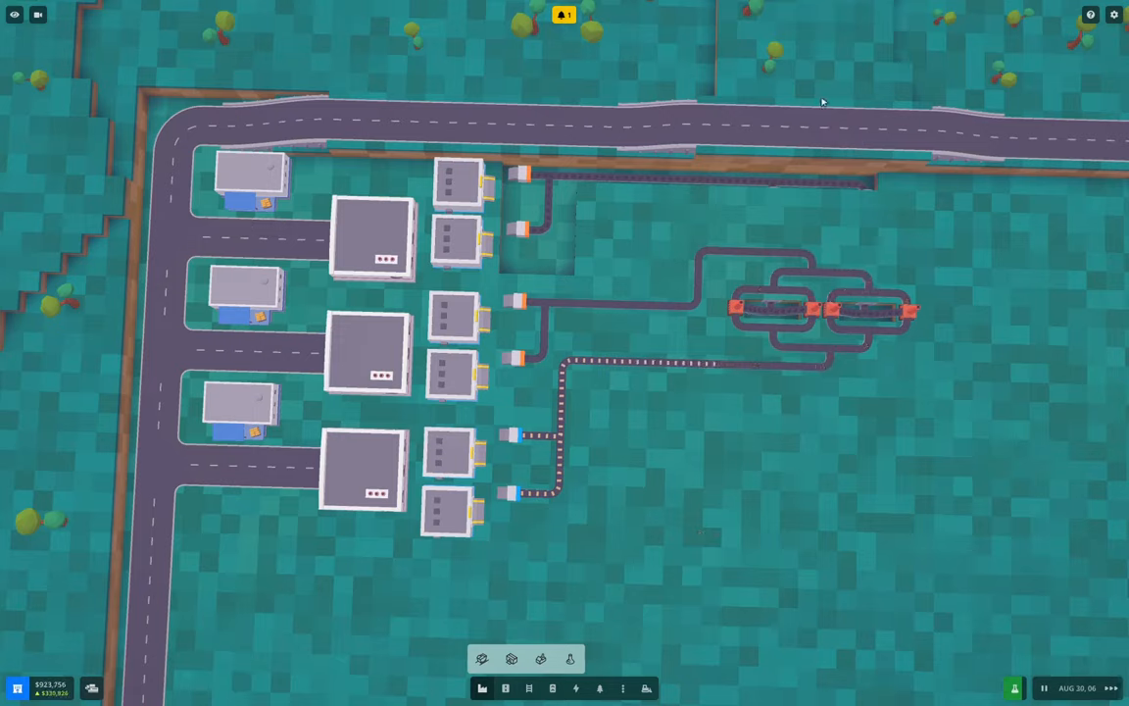
Bring up the Salem store's iron bar demand and the town garage's empty vehicle list
left_click(563, 13)
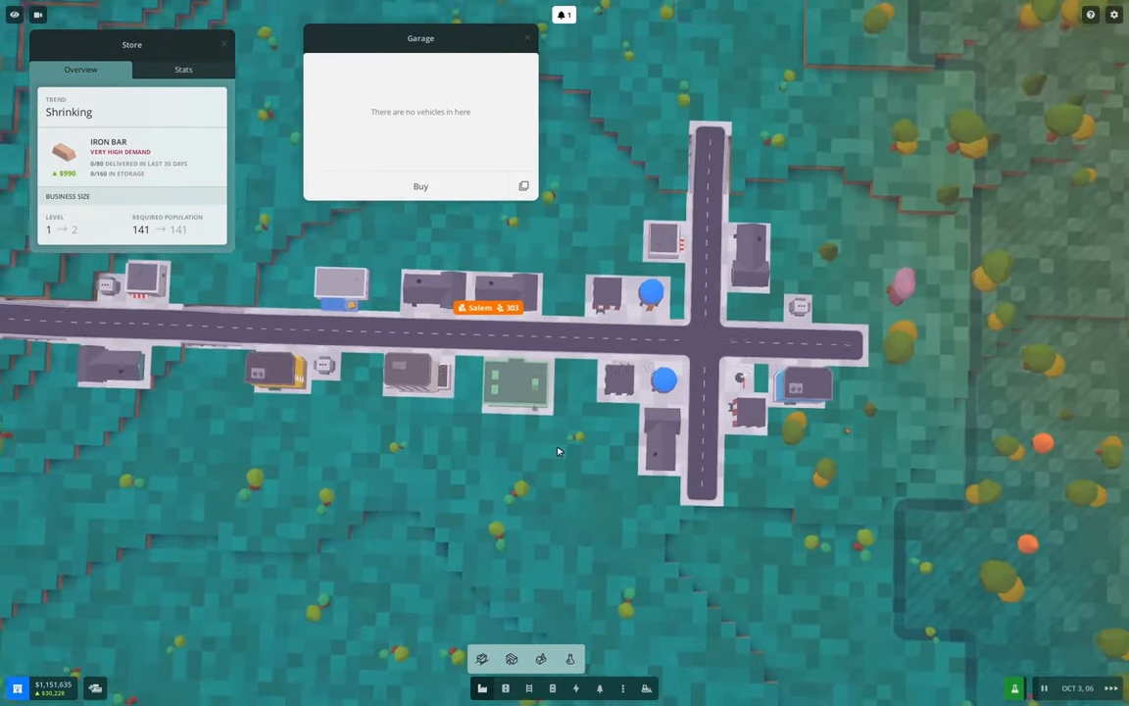
Buy a truck with a route Iron Works Bar PU (Full Load) to Salem North (Full Unload), named 'Iron bar to Salem North'
left_click_drag(559, 451, 467, 556)
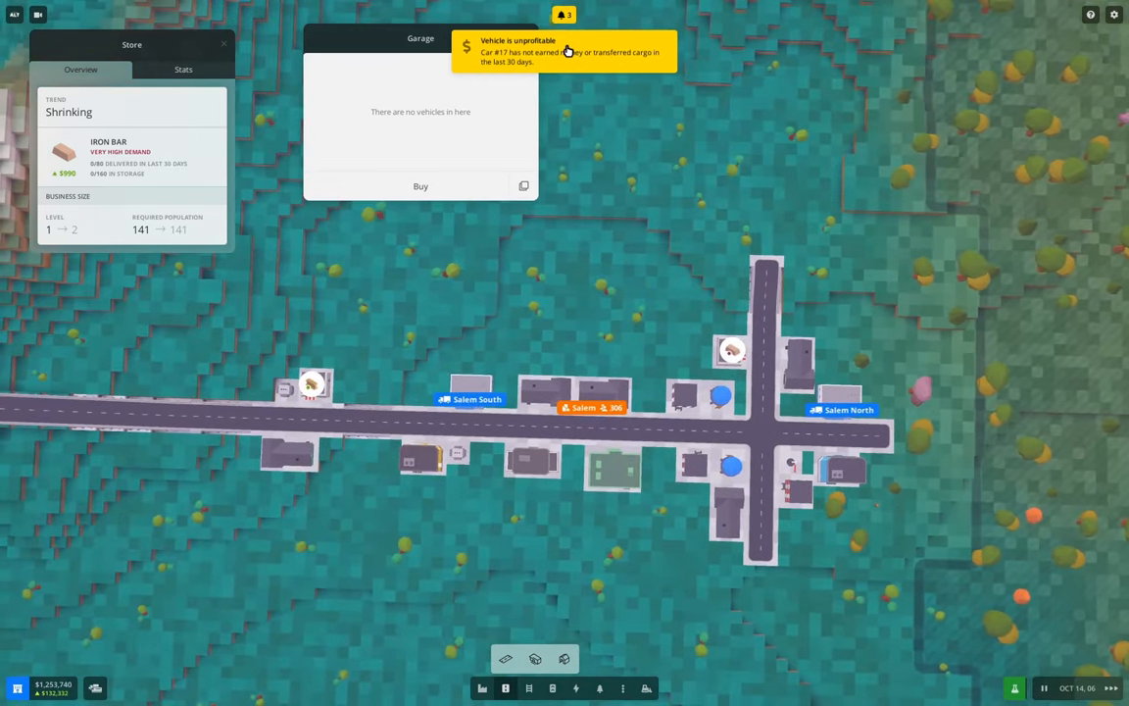
mouse_move(600, 82)
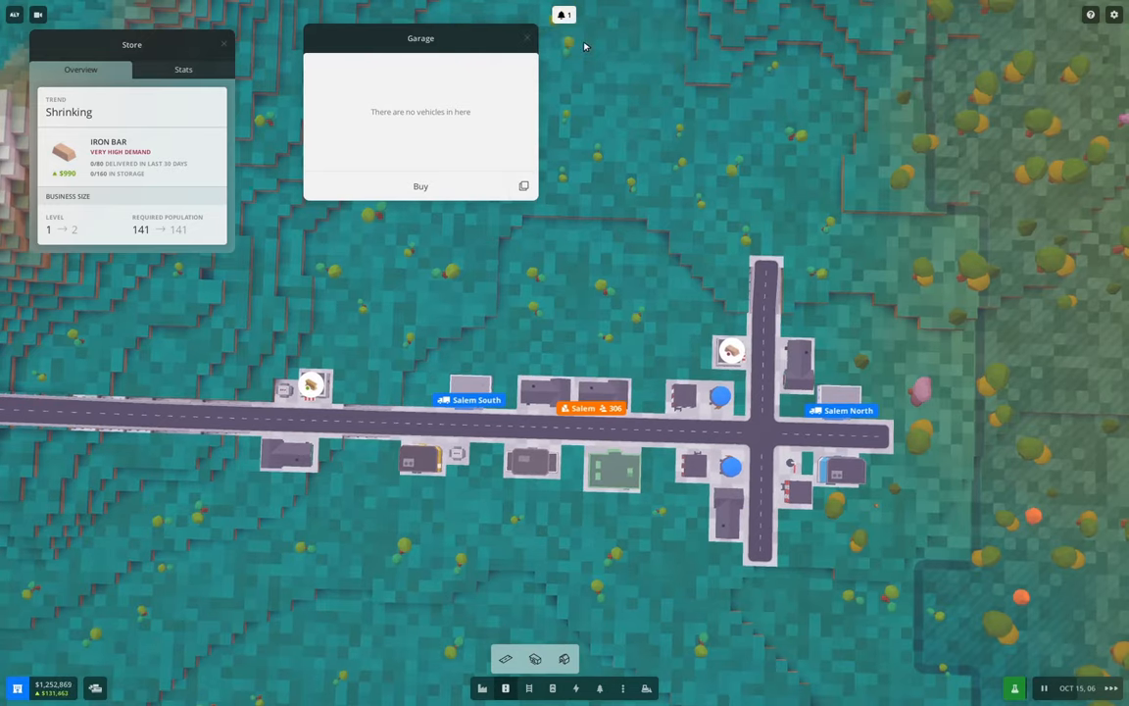
mouse_move(424, 122)
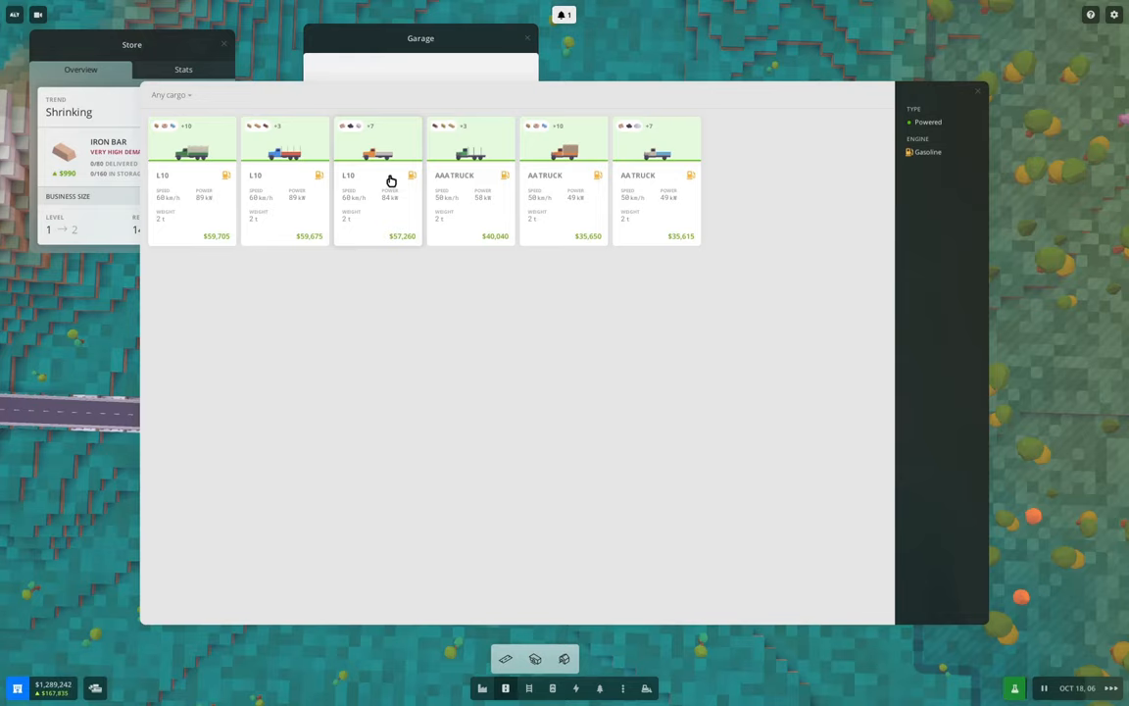
left_click(376, 153)
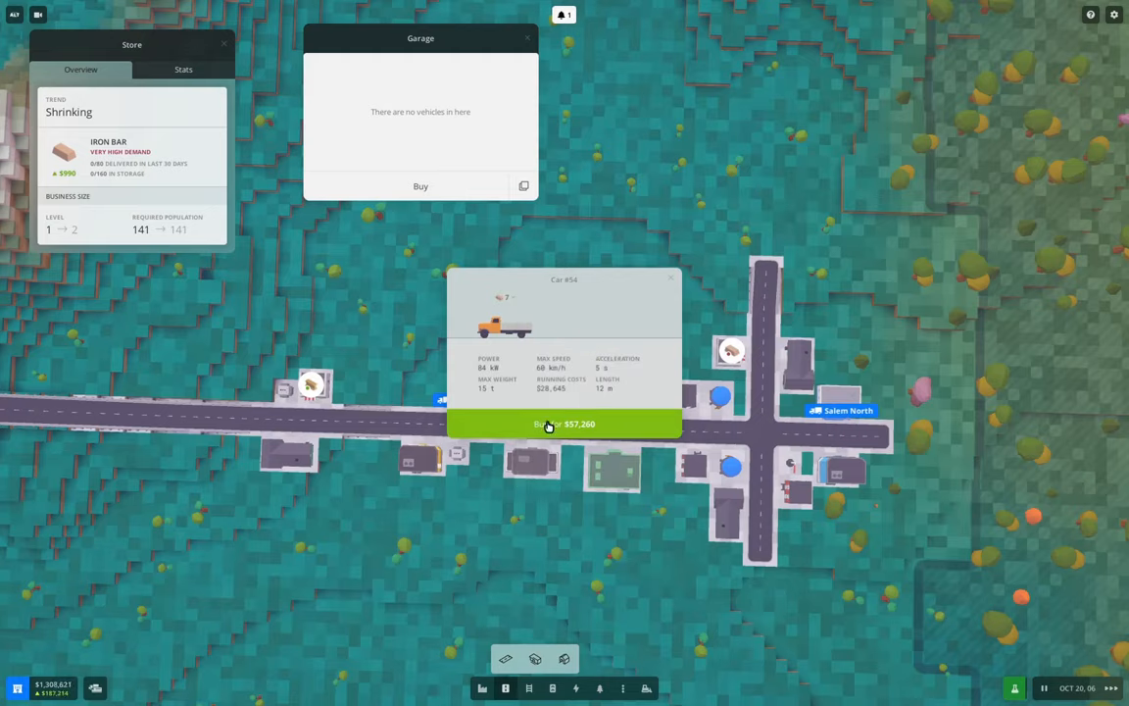
left_click(564, 423)
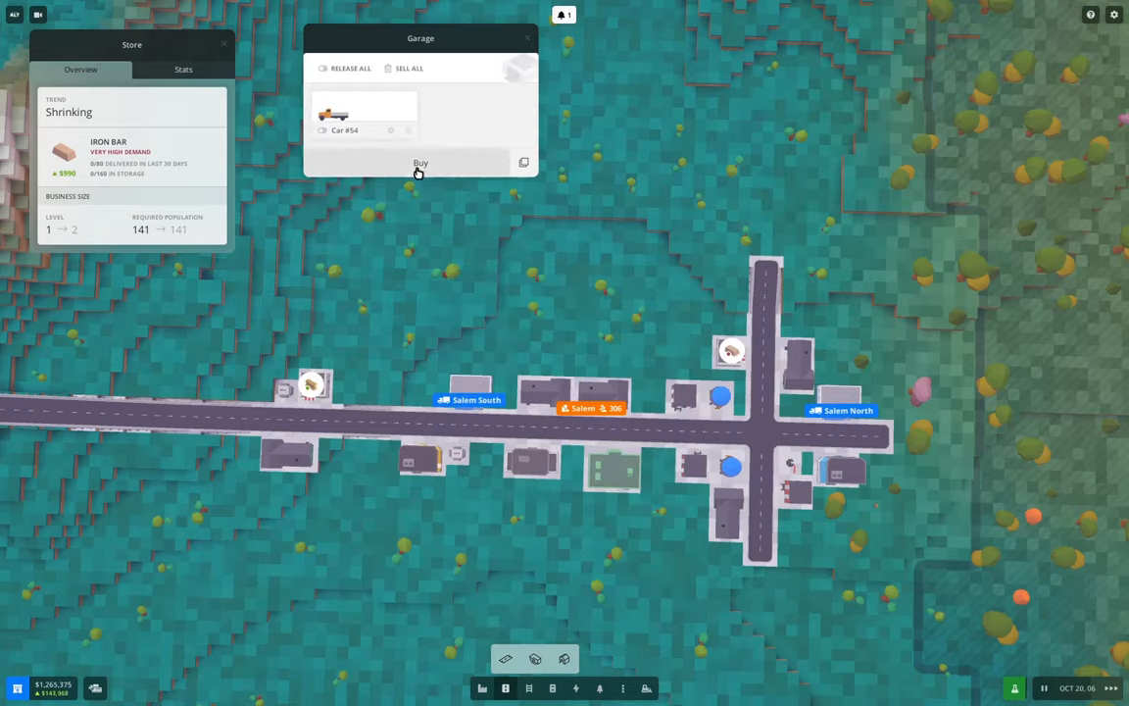
left_click(365, 111)
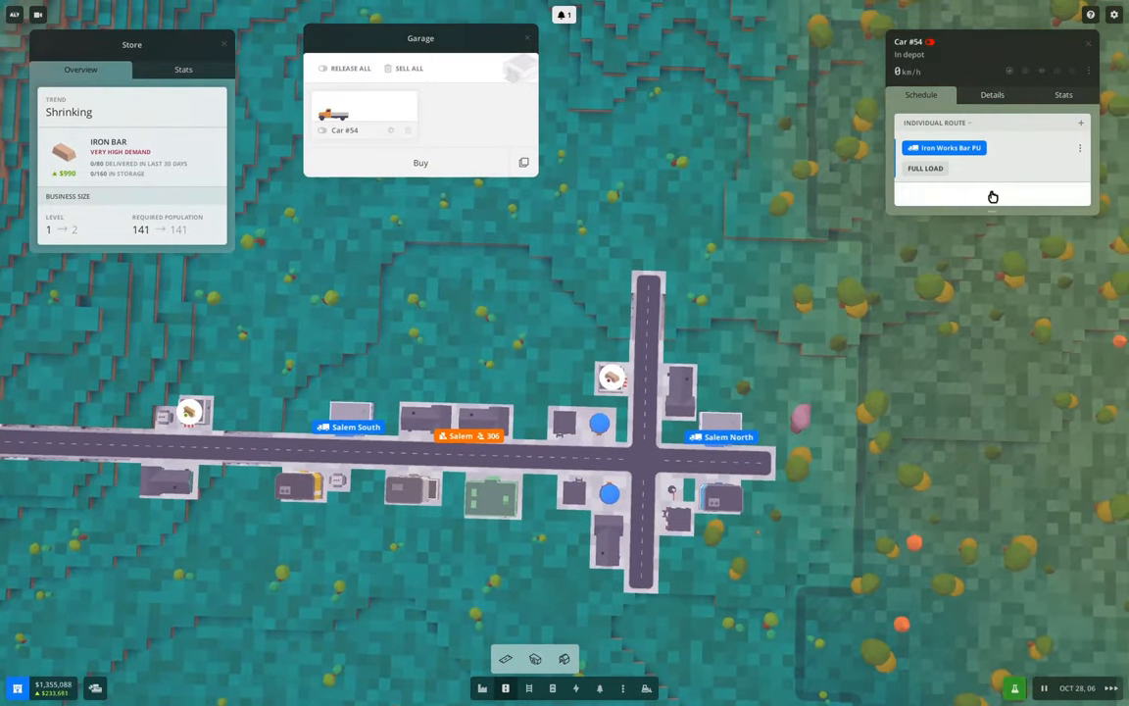
left_click(1080, 121)
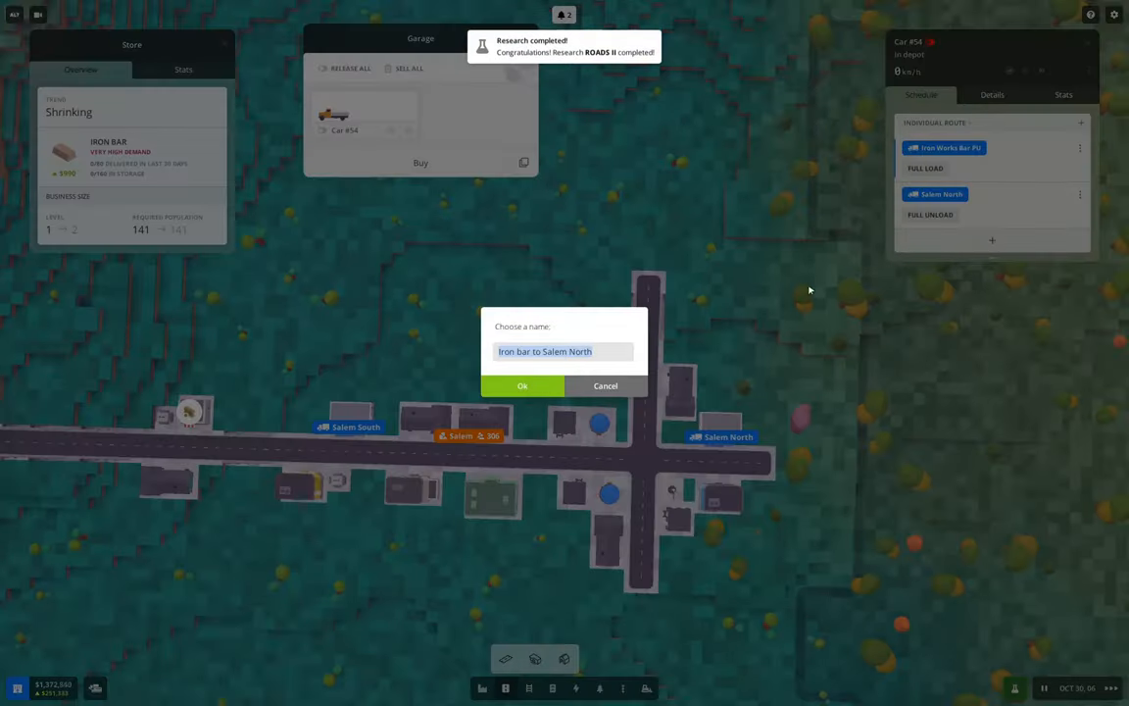
left_click(522, 384)
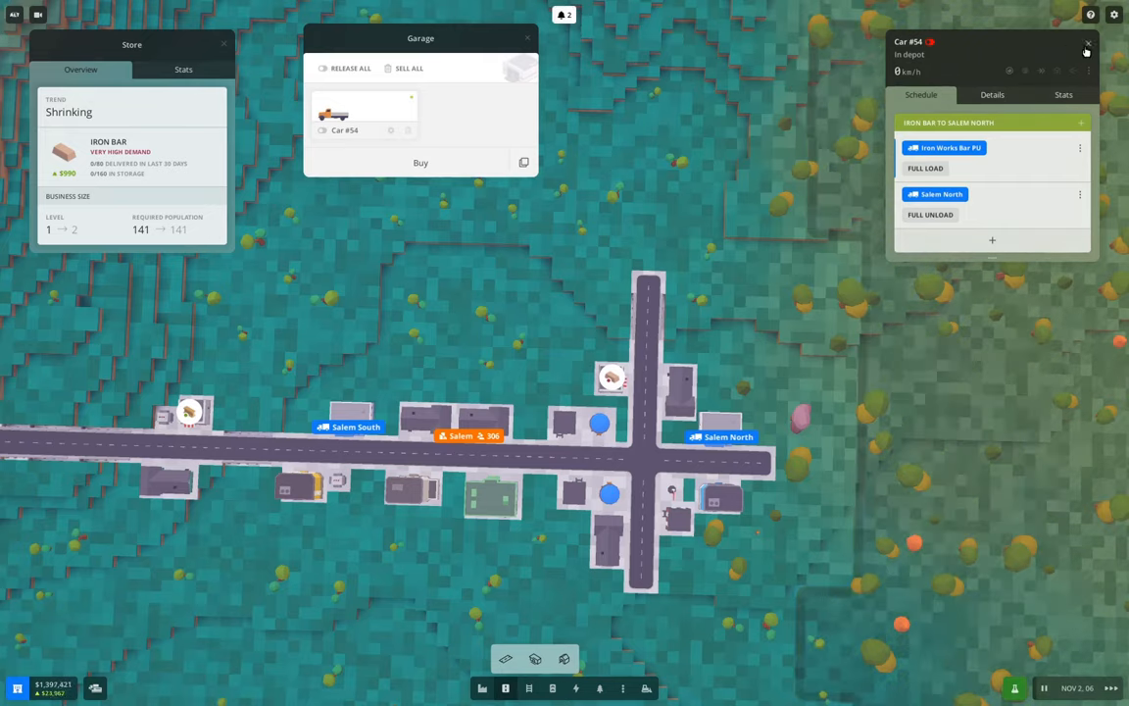
Clone Car #54 with its route and release all the garage's trucks onto the iron-bar route
left_click(1086, 44)
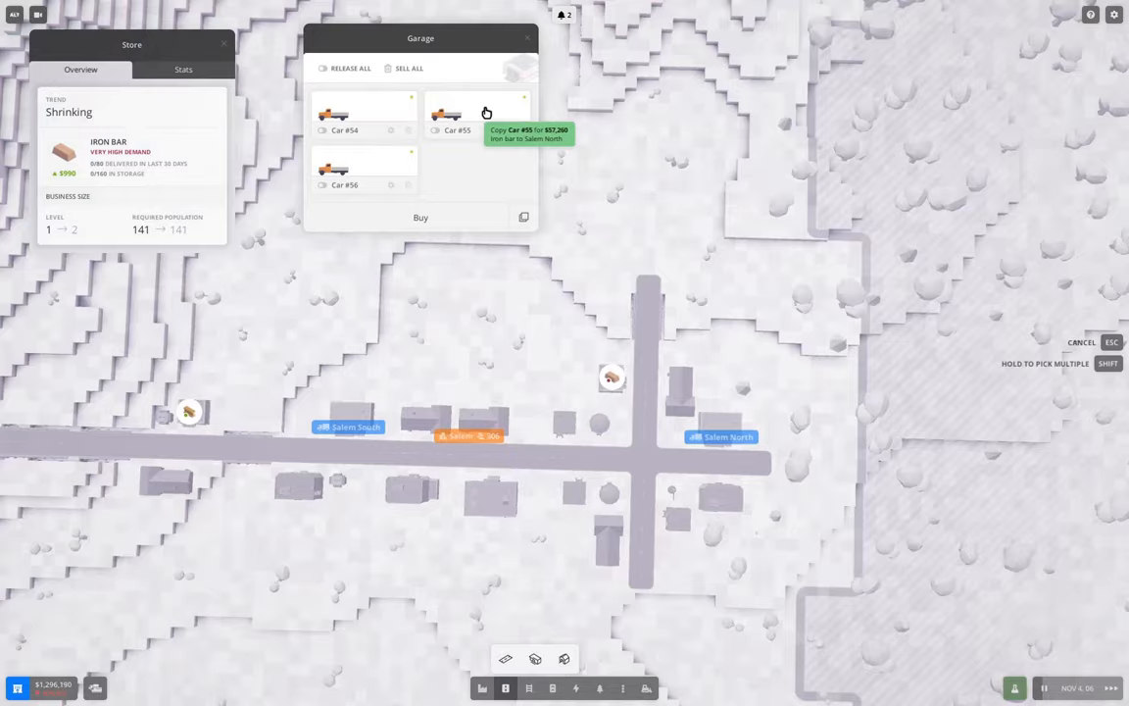
left_click(420, 216)
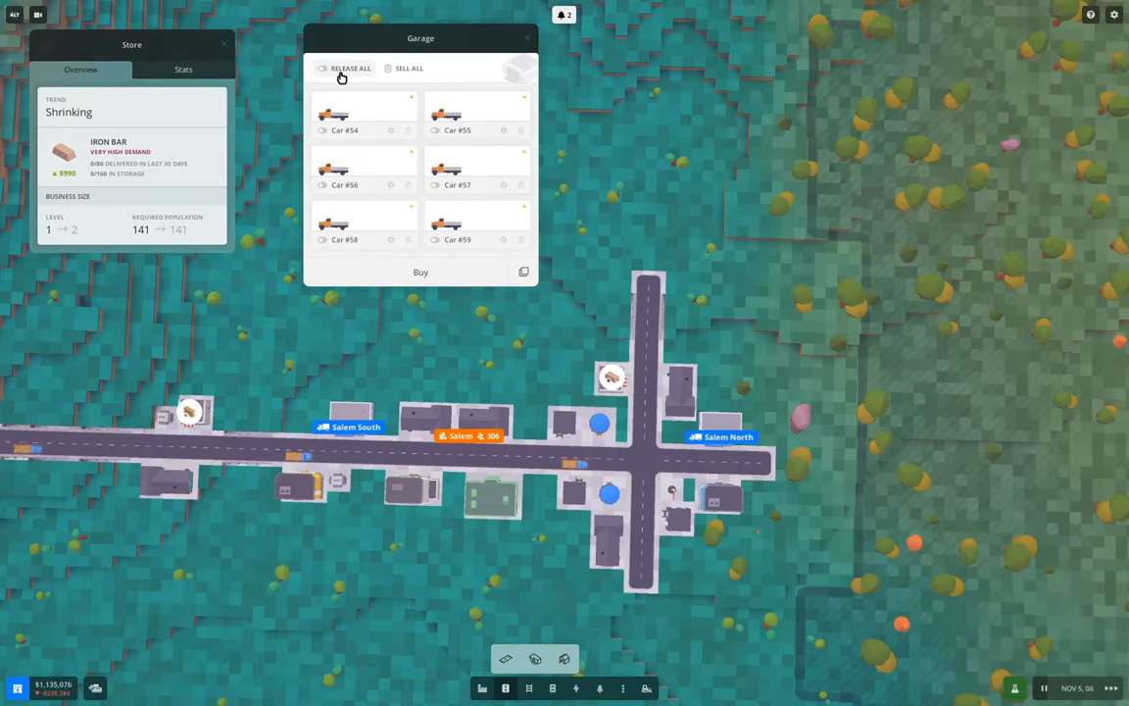
left_click(345, 114)
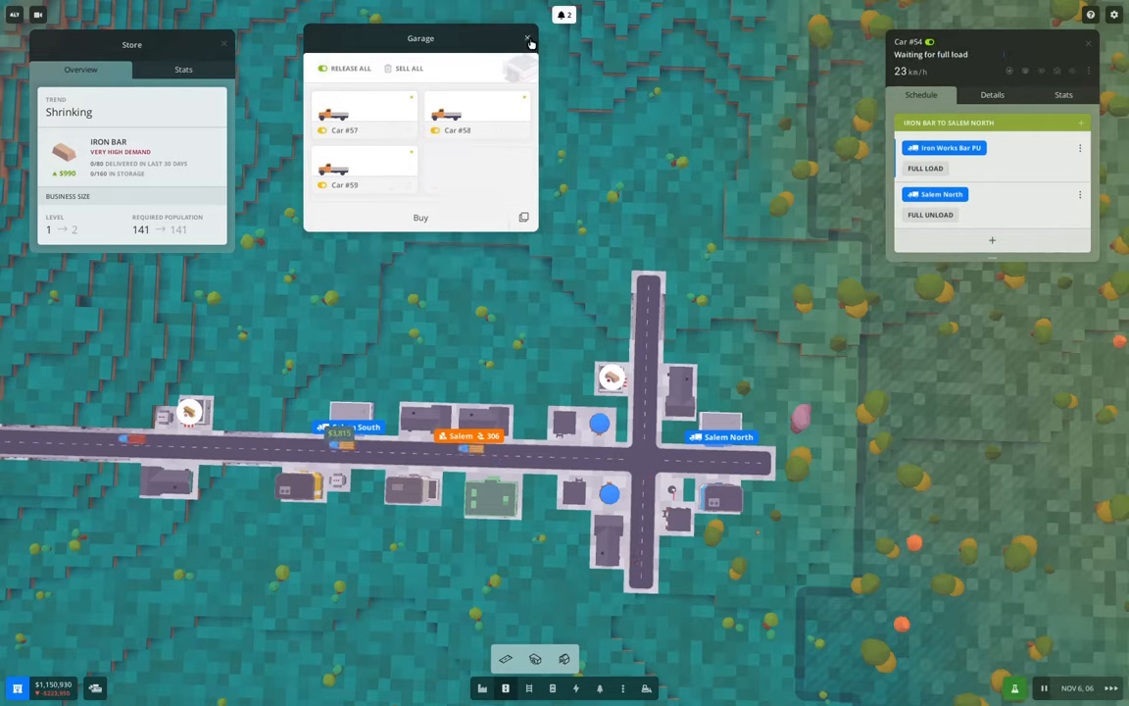
left_click(530, 40)
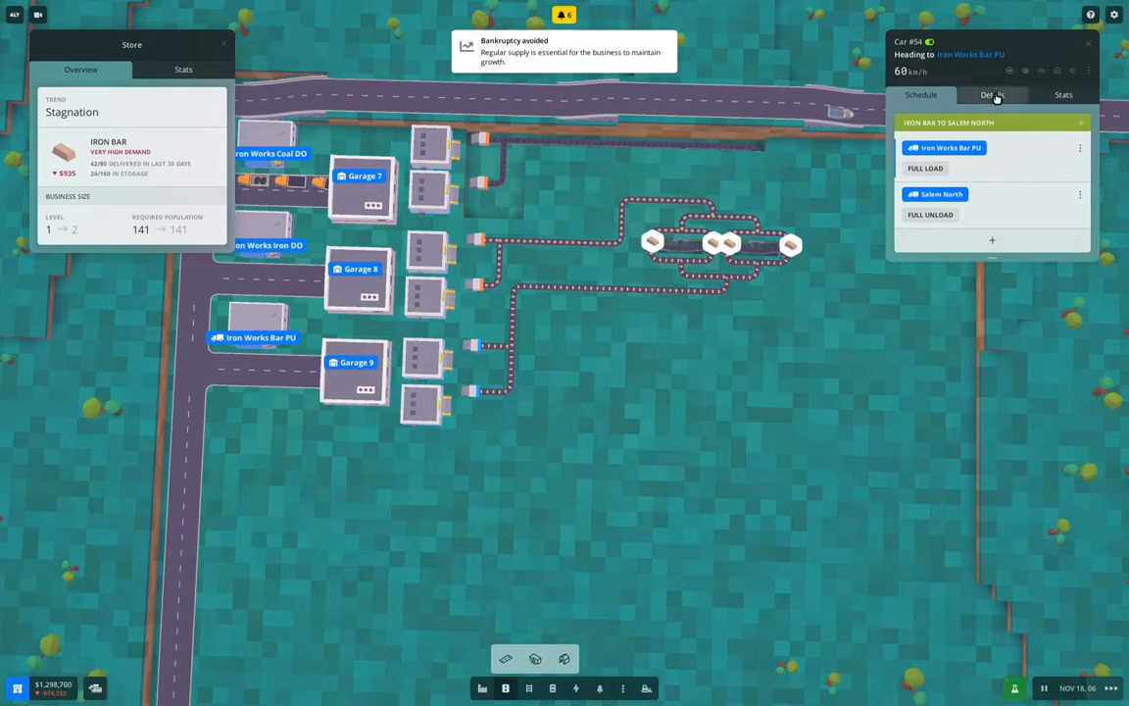
View Car #54's Details tab showing power, speed and weight specifications
left_click(992, 94)
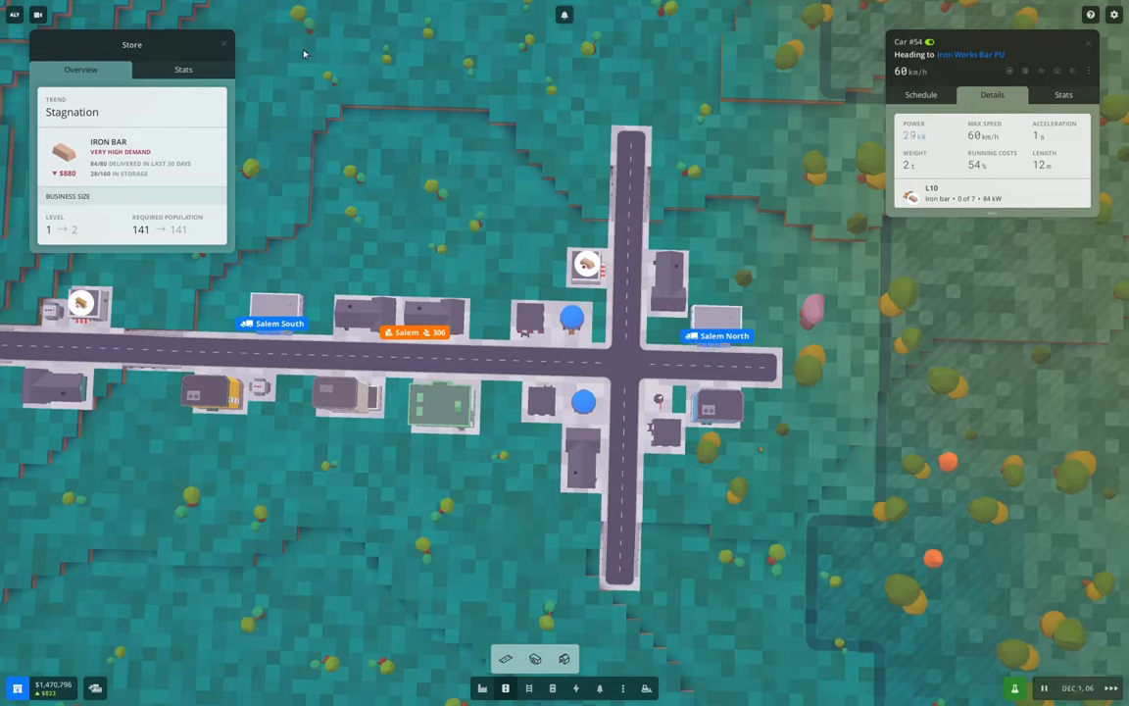
left_click(224, 43)
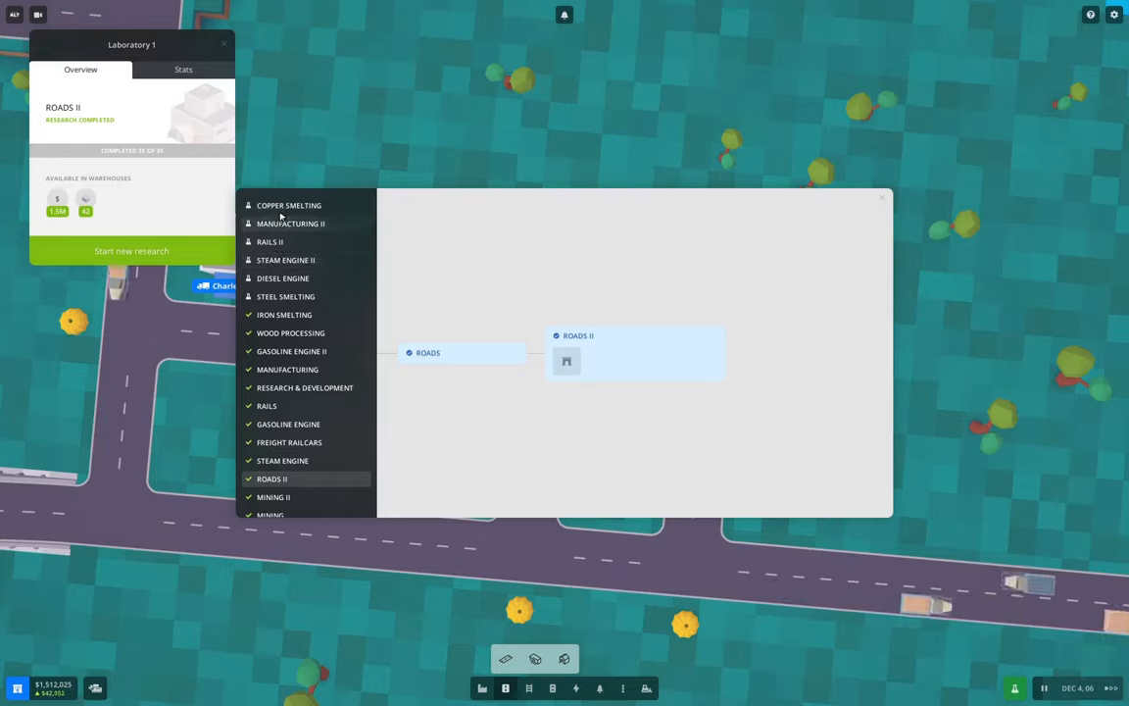
Review Copper Smelting and Manufacturing II, then start Rails II research at Laboratory 1
left_click(288, 205)
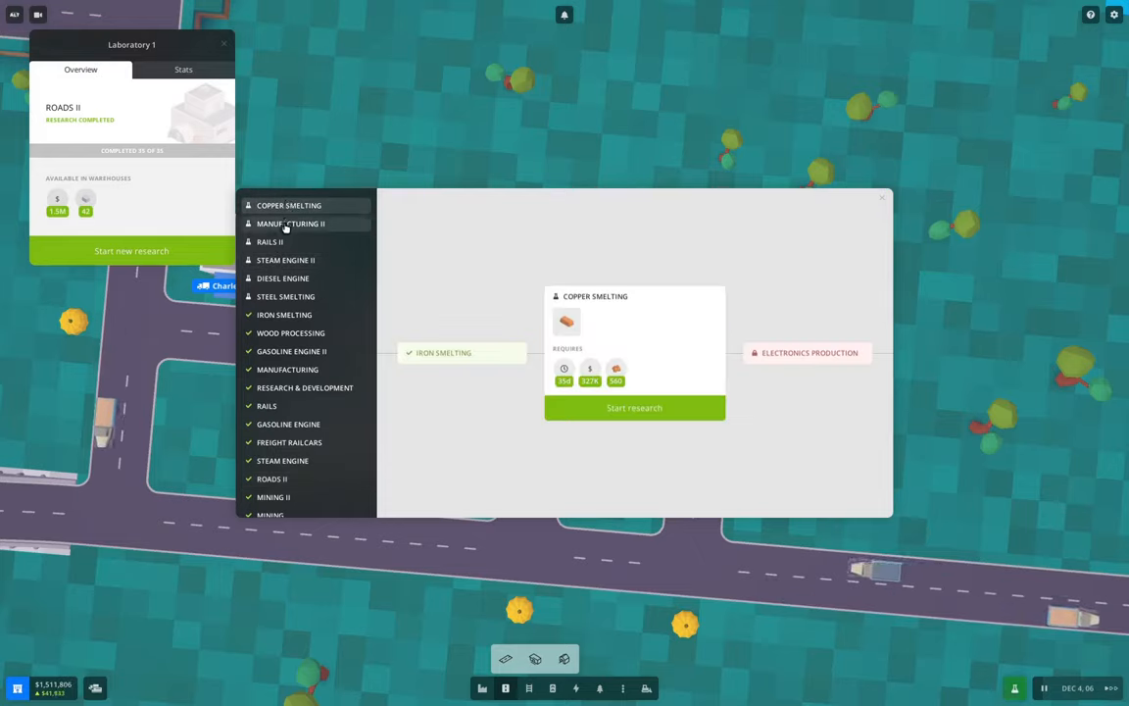
left_click(290, 223)
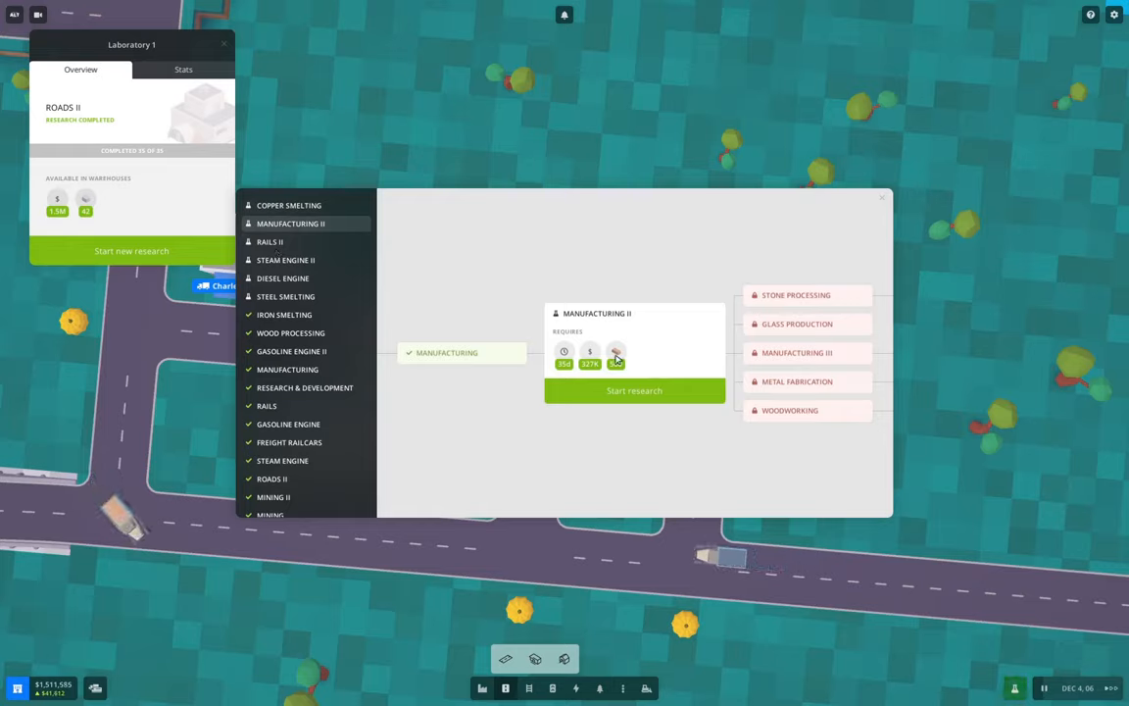
left_click(270, 243)
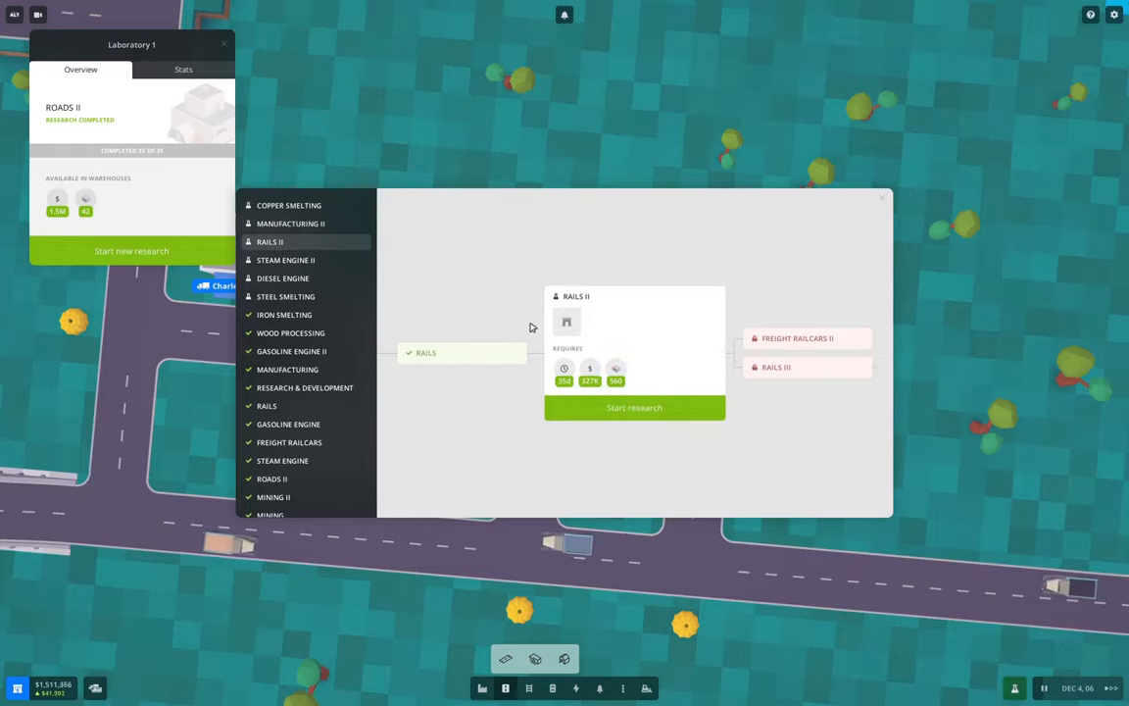
mouse_move(616, 370)
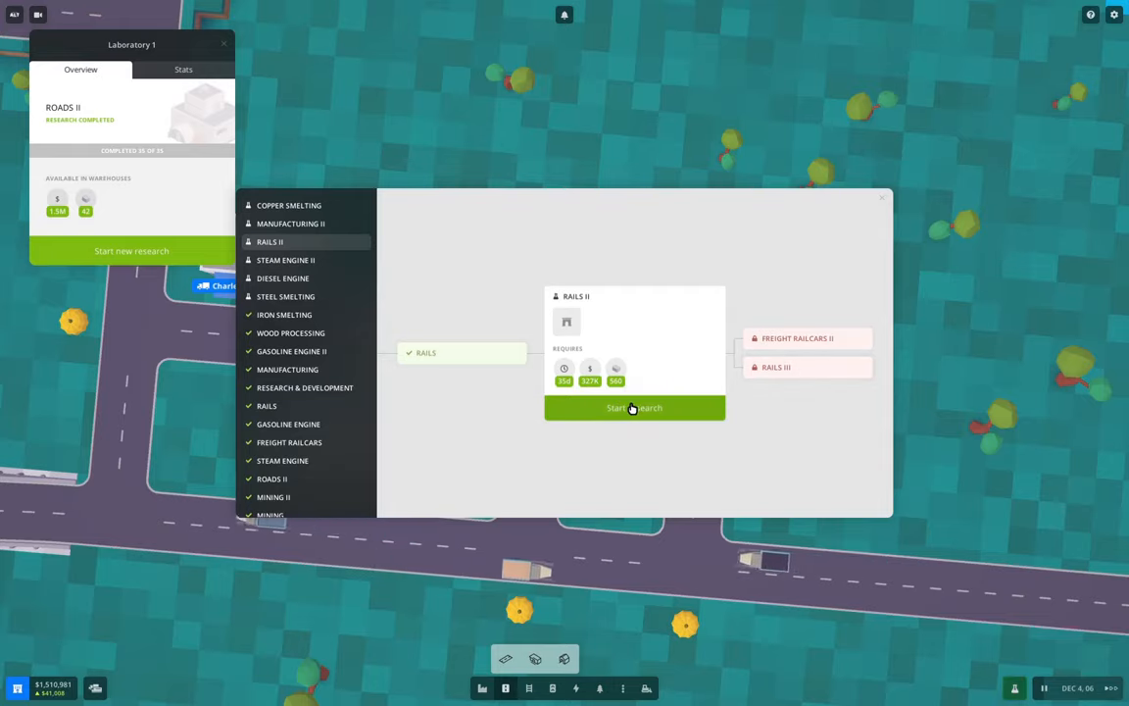
left_click(635, 408)
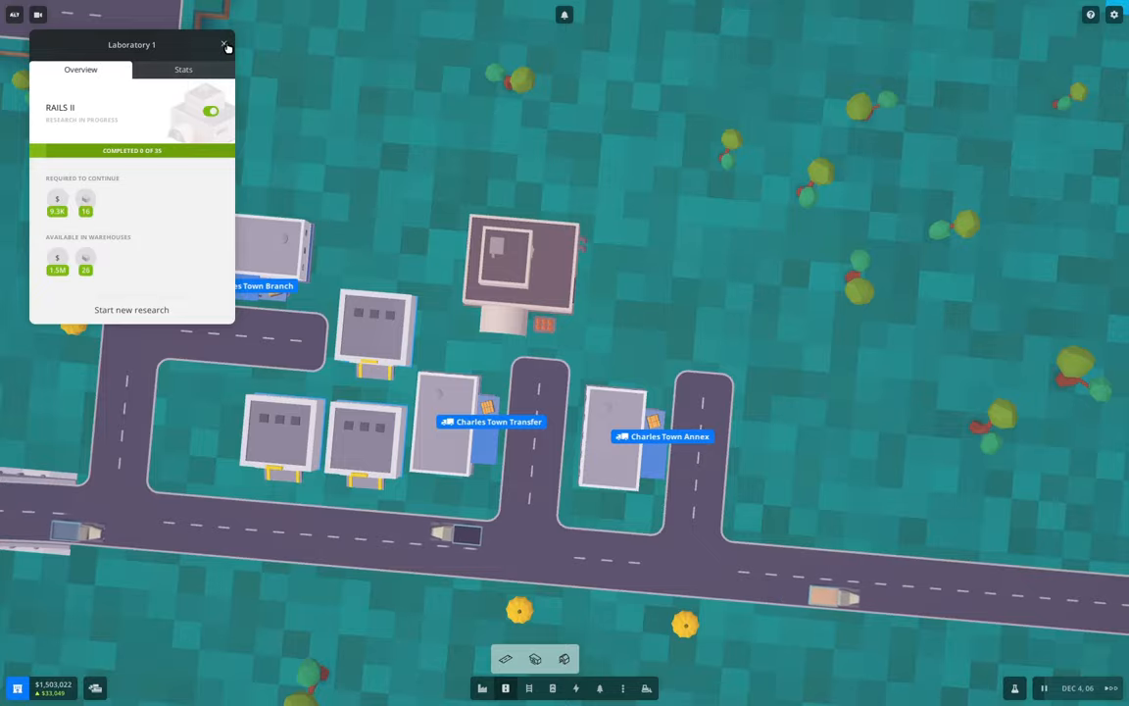
left_click(223, 45)
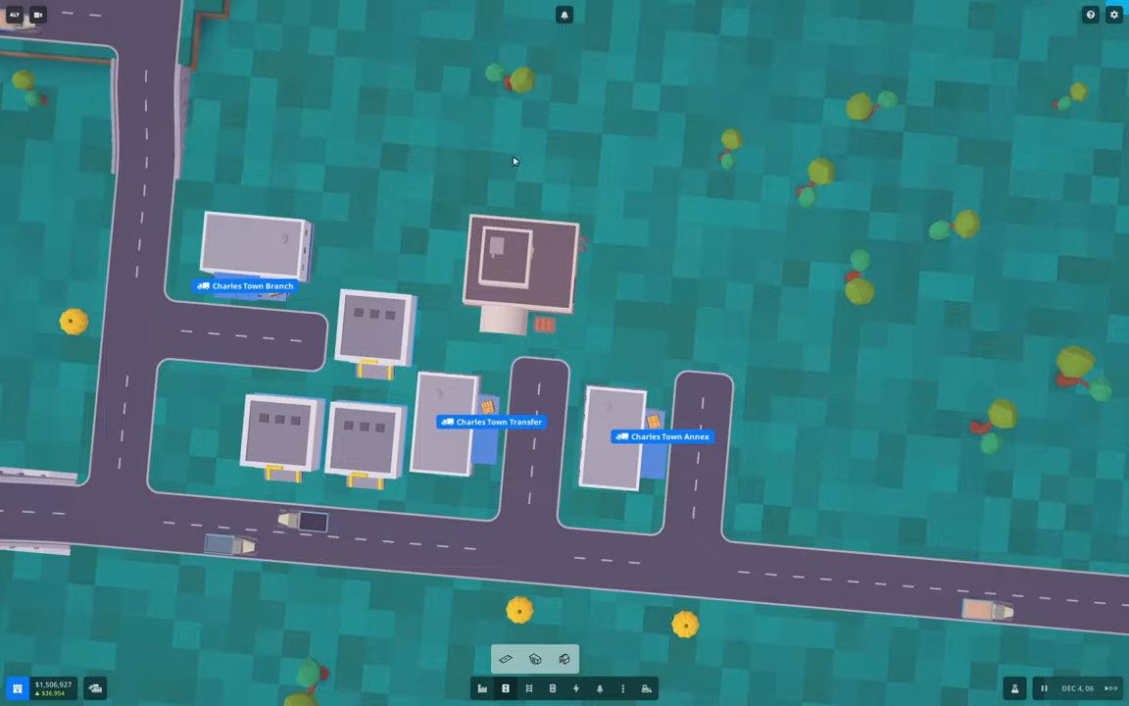
Check the iron works garage's Overview and dismiss it, leaving trucks queued at the plant
scroll("down", 3)
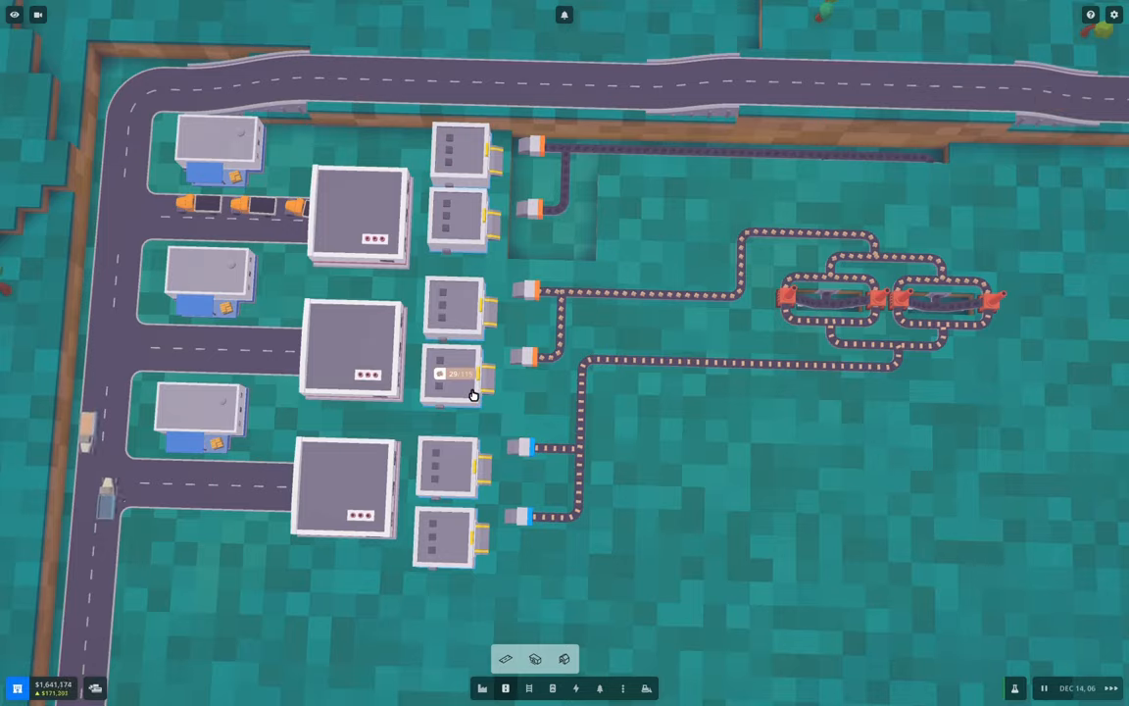
scroll("down", 3)
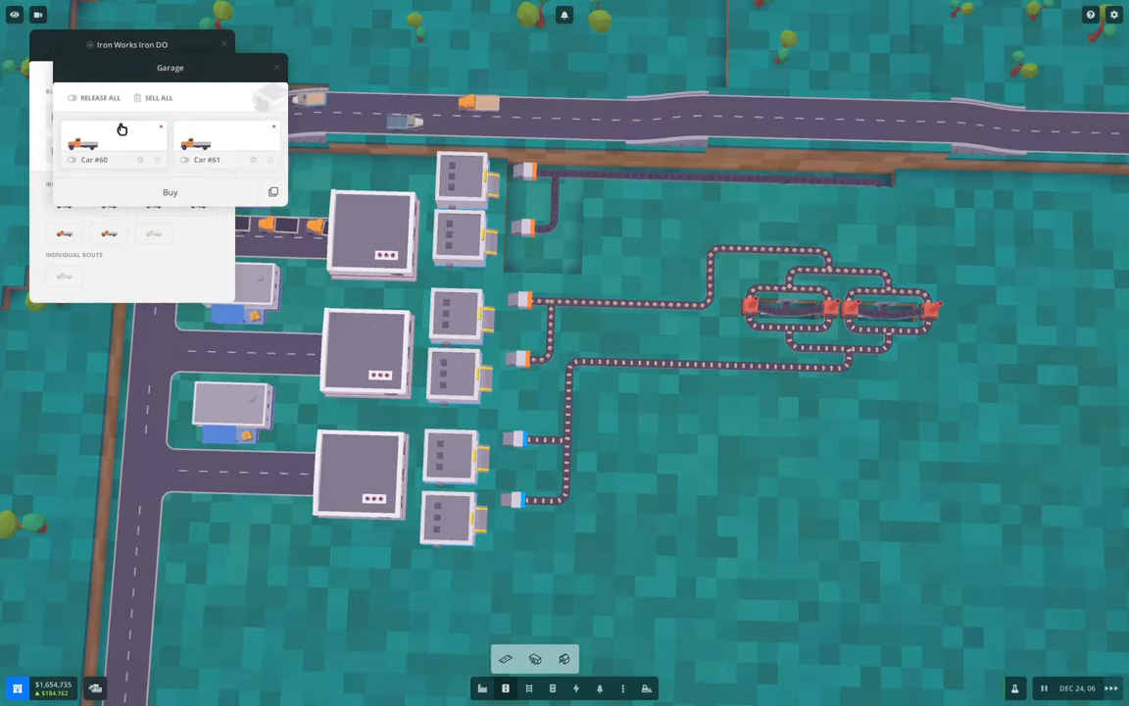
left_click(279, 66)
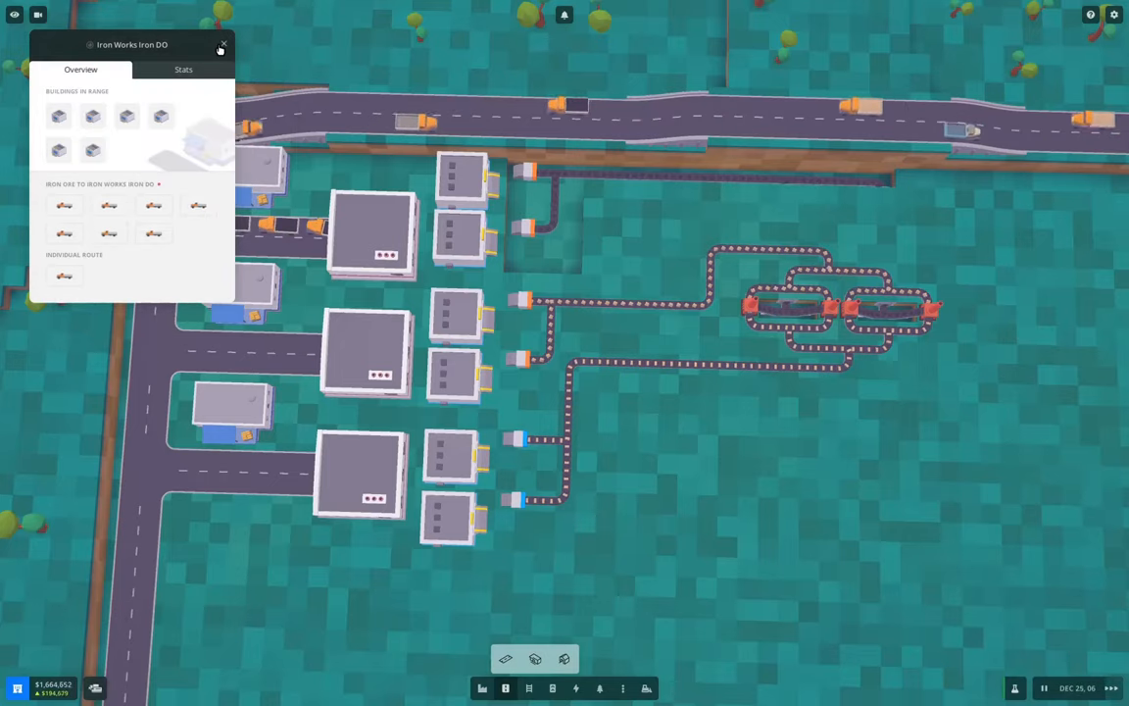
left_click(223, 45)
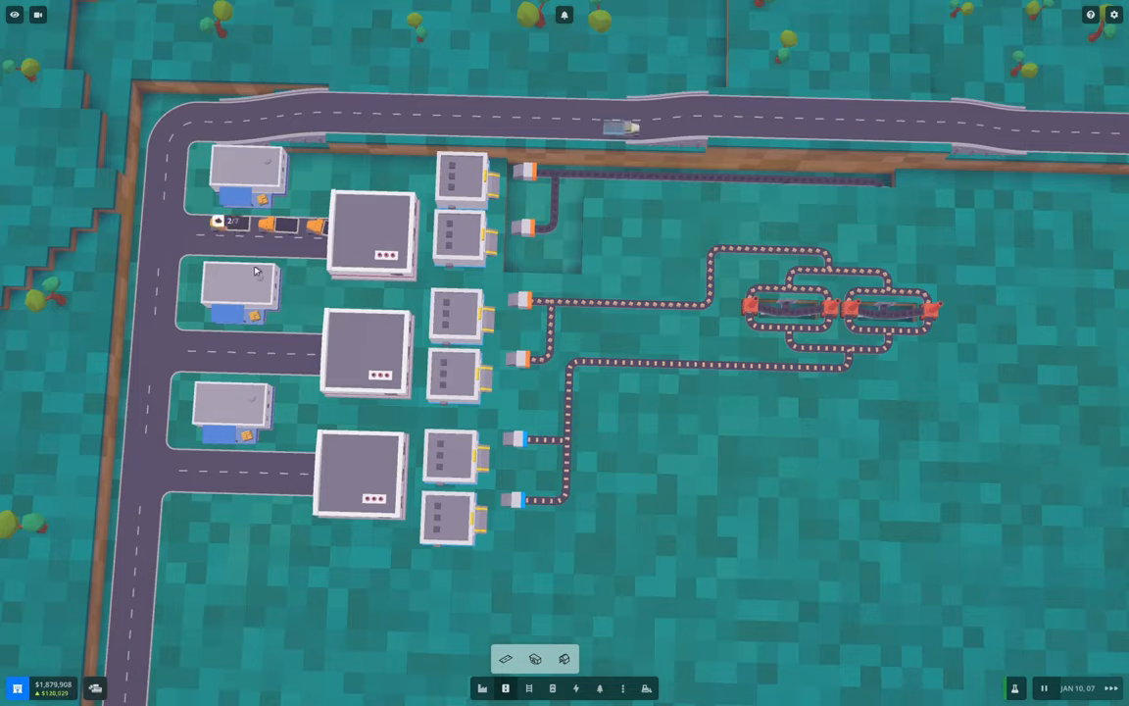
mouse_move(228, 486)
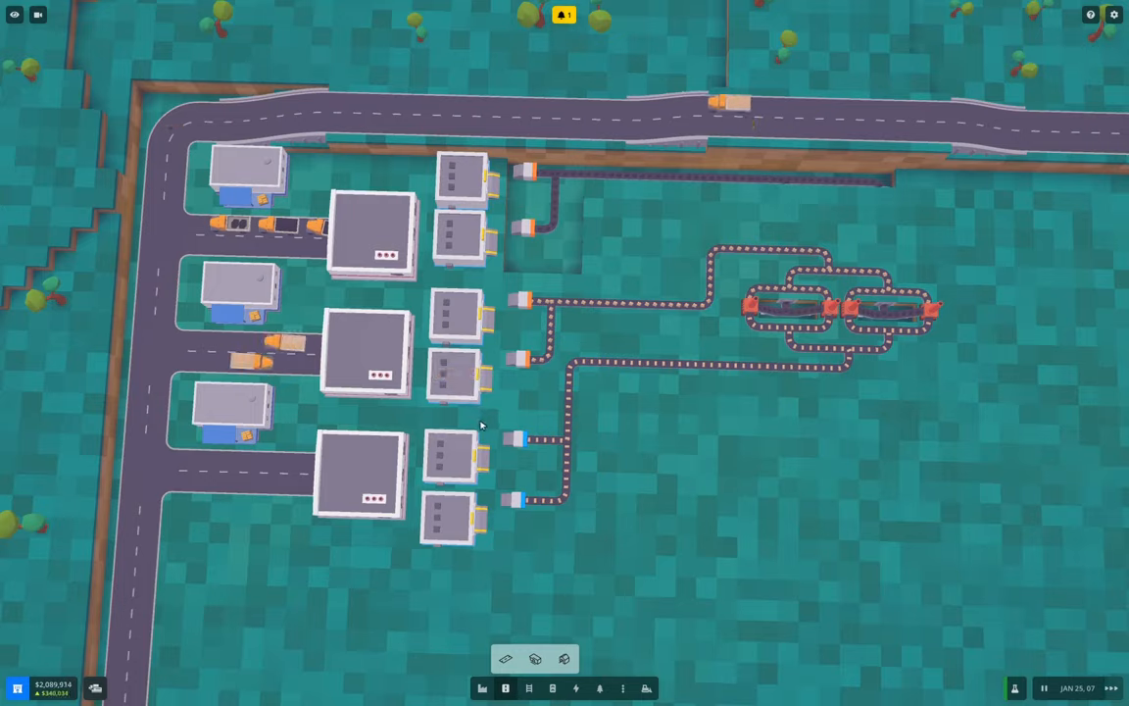
mouse_move(349, 600)
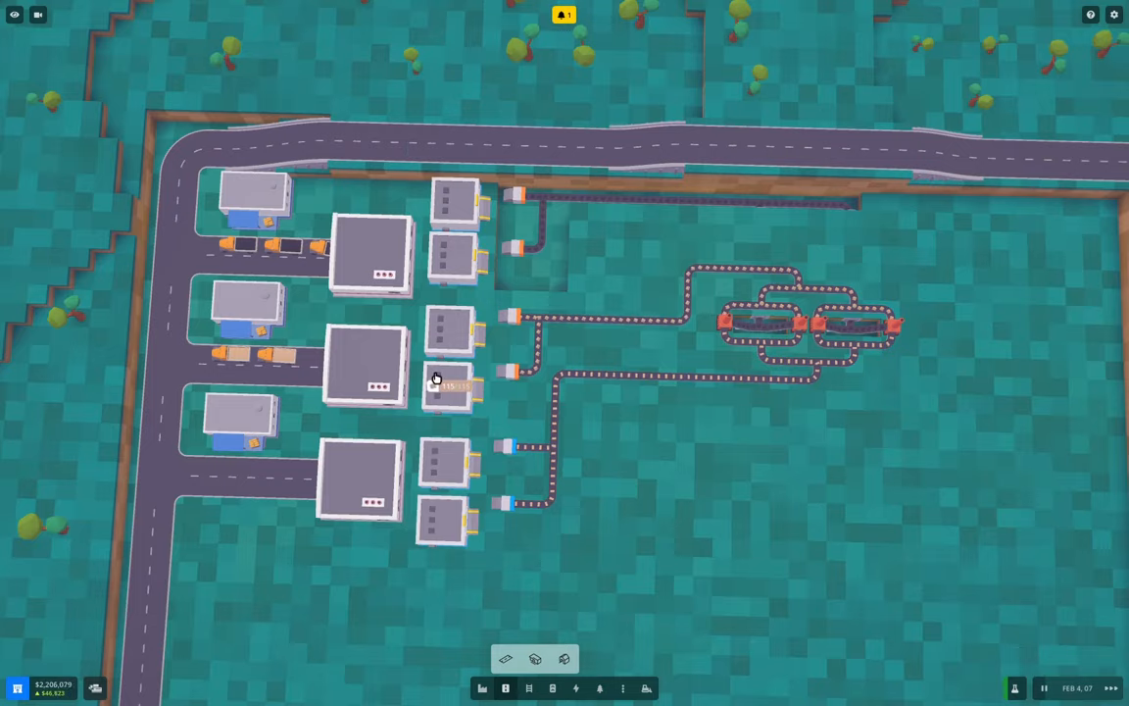
scroll("down", 3)
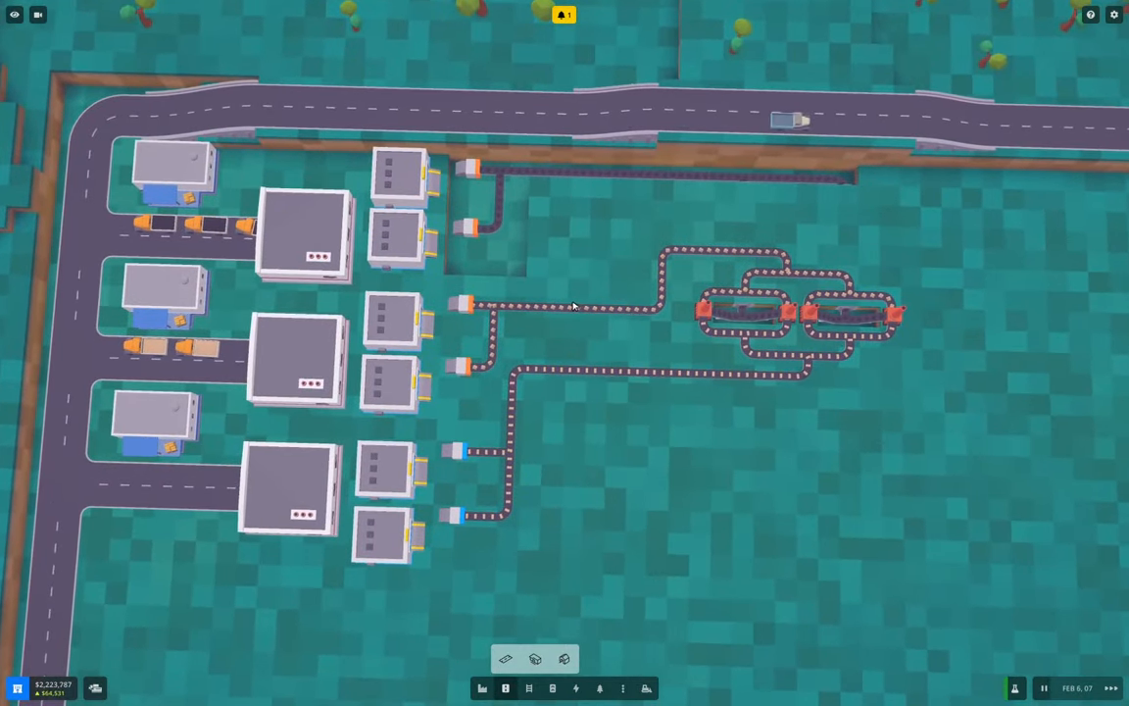
scroll("down", 3)
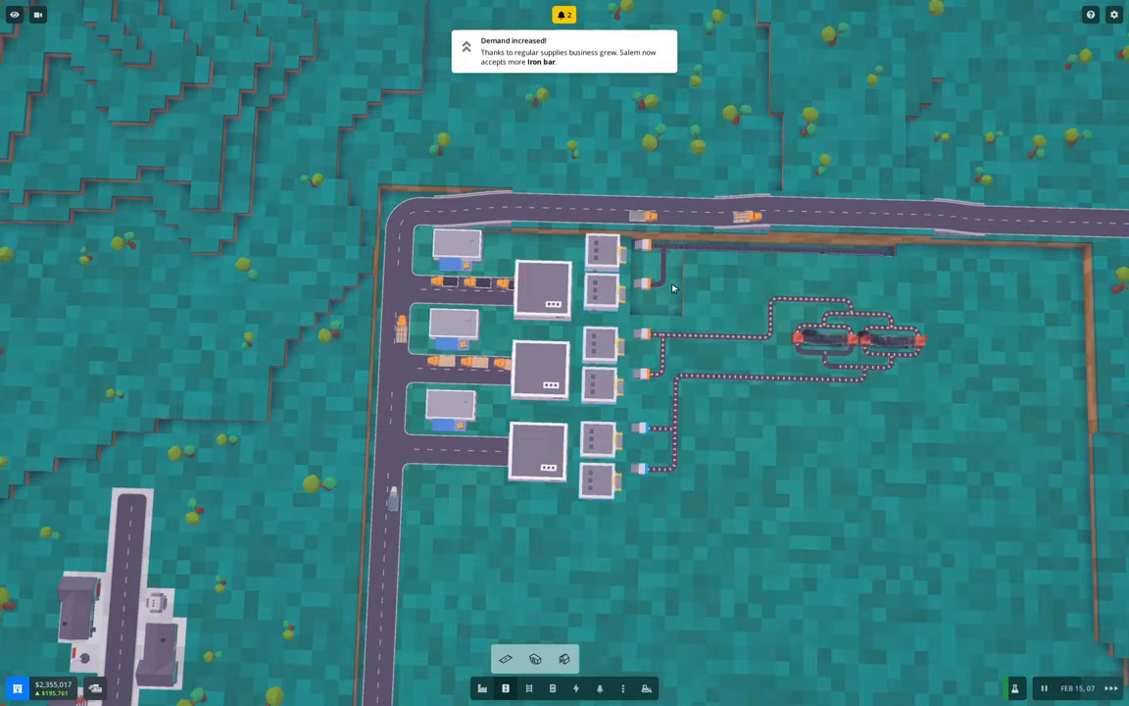
scroll("down", 3)
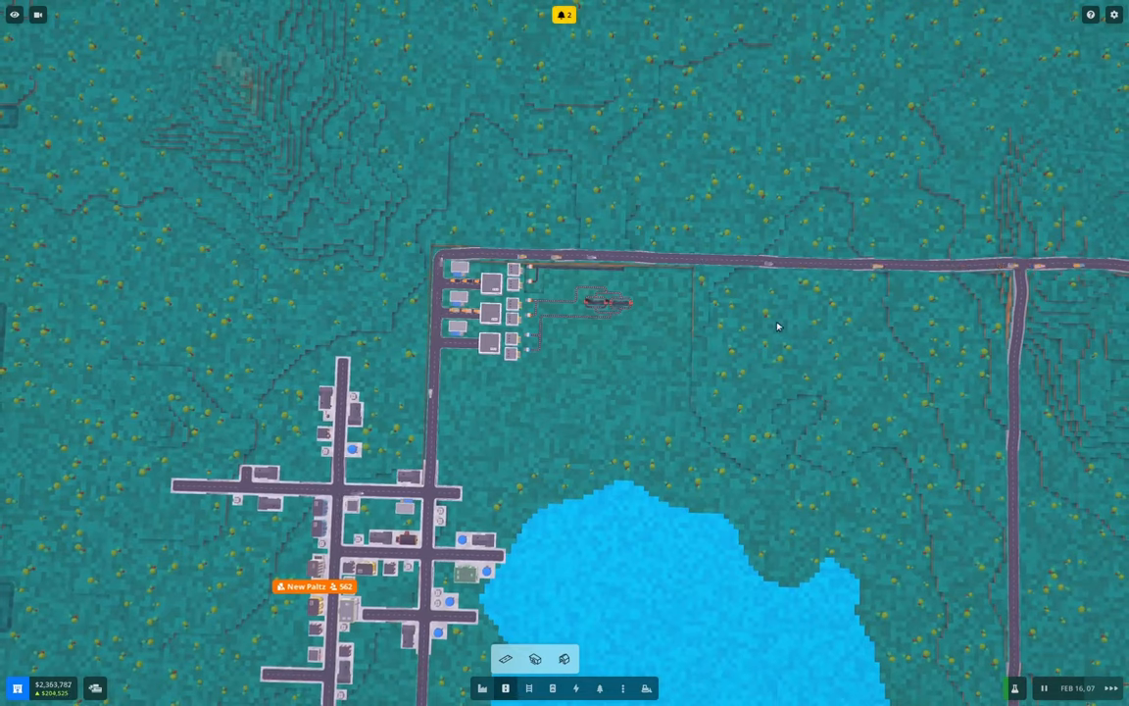
left_click(564, 14)
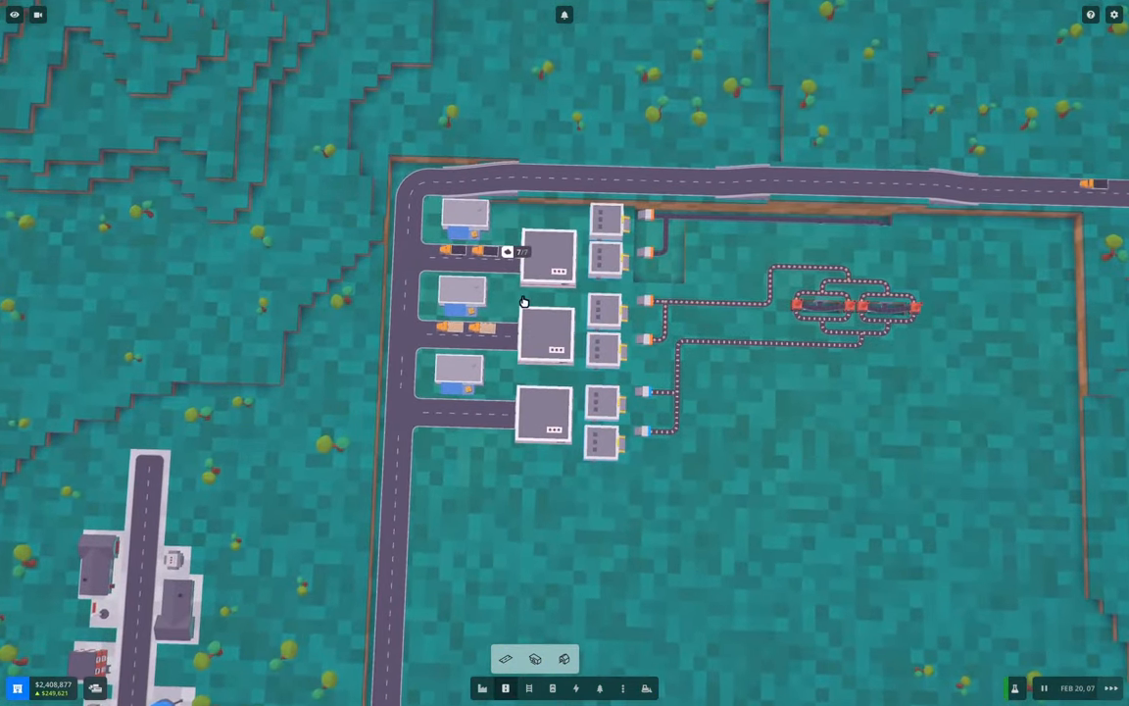
scroll("down", 3)
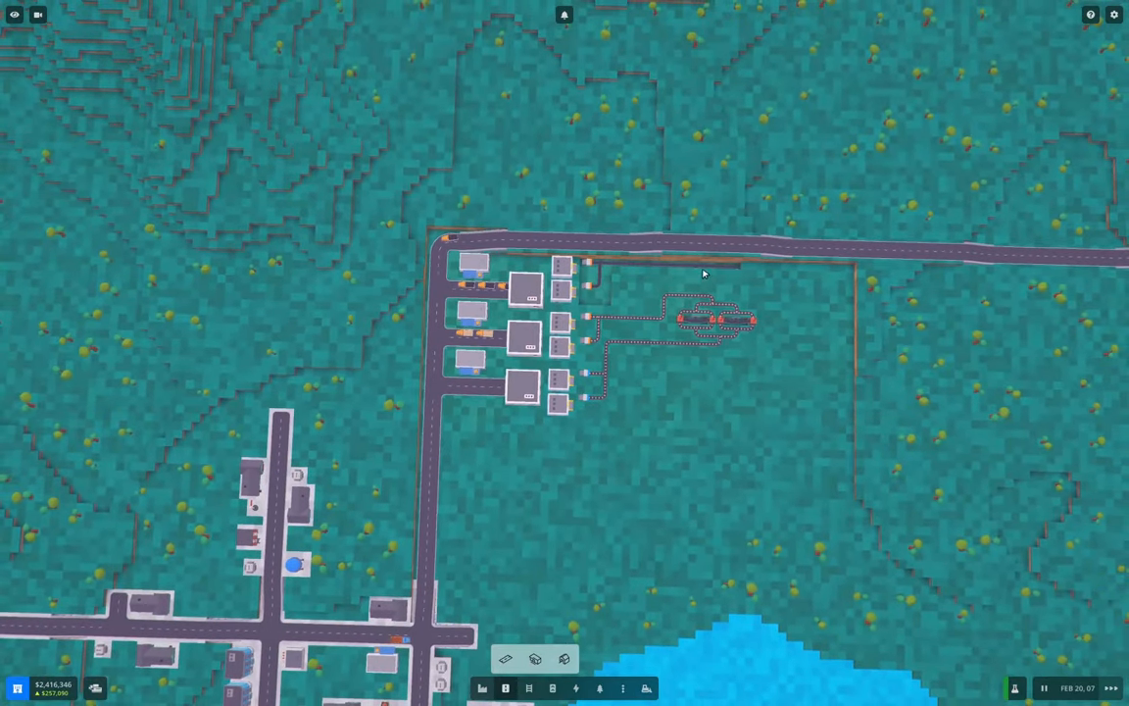
mouse_move(629, 357)
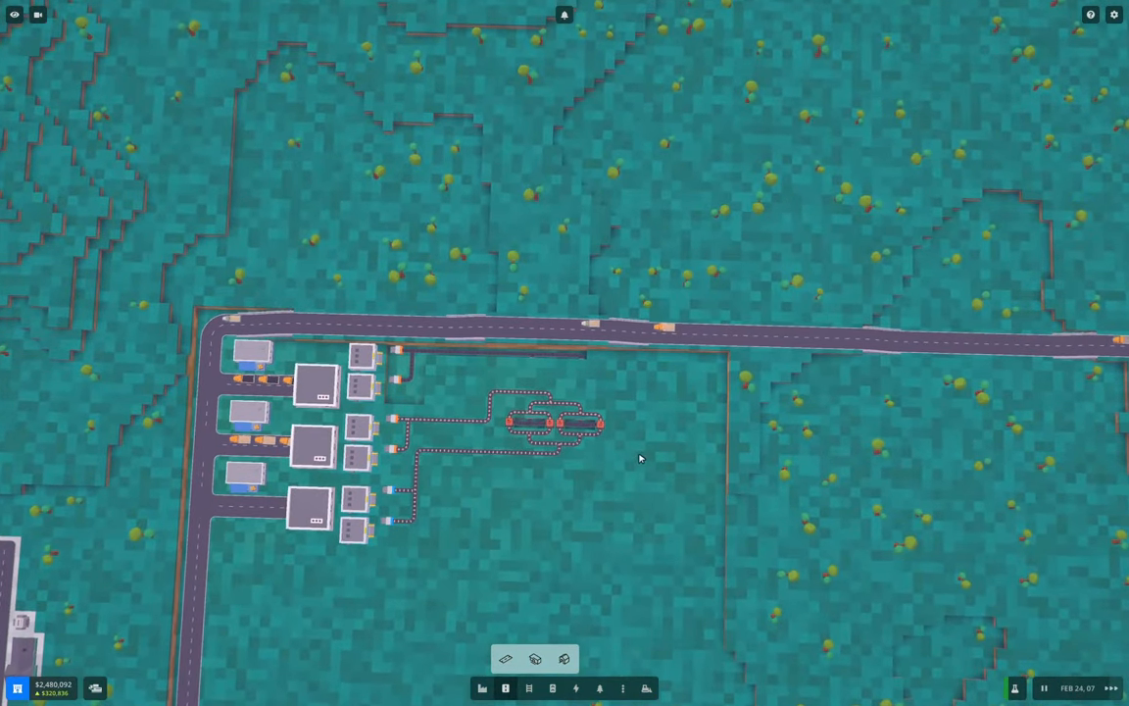
mouse_move(537, 441)
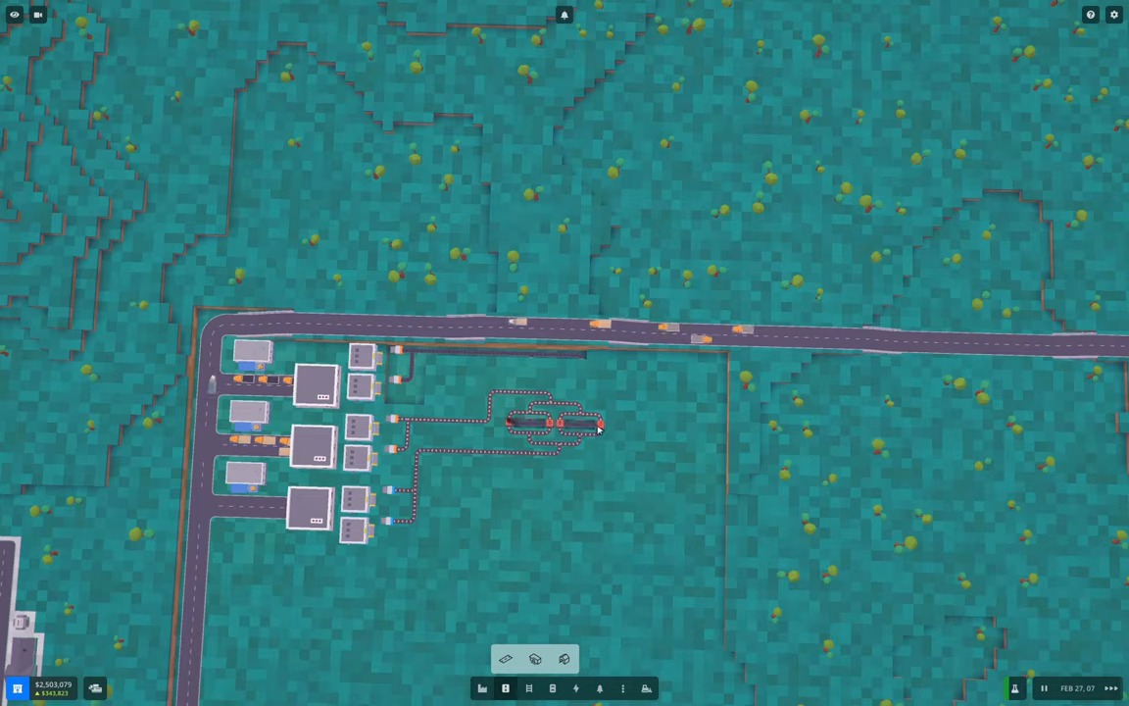
mouse_move(694, 494)
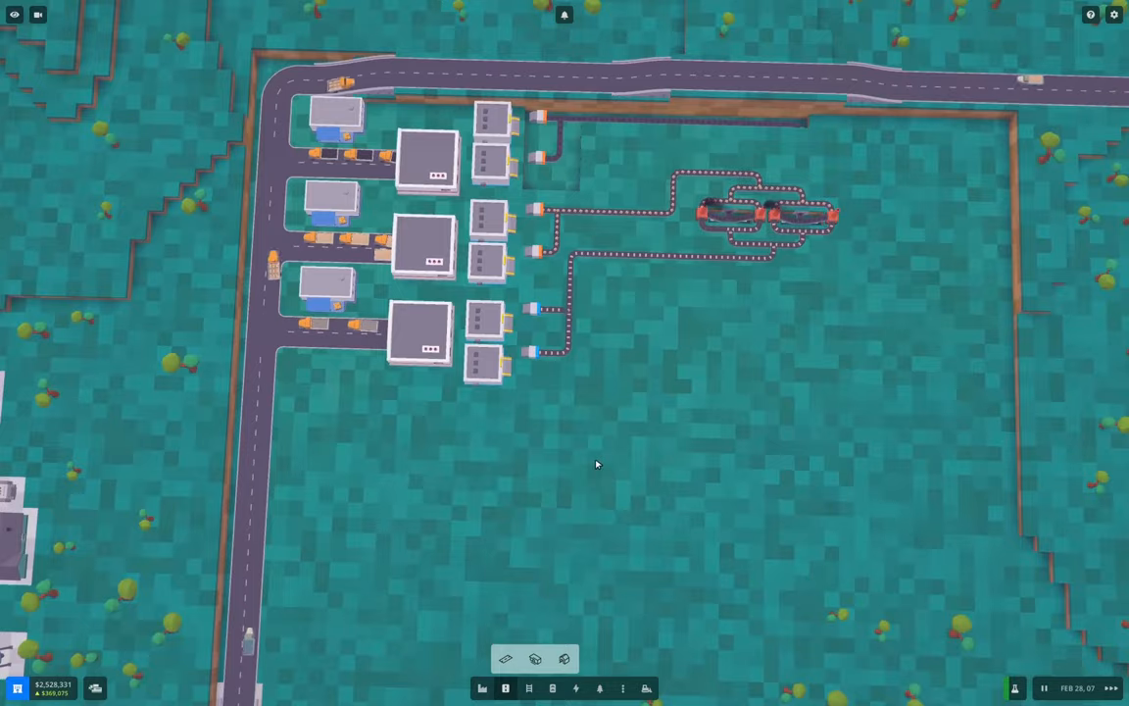
scroll("down", 3)
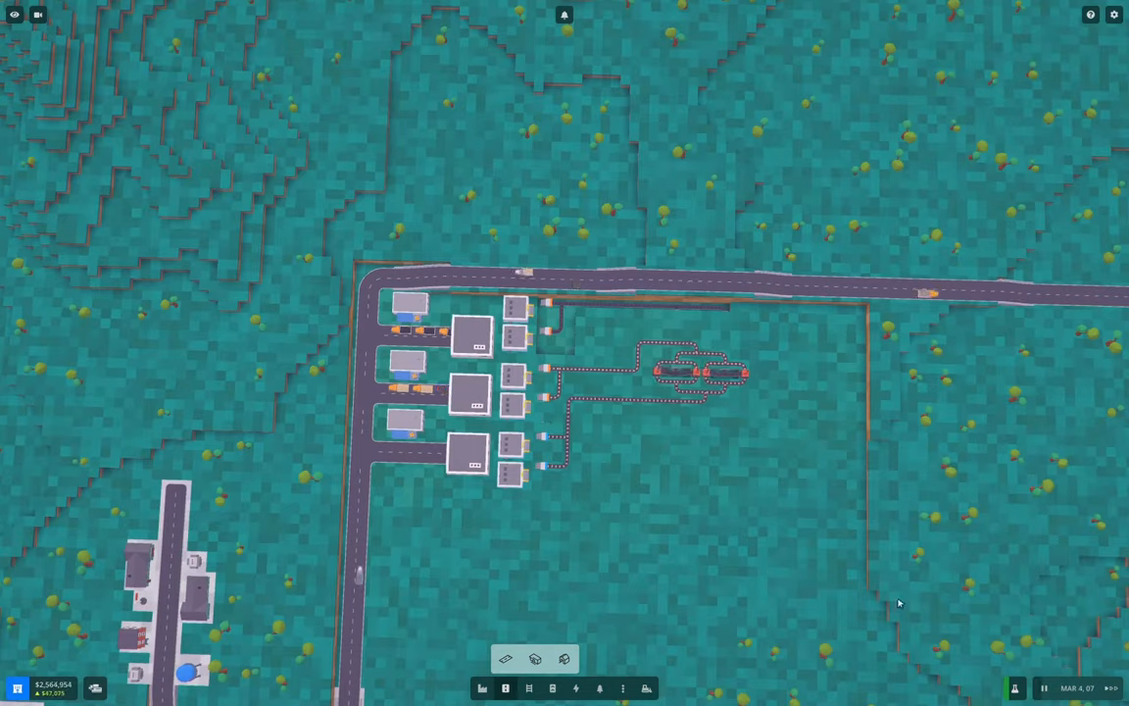
mouse_move(411, 449)
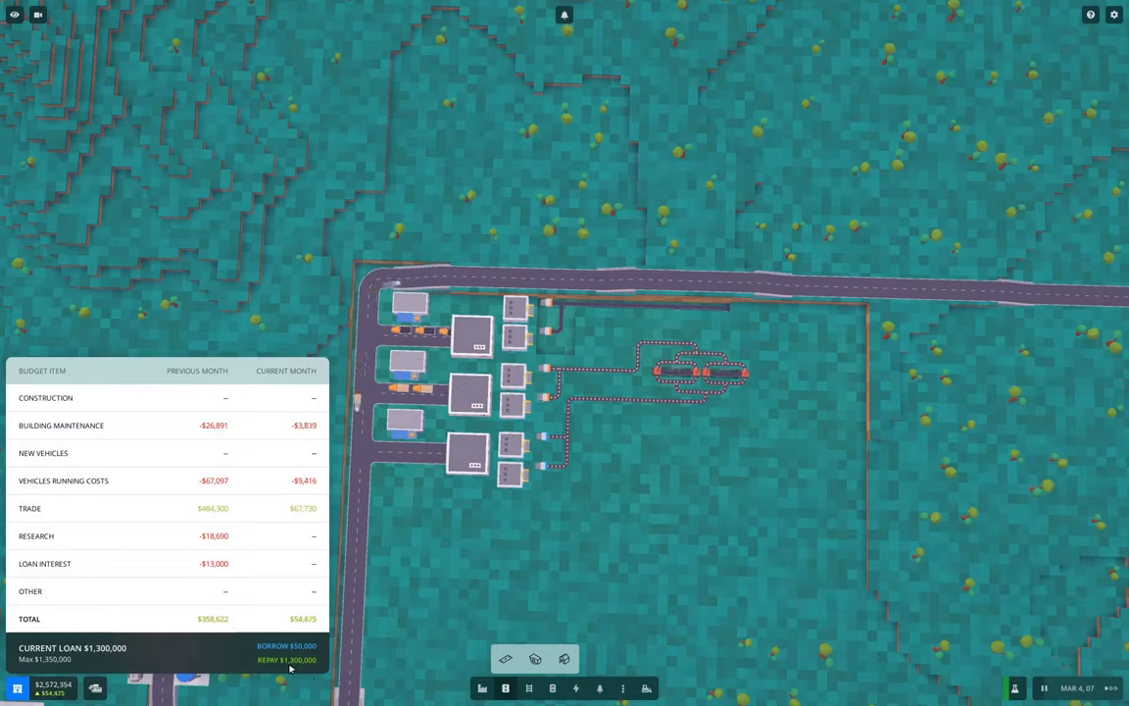
Repay the $1,300,000 loan and check Headquarters shows the company worth about $7.1M
left_click(286, 659)
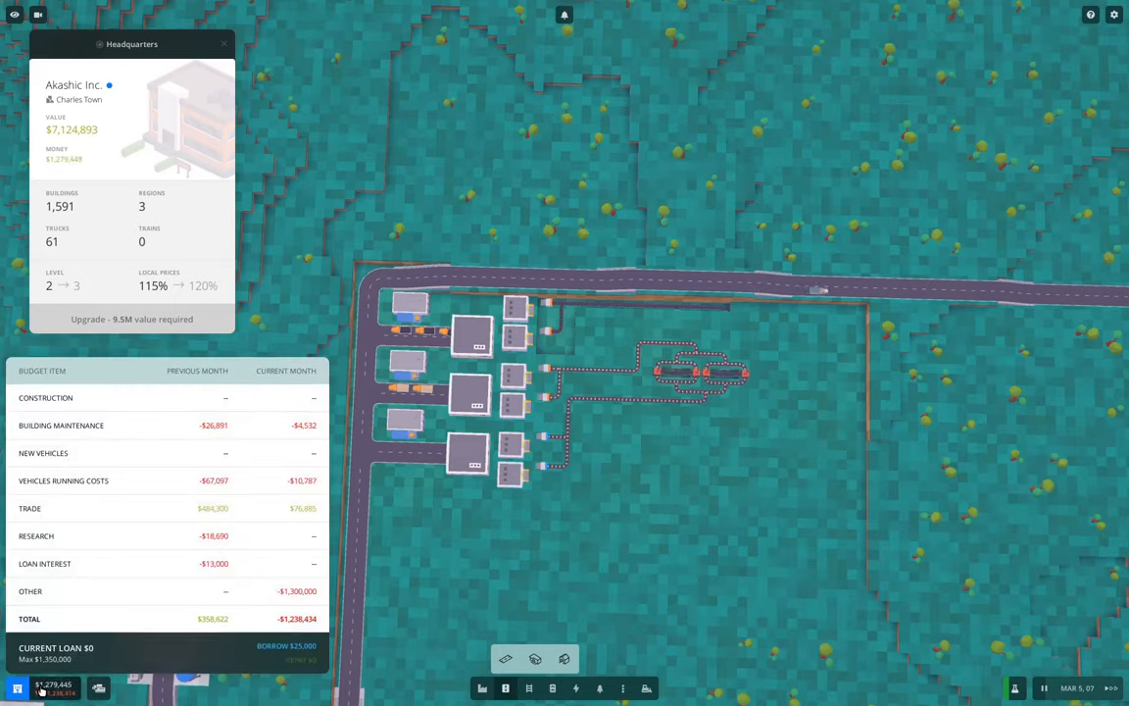
left_click(224, 43)
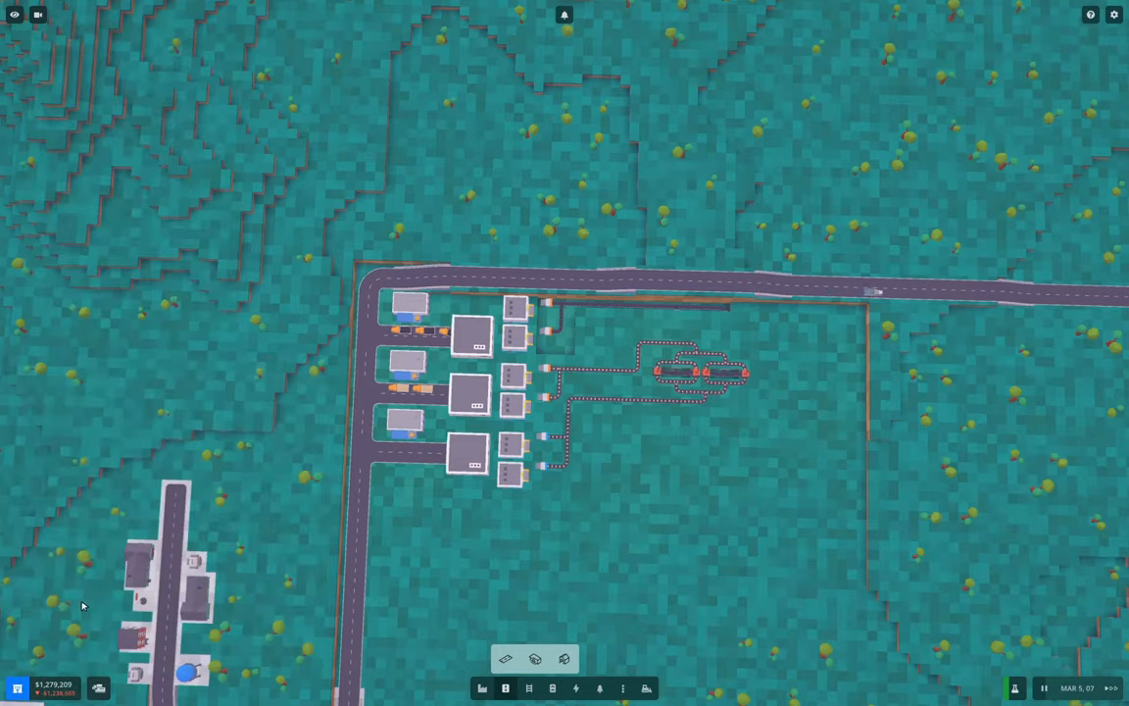